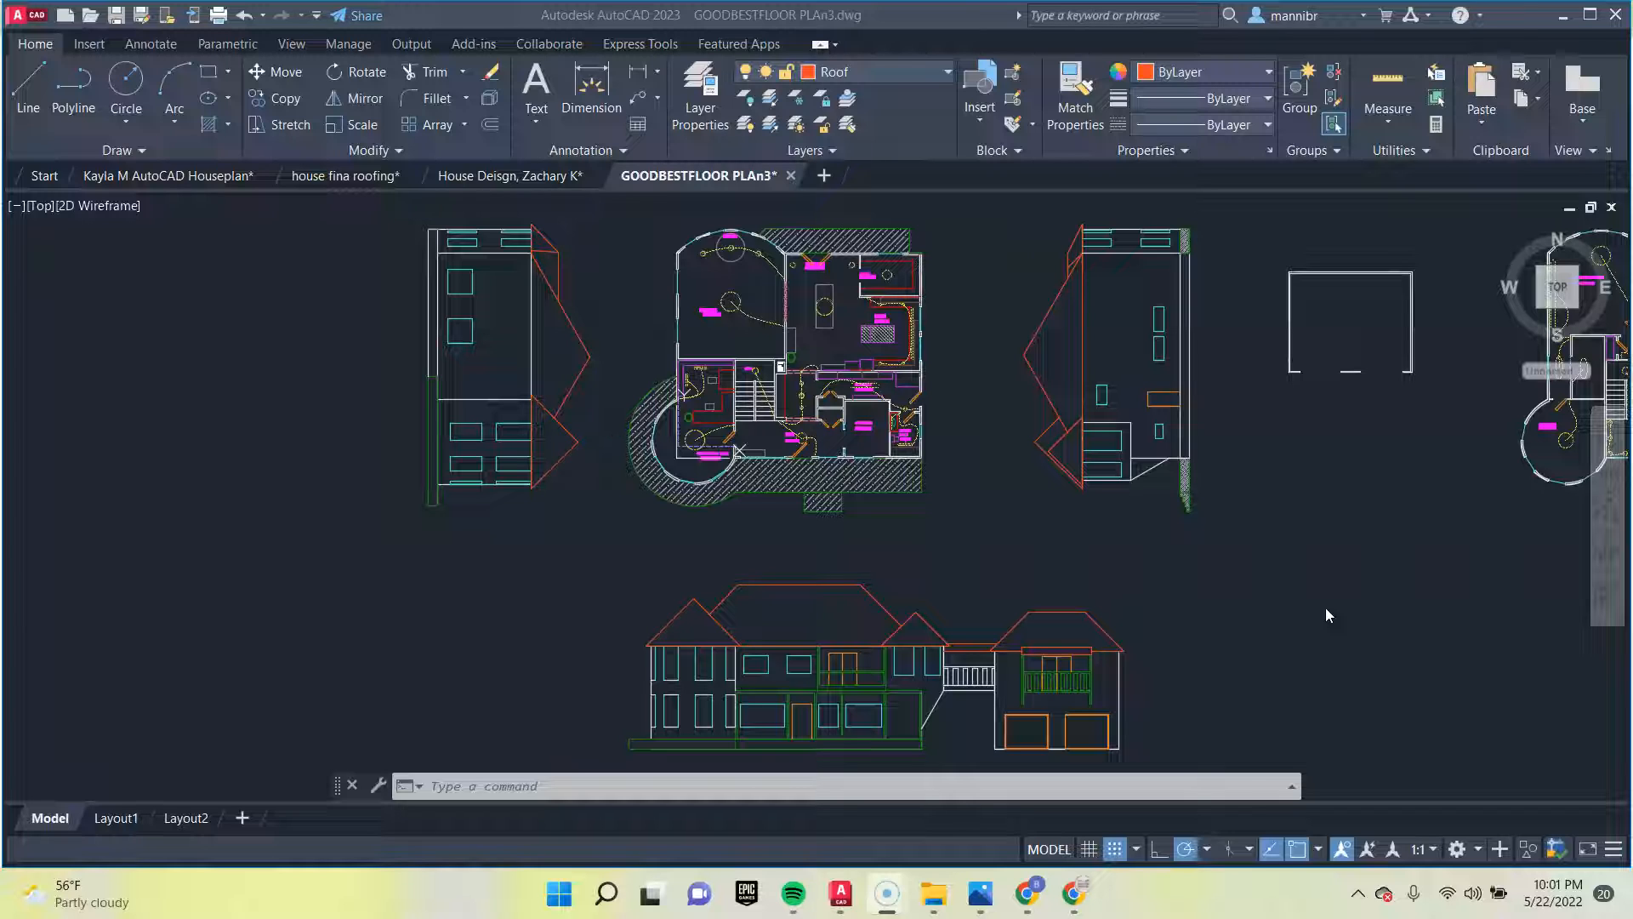
{"action": "mouse_move", "coordinate": [945, 603]}
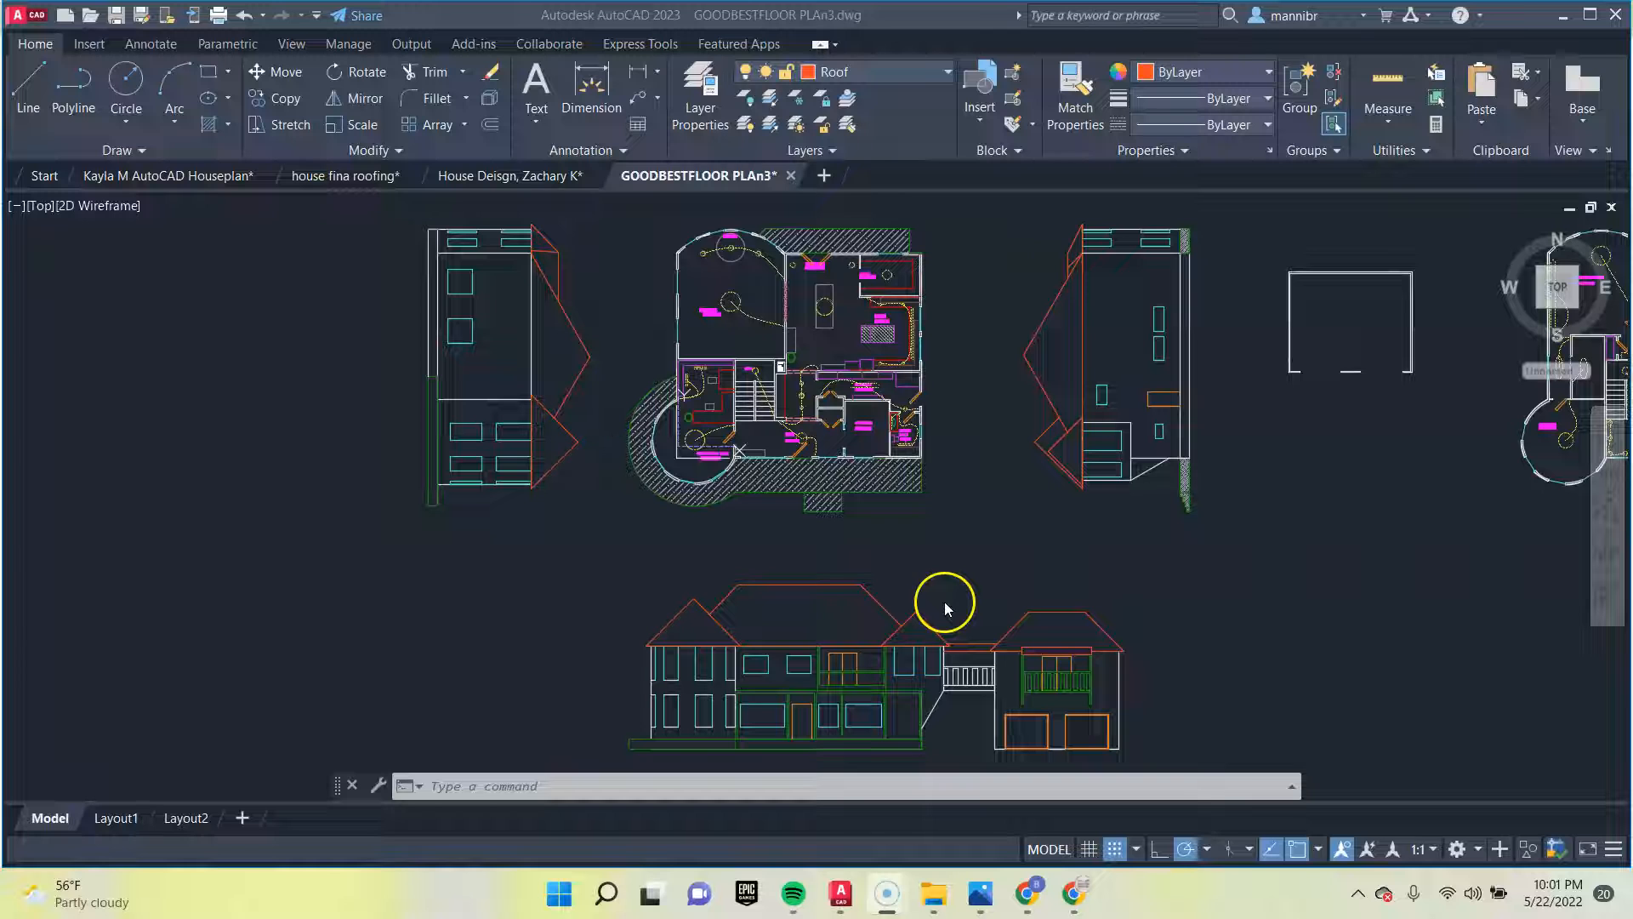
{"action": "mouse_move", "coordinate": [815, 603]}
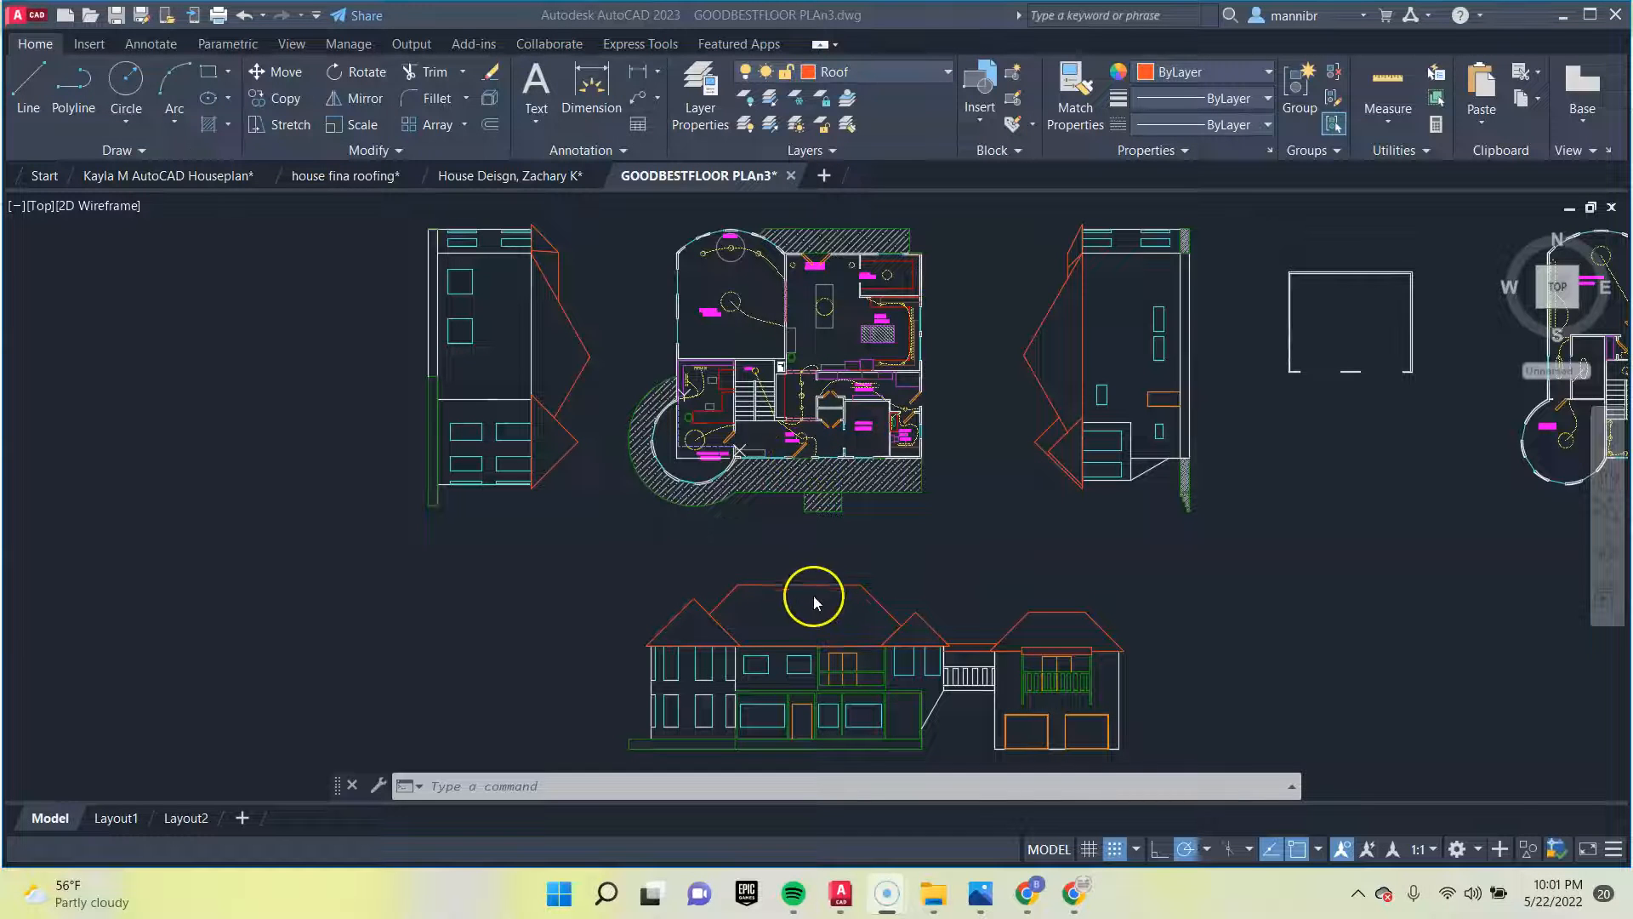
{"action": "mouse_move", "coordinate": [948, 672]}
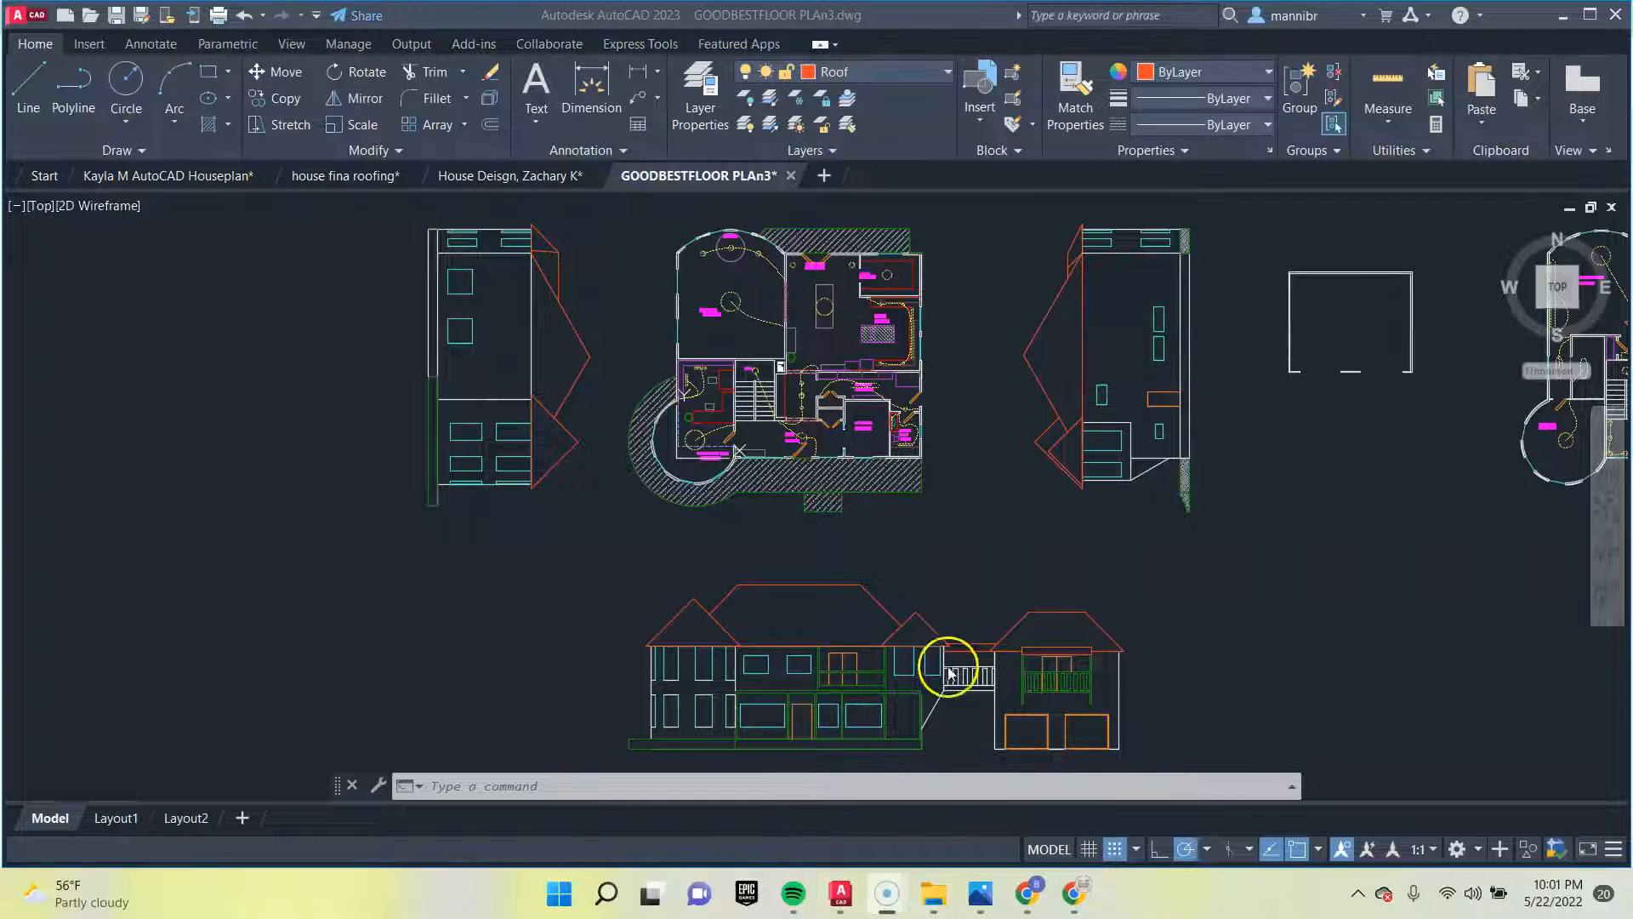
{"action": "mouse_move", "coordinate": [859, 620]}
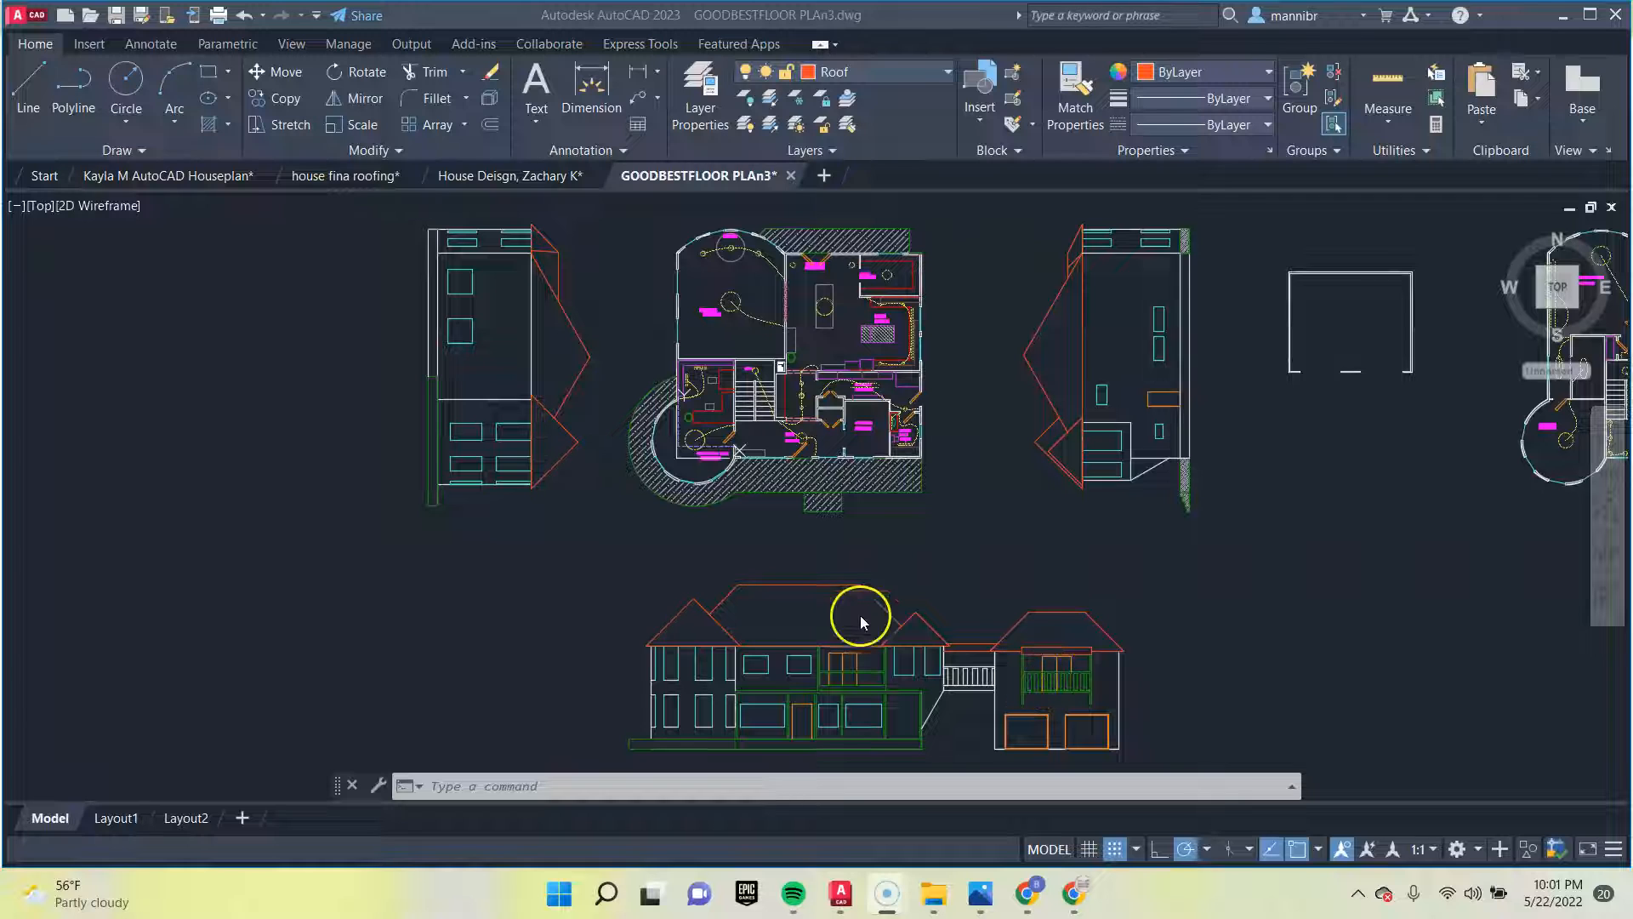
{"action": "mouse_move", "coordinate": [786, 622]}
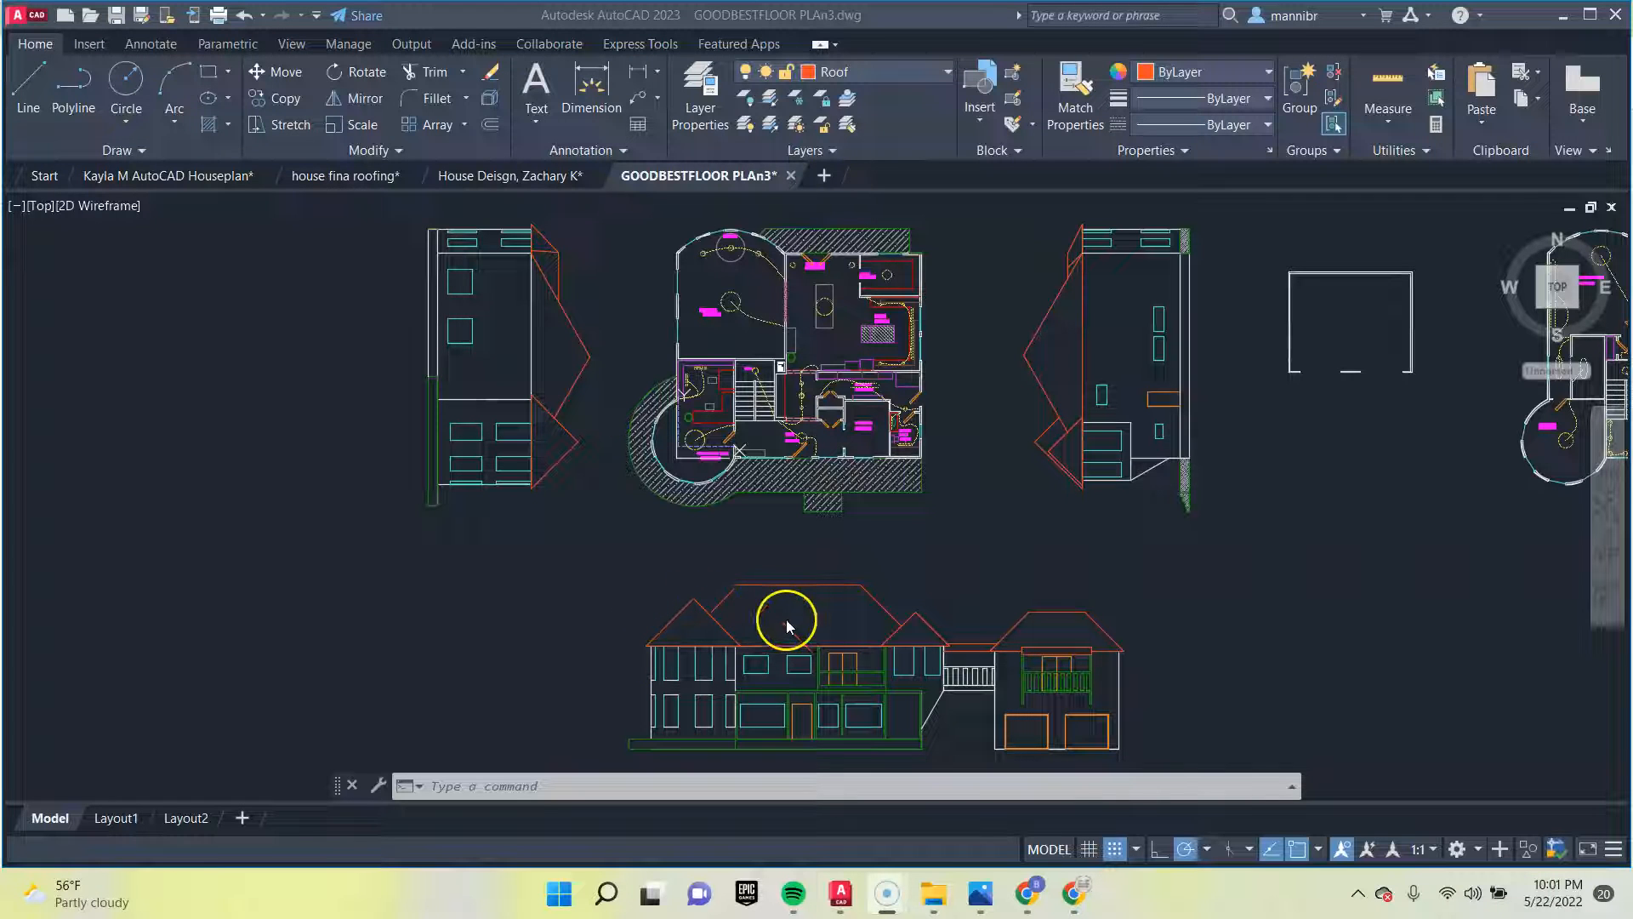
{"action": "mouse_move", "coordinate": [956, 500]}
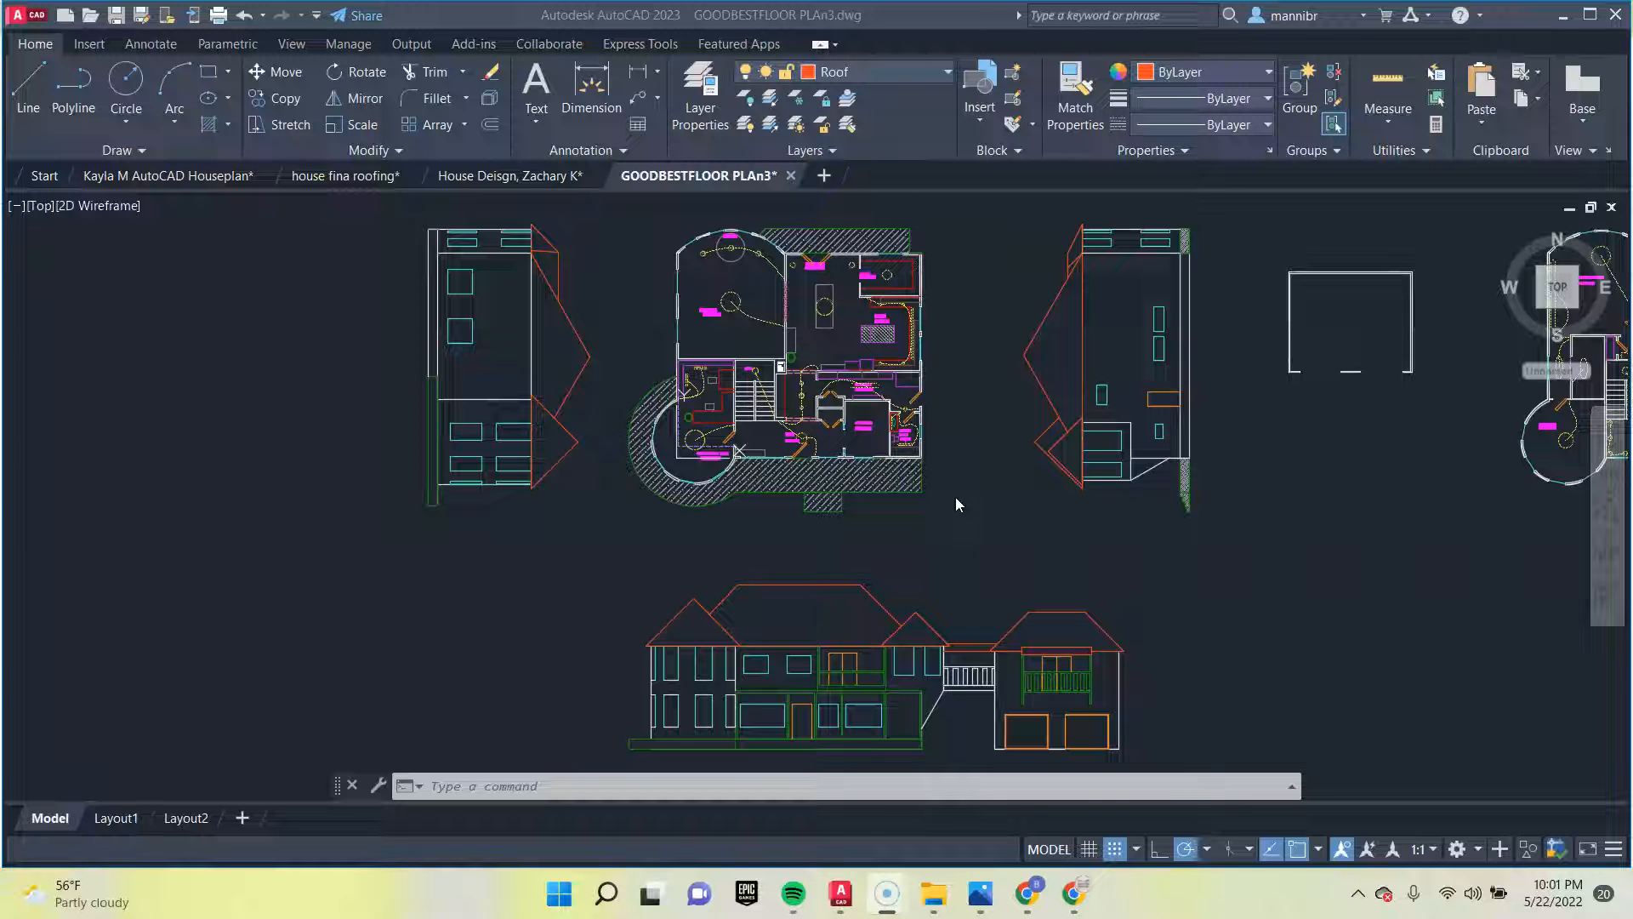
Zoom in until the Foyer, Utility Room, Mud Room and Powder Room labels read clearly
{"action": "scroll", "scroll_direction": "up", "scroll_amount": 3}
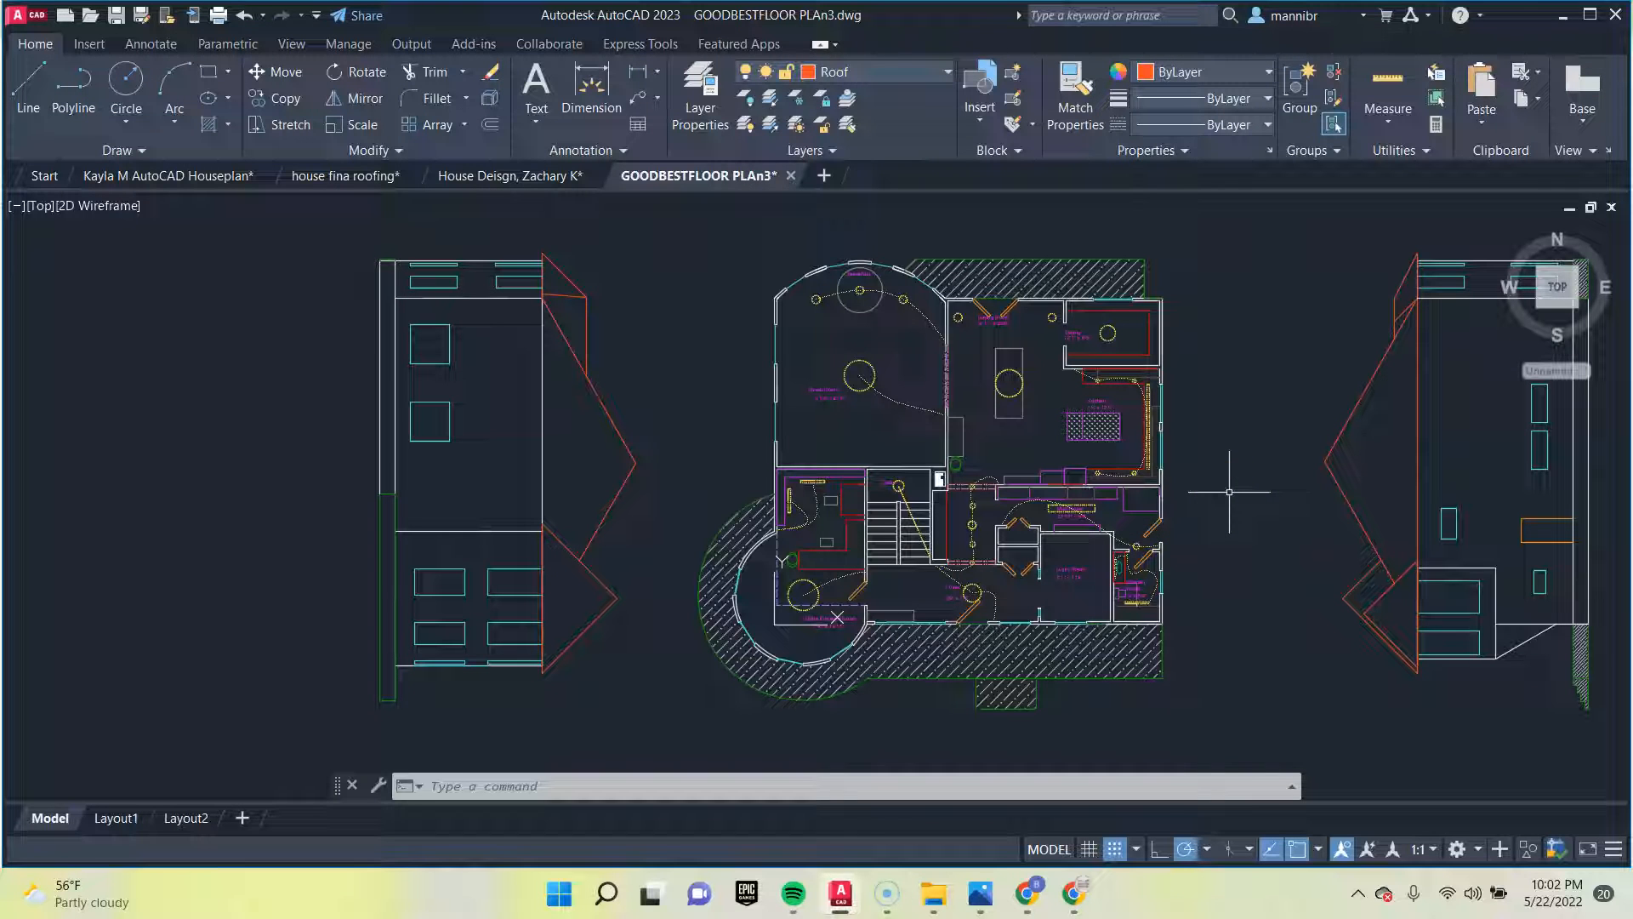
{"action": "mouse_move", "coordinate": [1229, 535]}
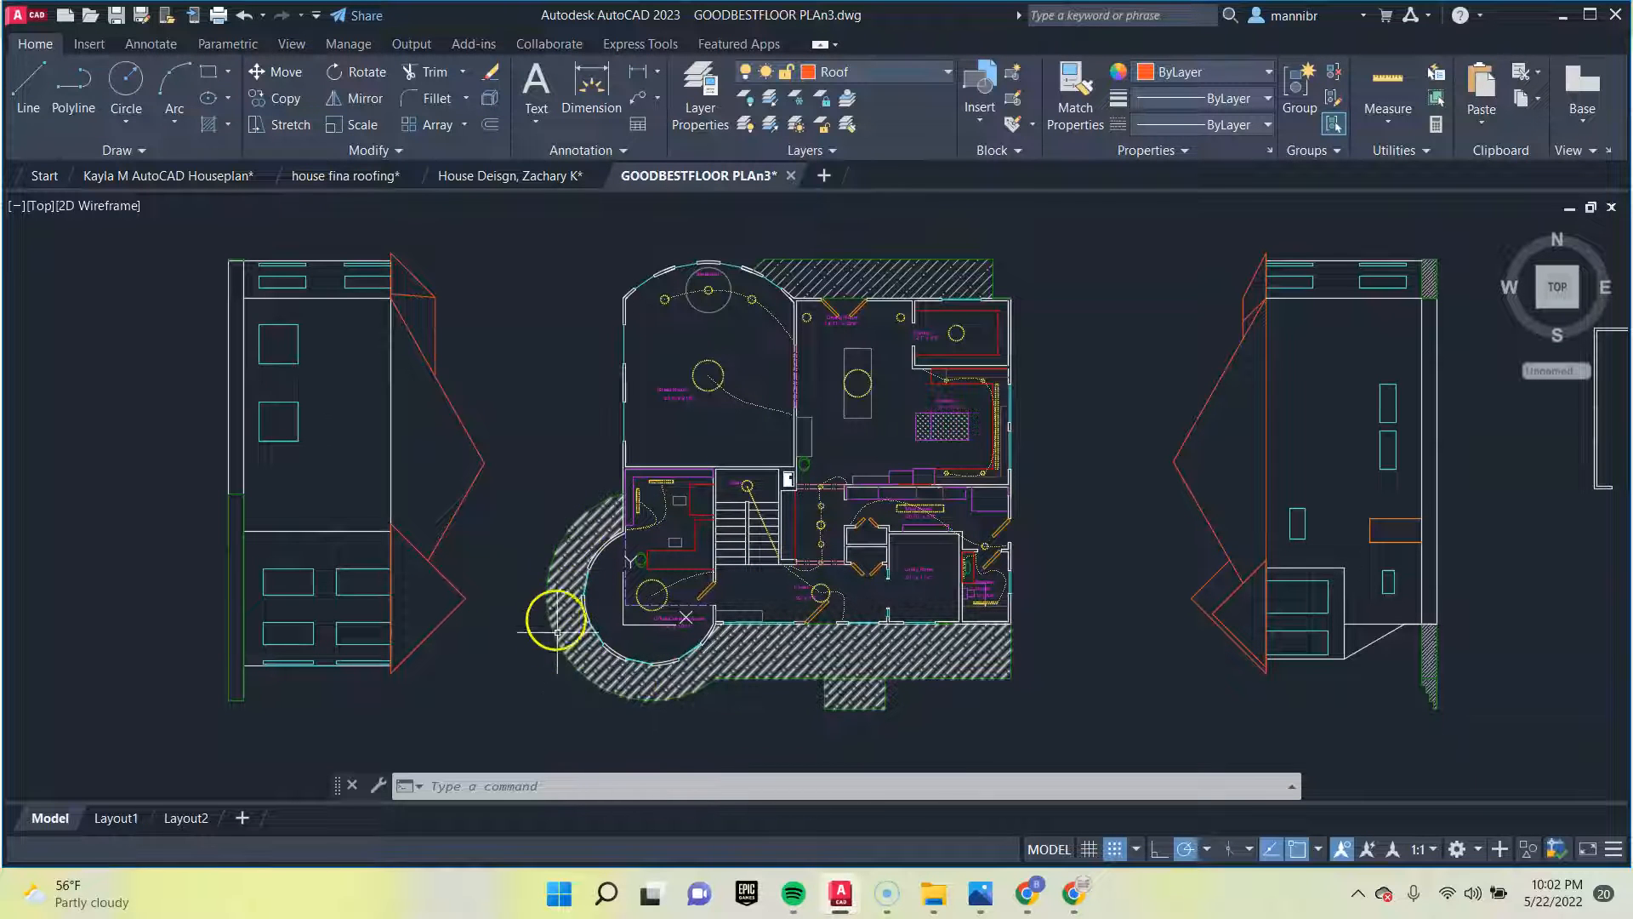
{"action": "mouse_move", "coordinate": [891, 656]}
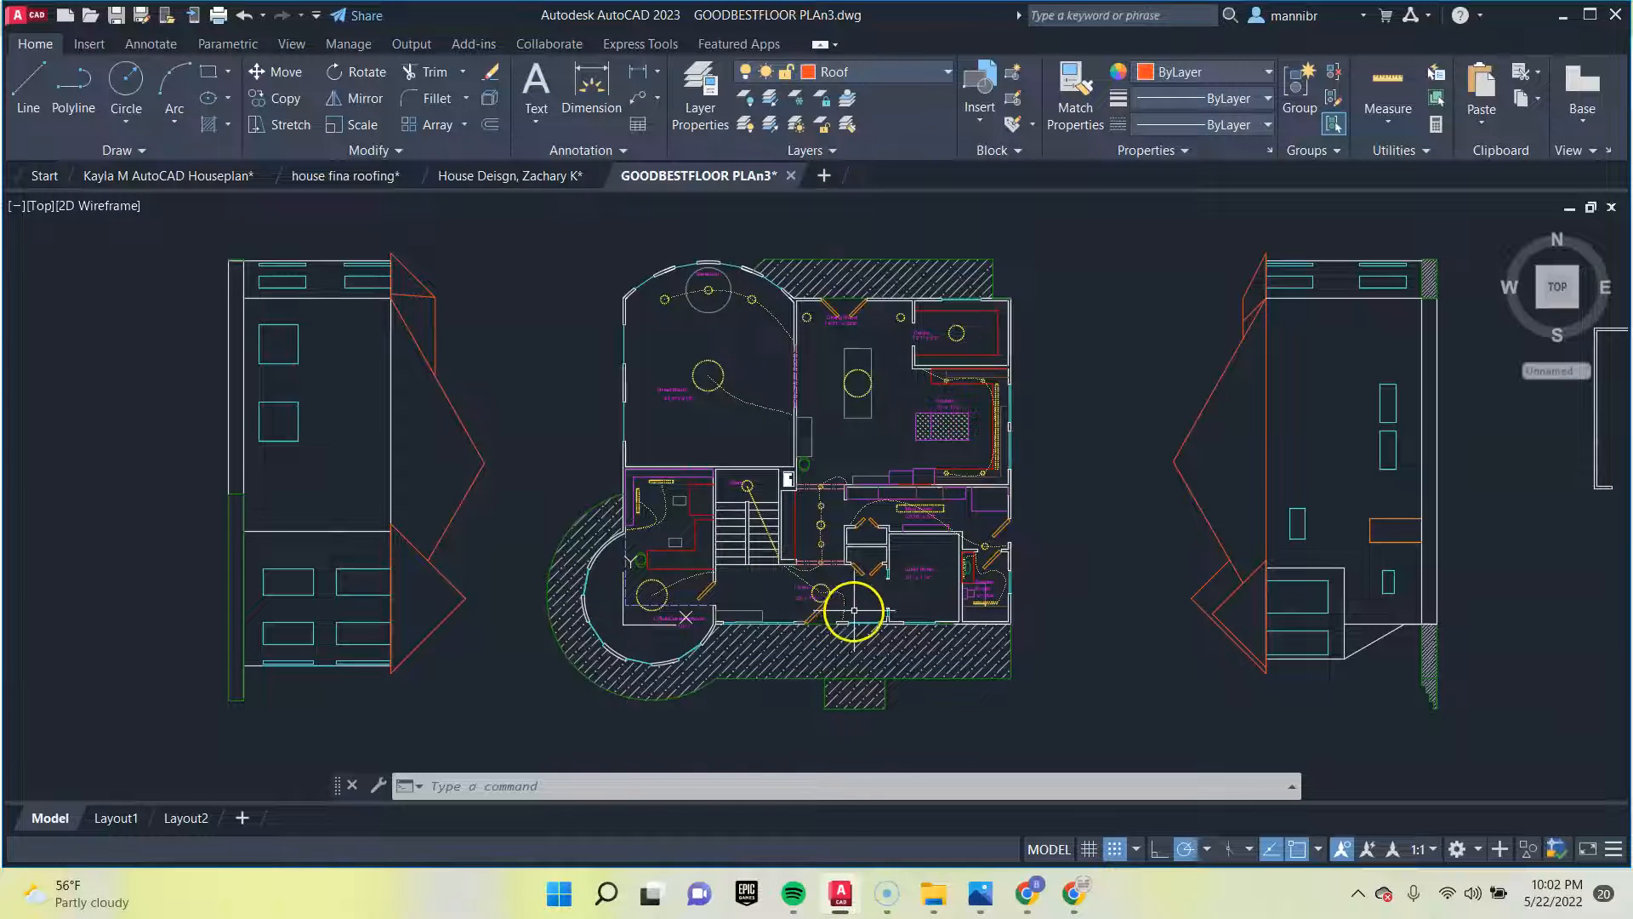
{"action": "scroll", "scroll_direction": "up", "scroll_amount": 3}
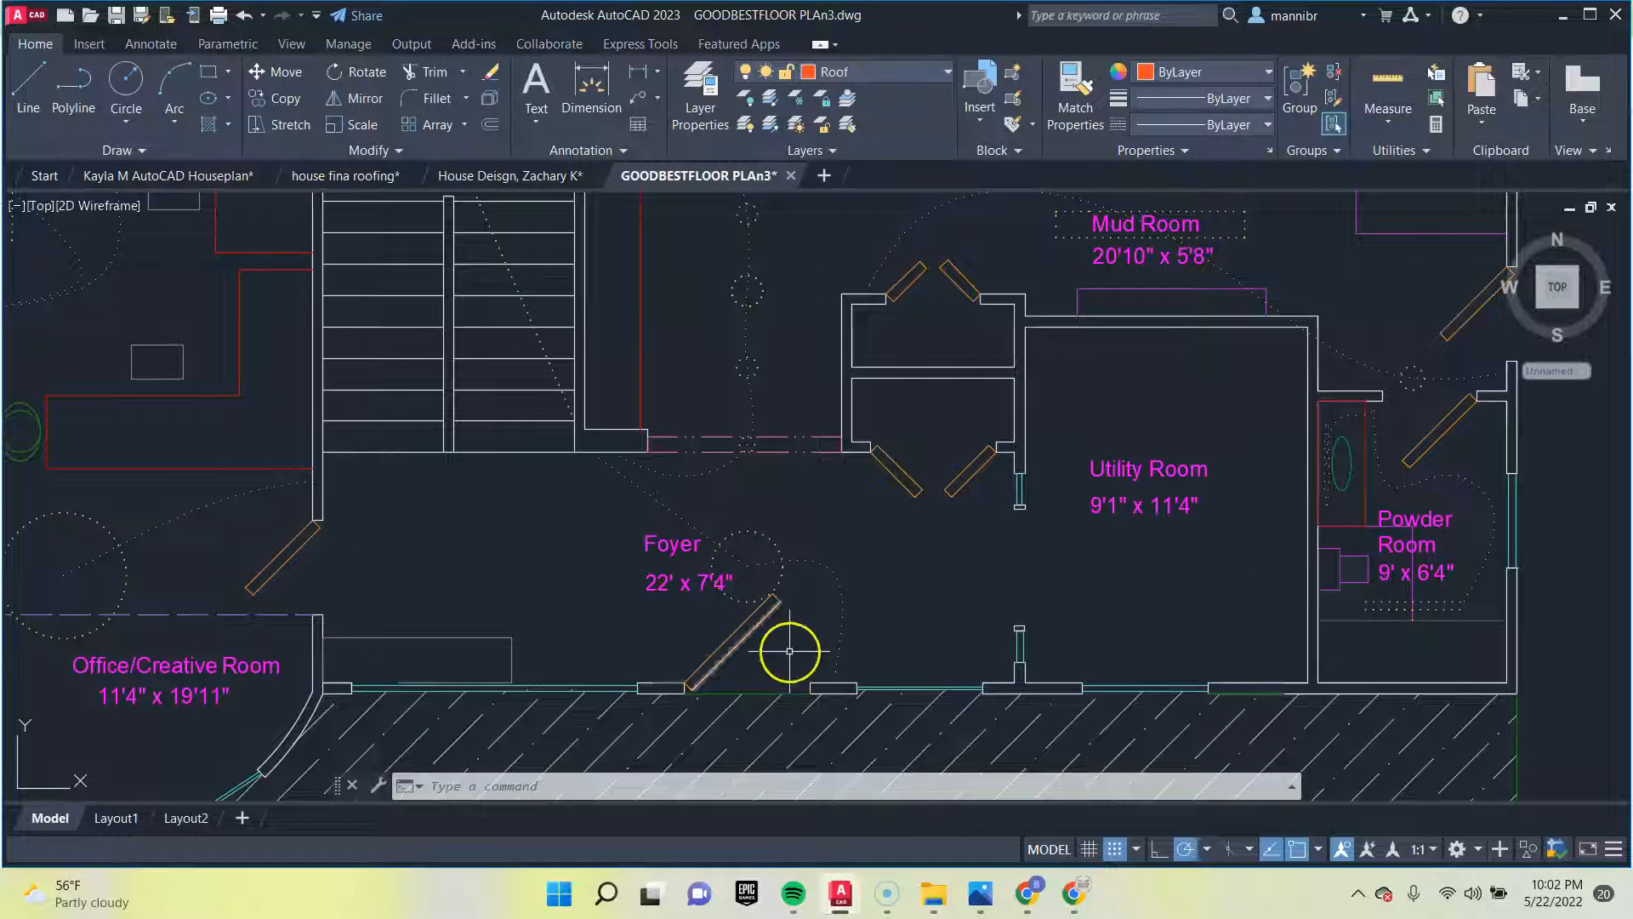
{"action": "mouse_move", "coordinate": [1008, 567]}
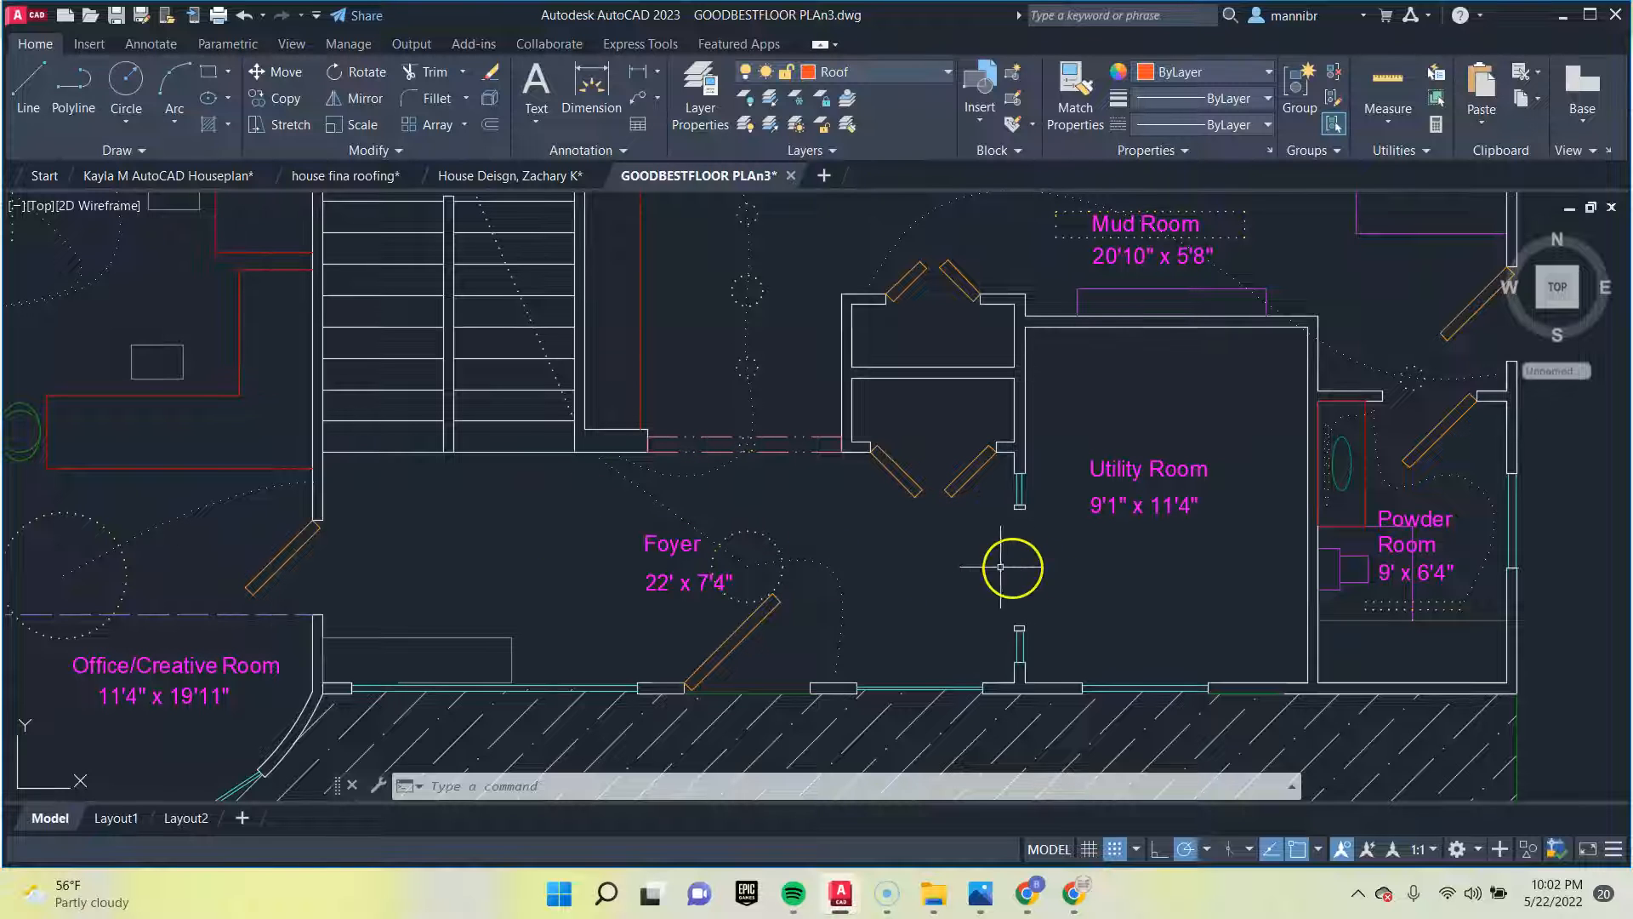
{"action": "scroll", "scroll_direction": "down", "scroll_amount": 3}
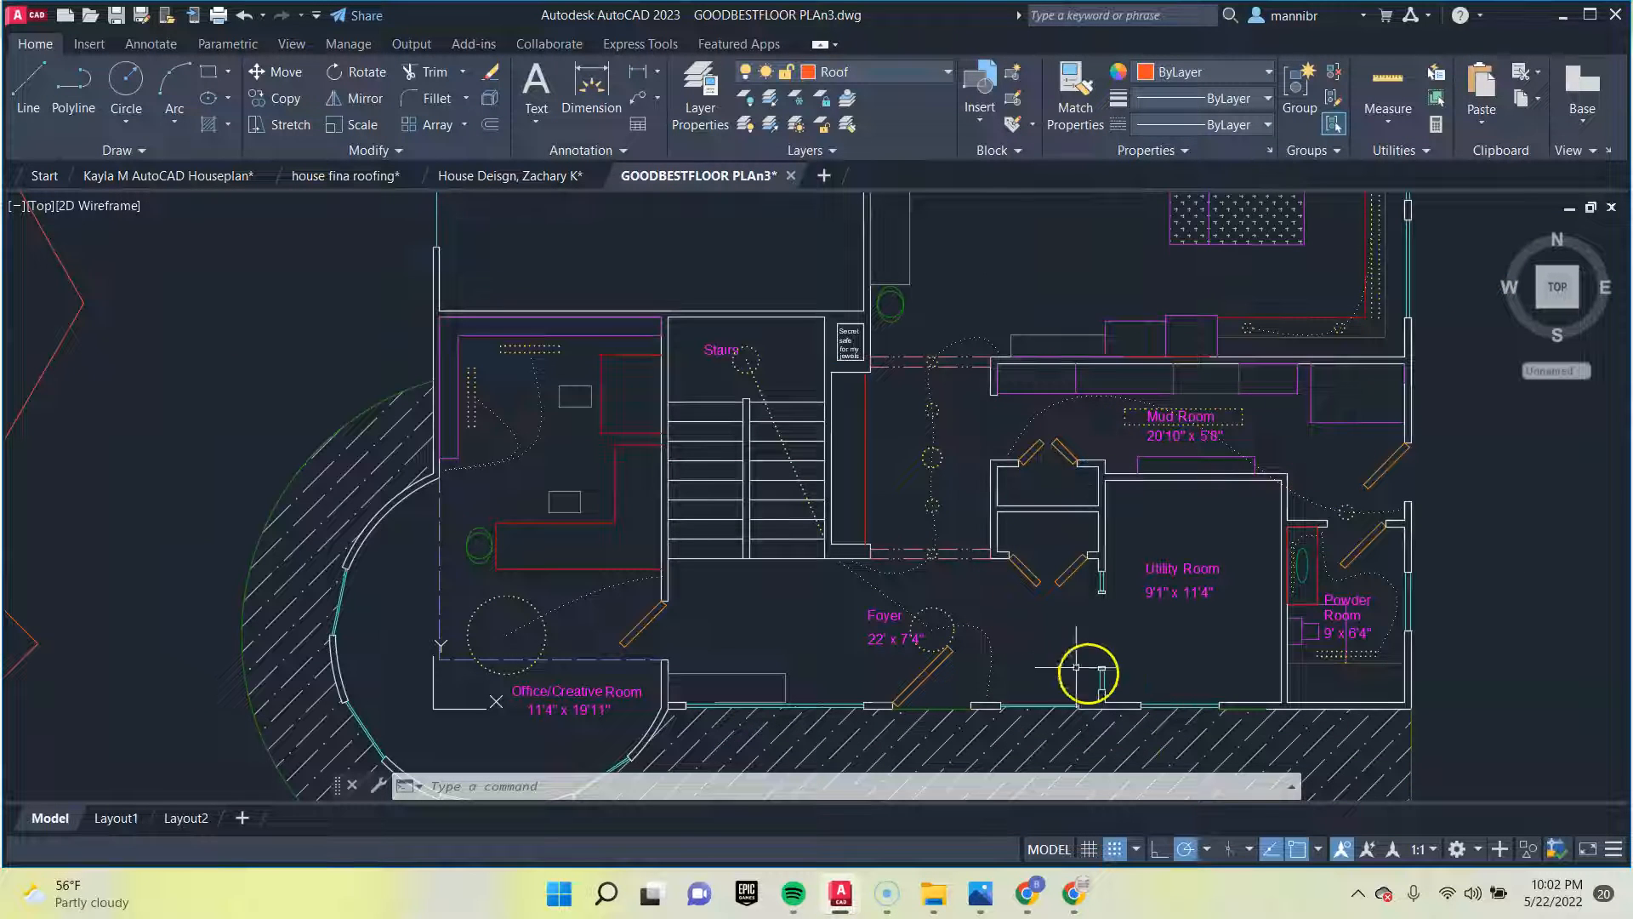
{"action": "mouse_move", "coordinate": [1191, 664]}
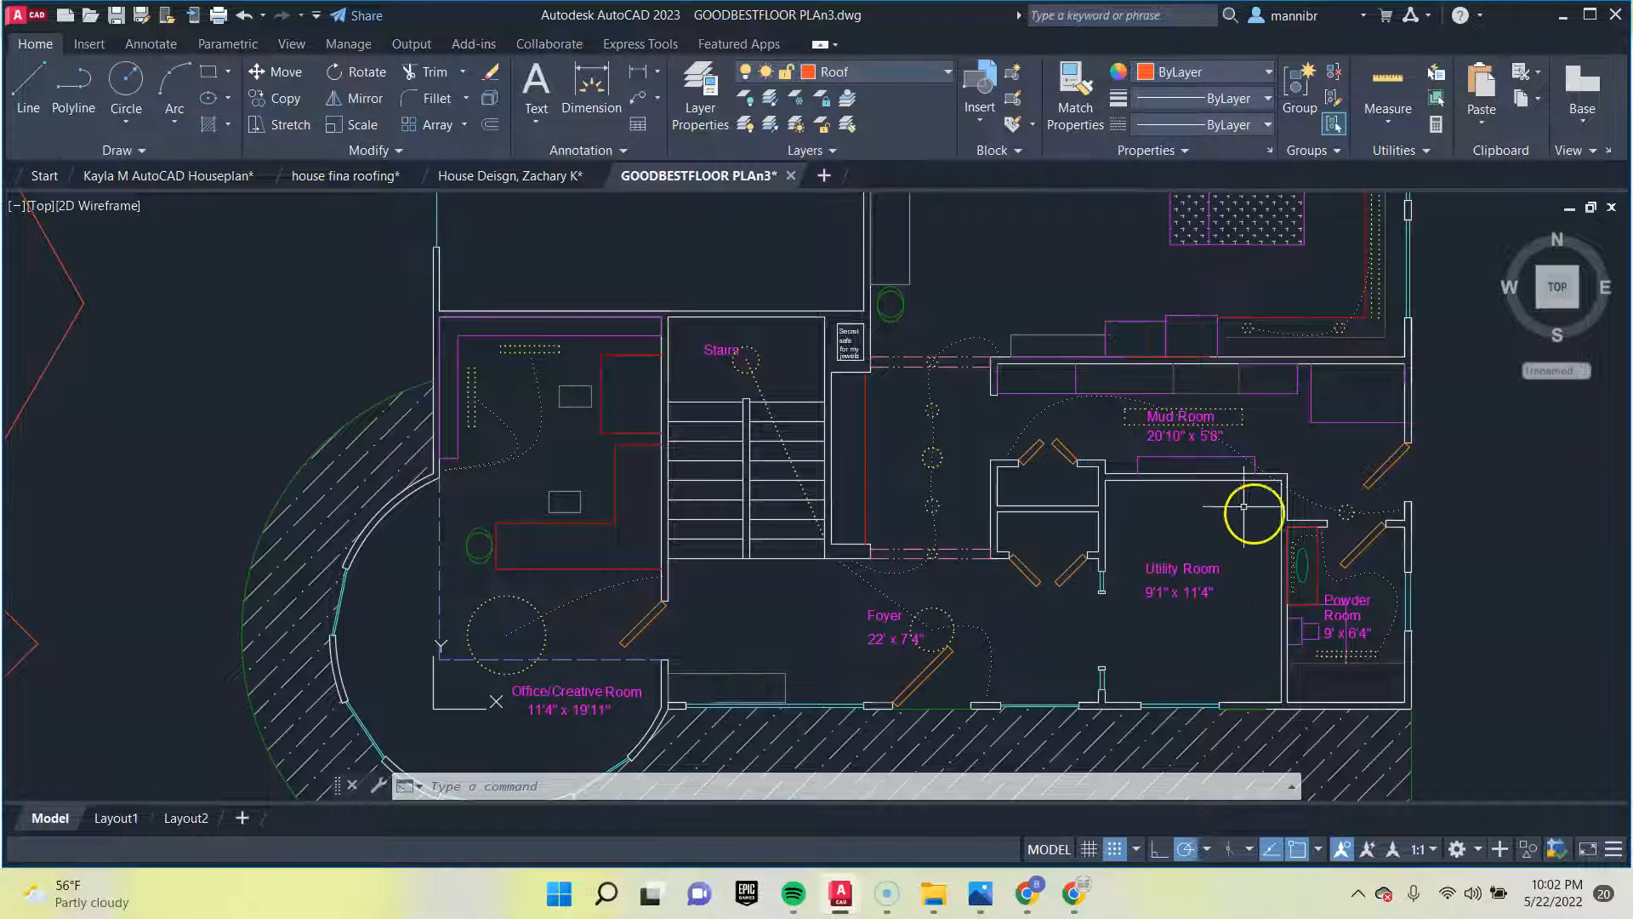
{"action": "mouse_move", "coordinate": [1230, 663]}
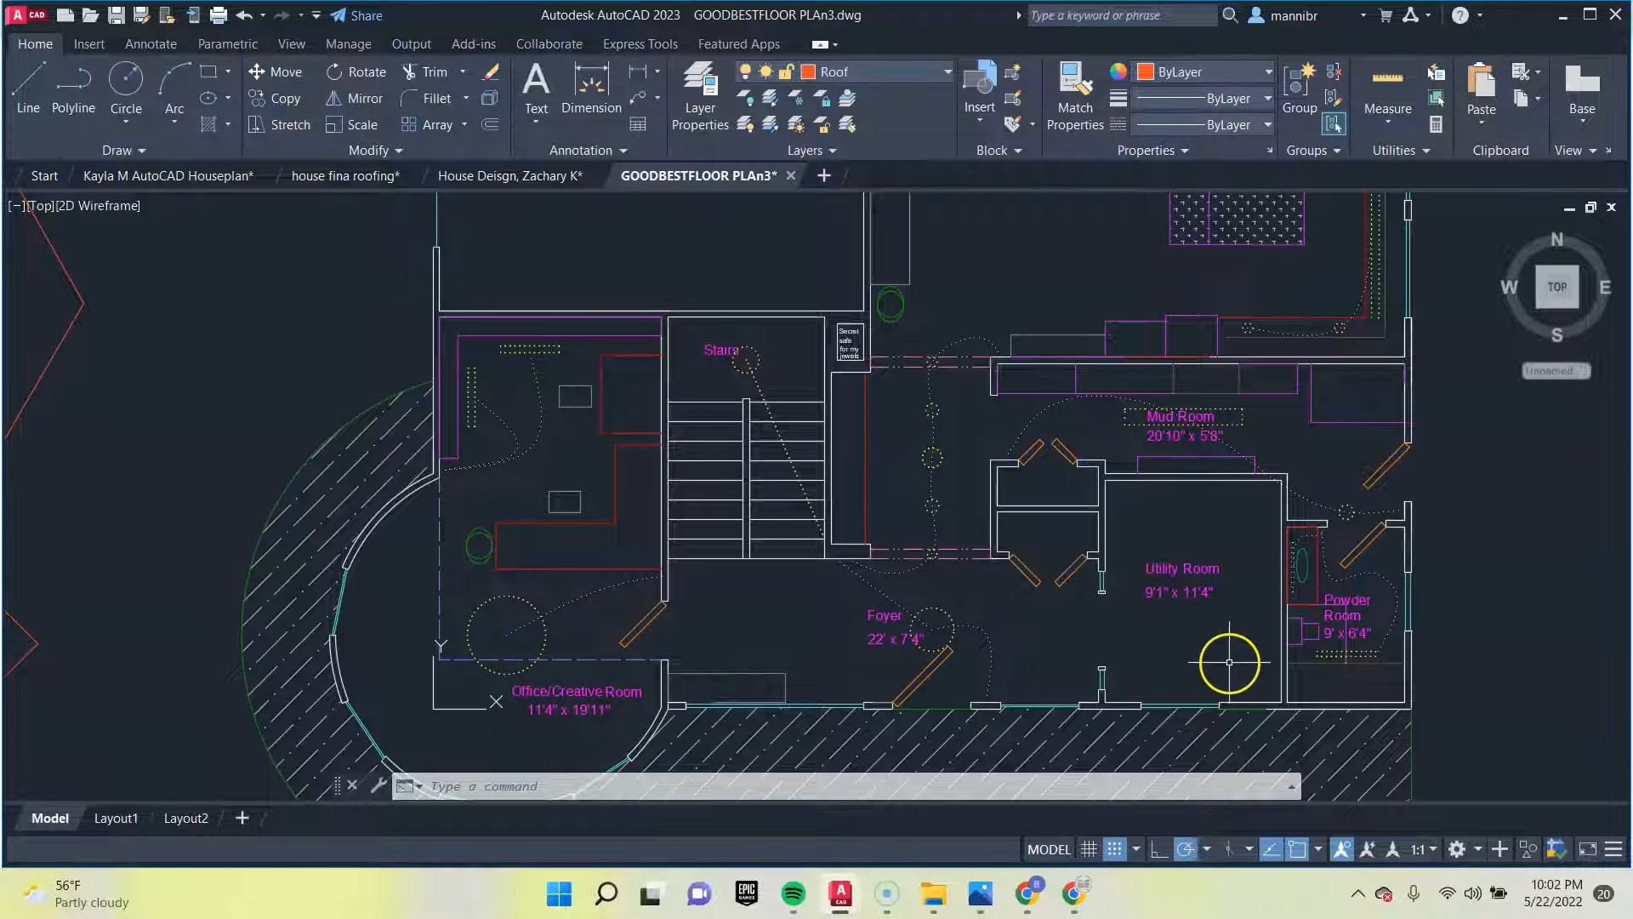
{"action": "mouse_move", "coordinate": [1213, 567]}
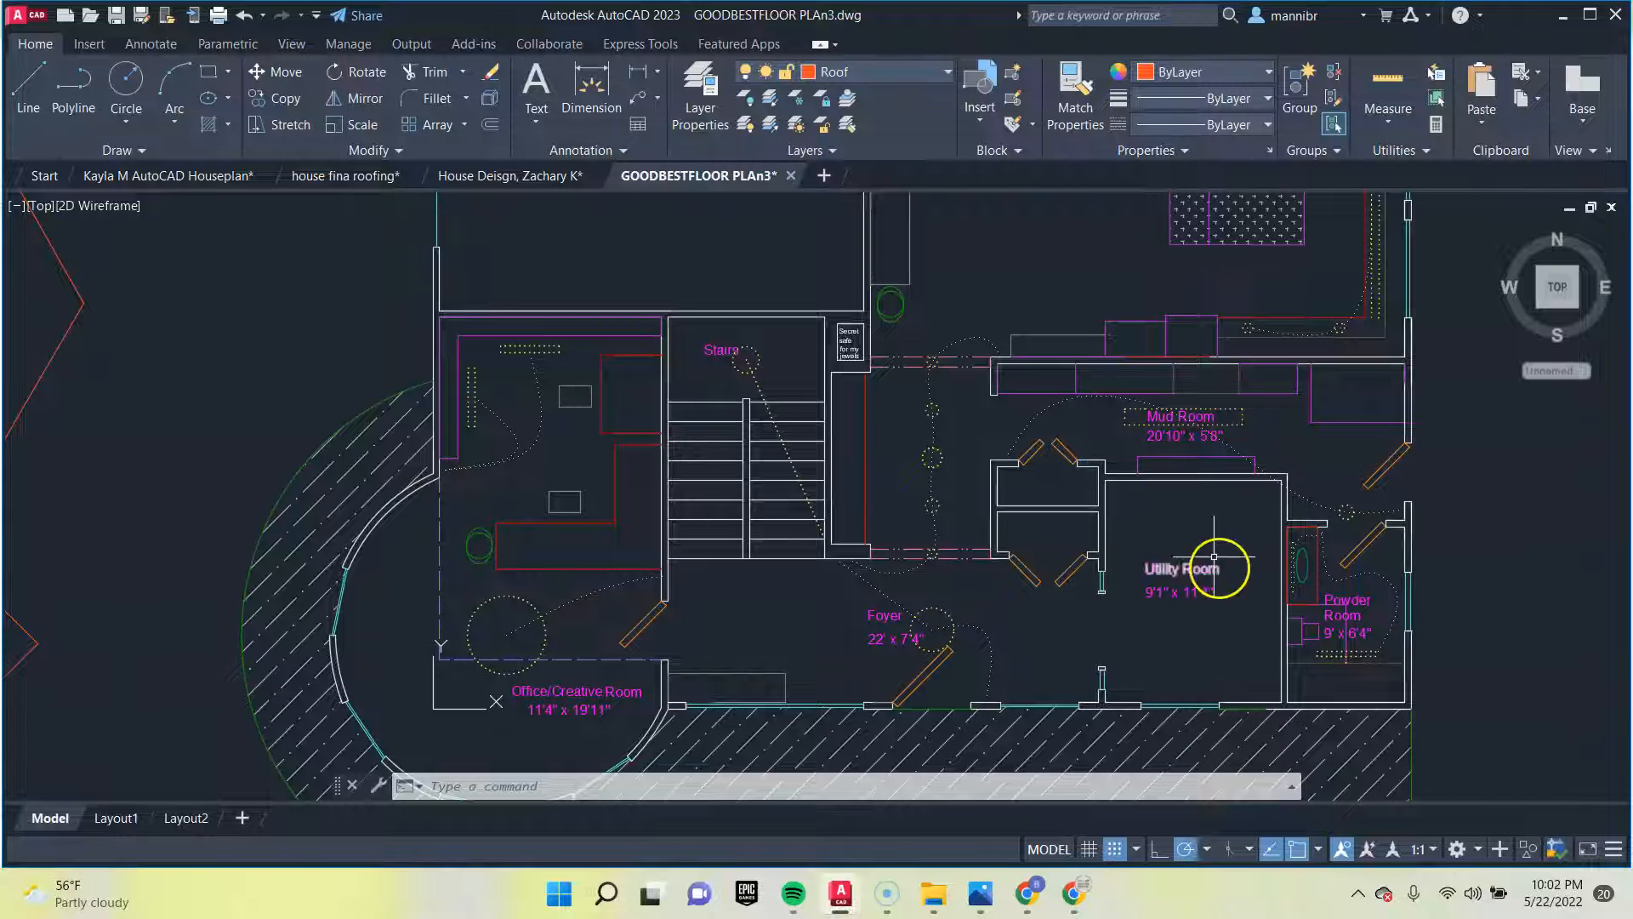
{"action": "mouse_move", "coordinate": [490, 390]}
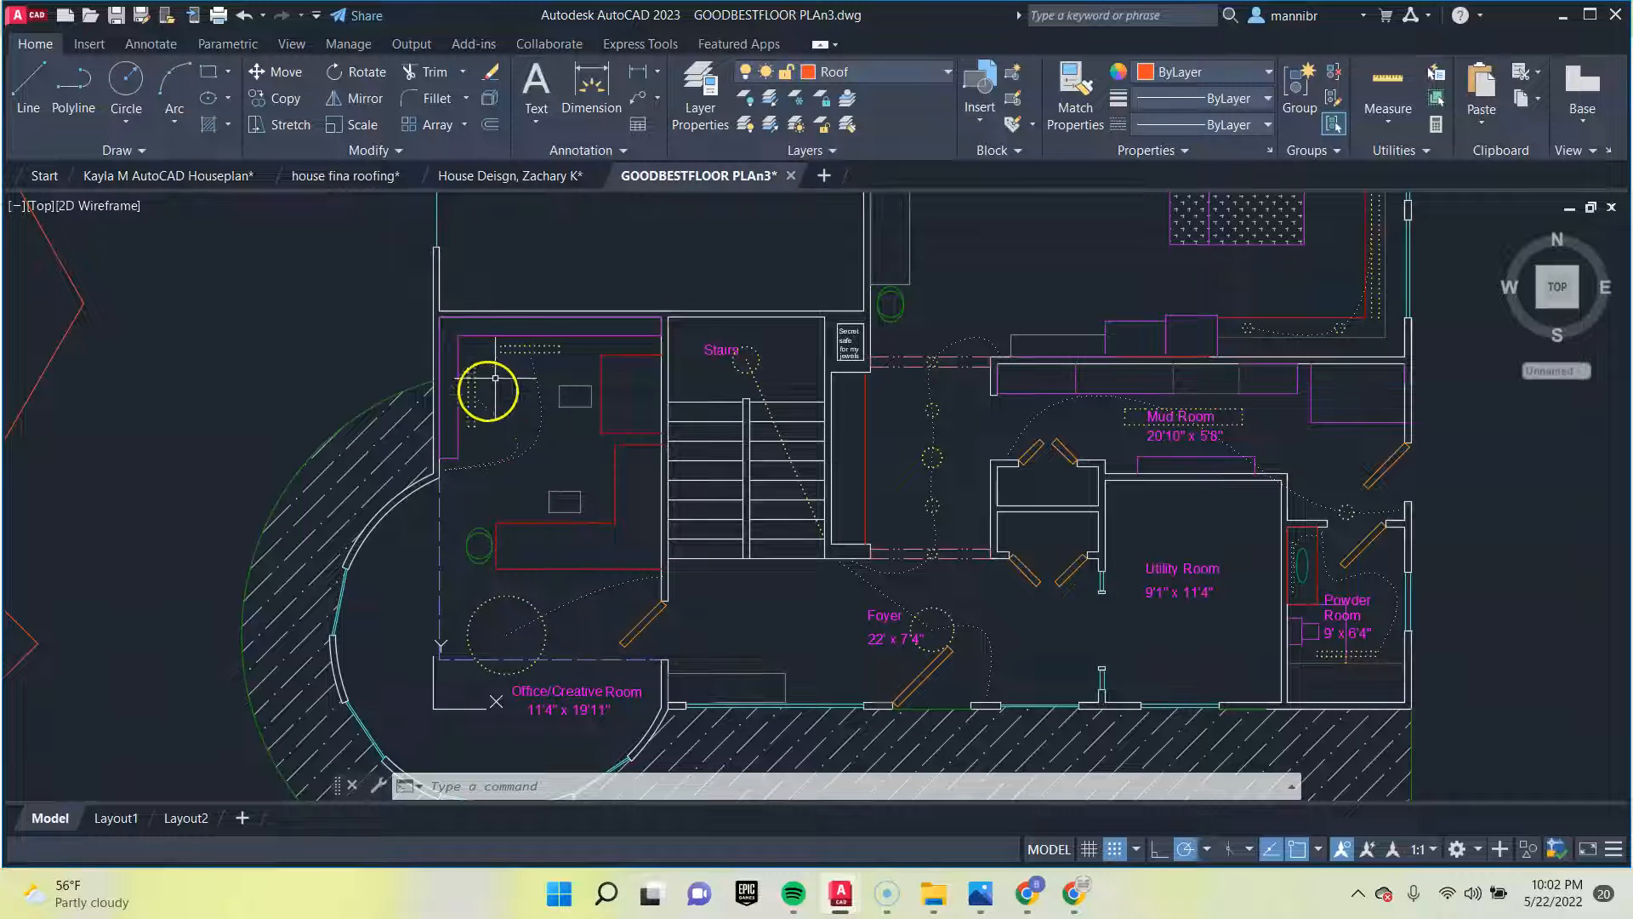
{"action": "mouse_move", "coordinate": [555, 464]}
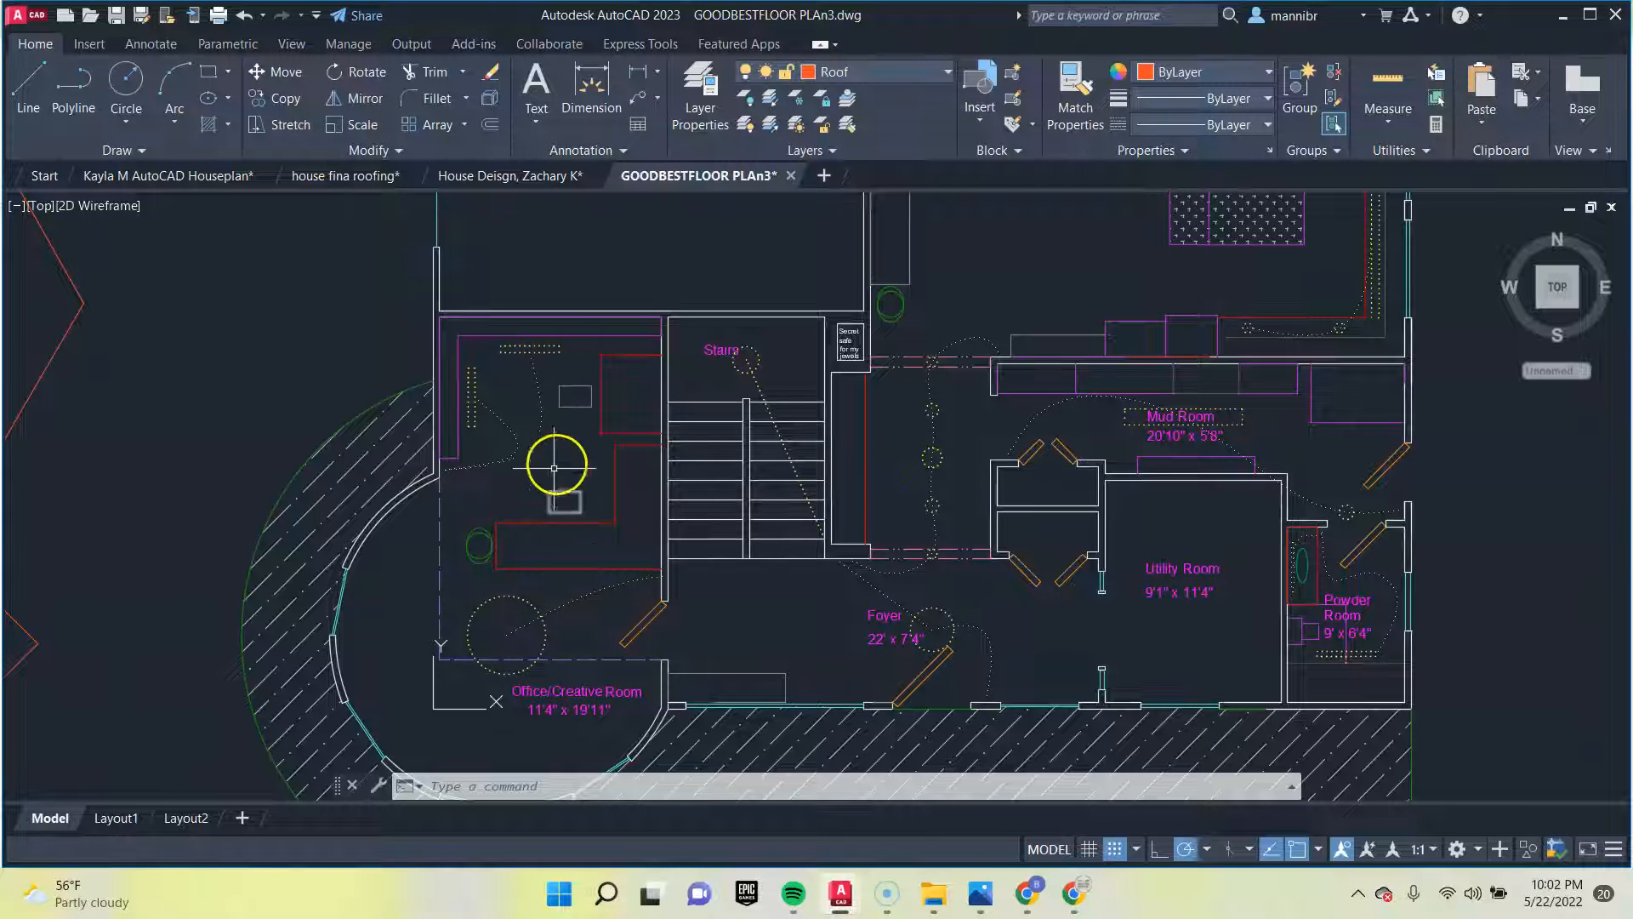
{"action": "mouse_move", "coordinate": [542, 390]}
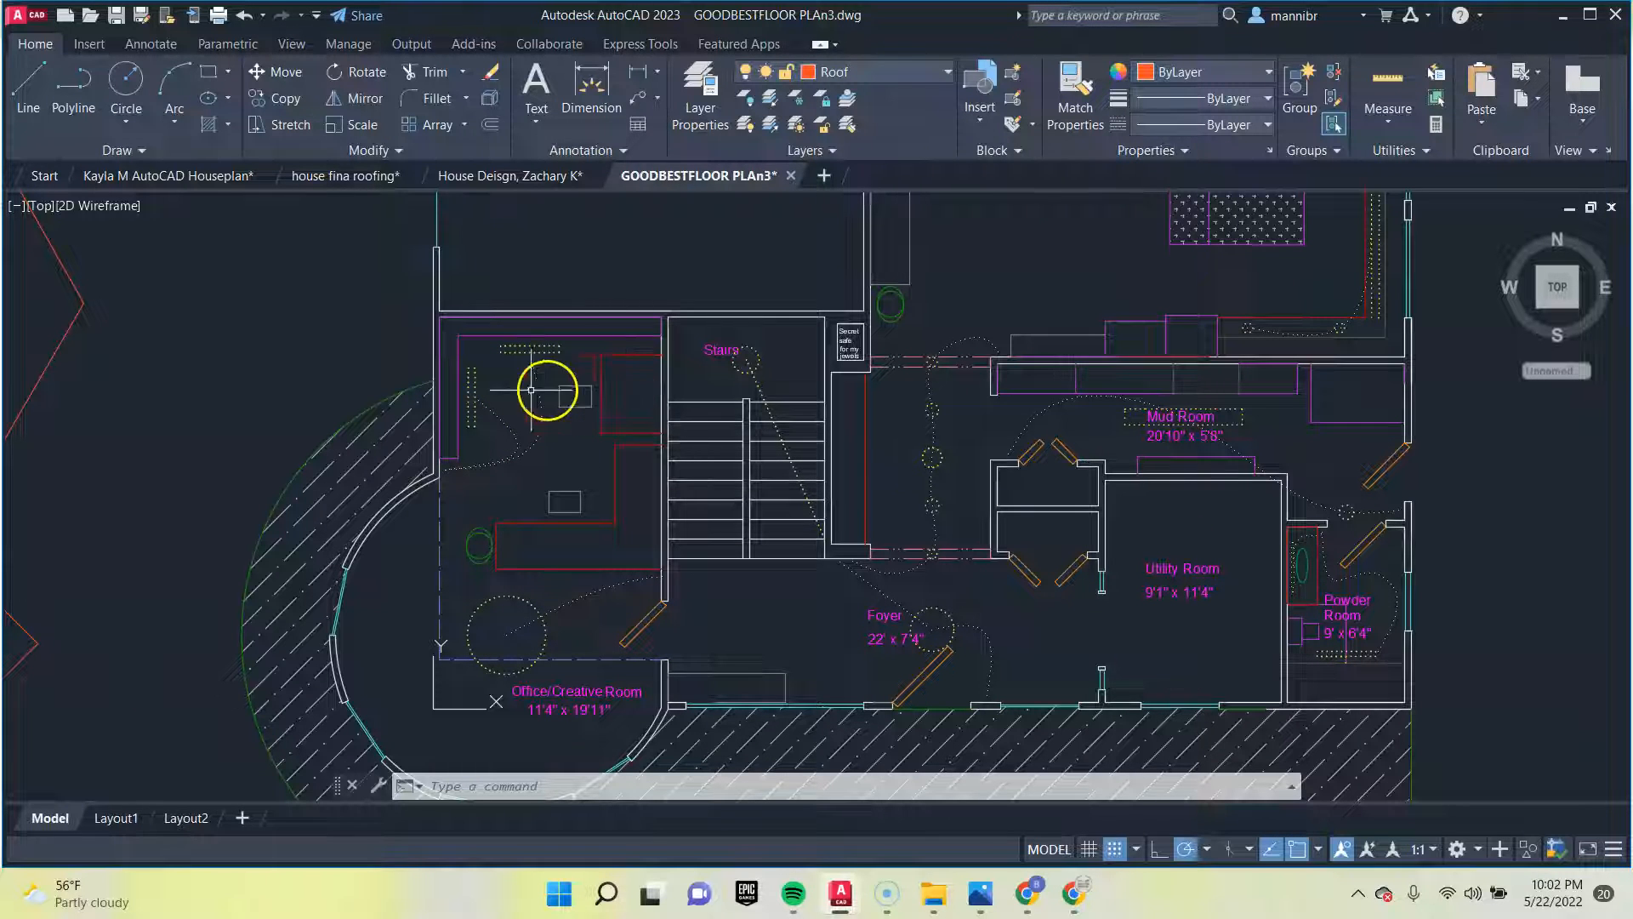
{"action": "mouse_move", "coordinate": [589, 599]}
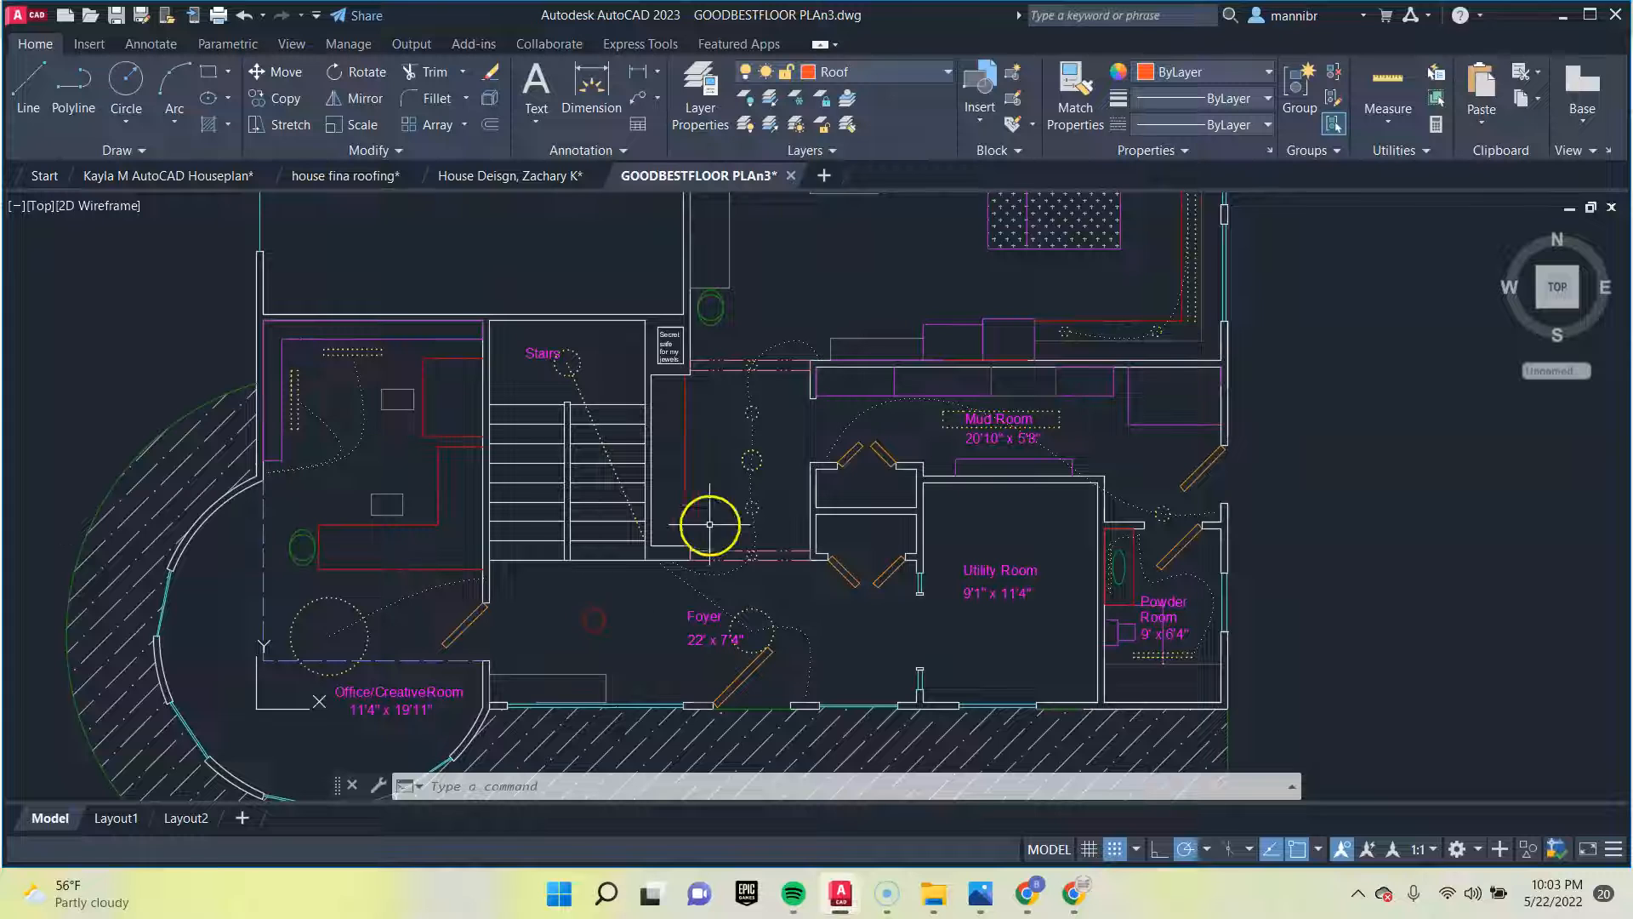
{"action": "mouse_move", "coordinate": [552, 583]}
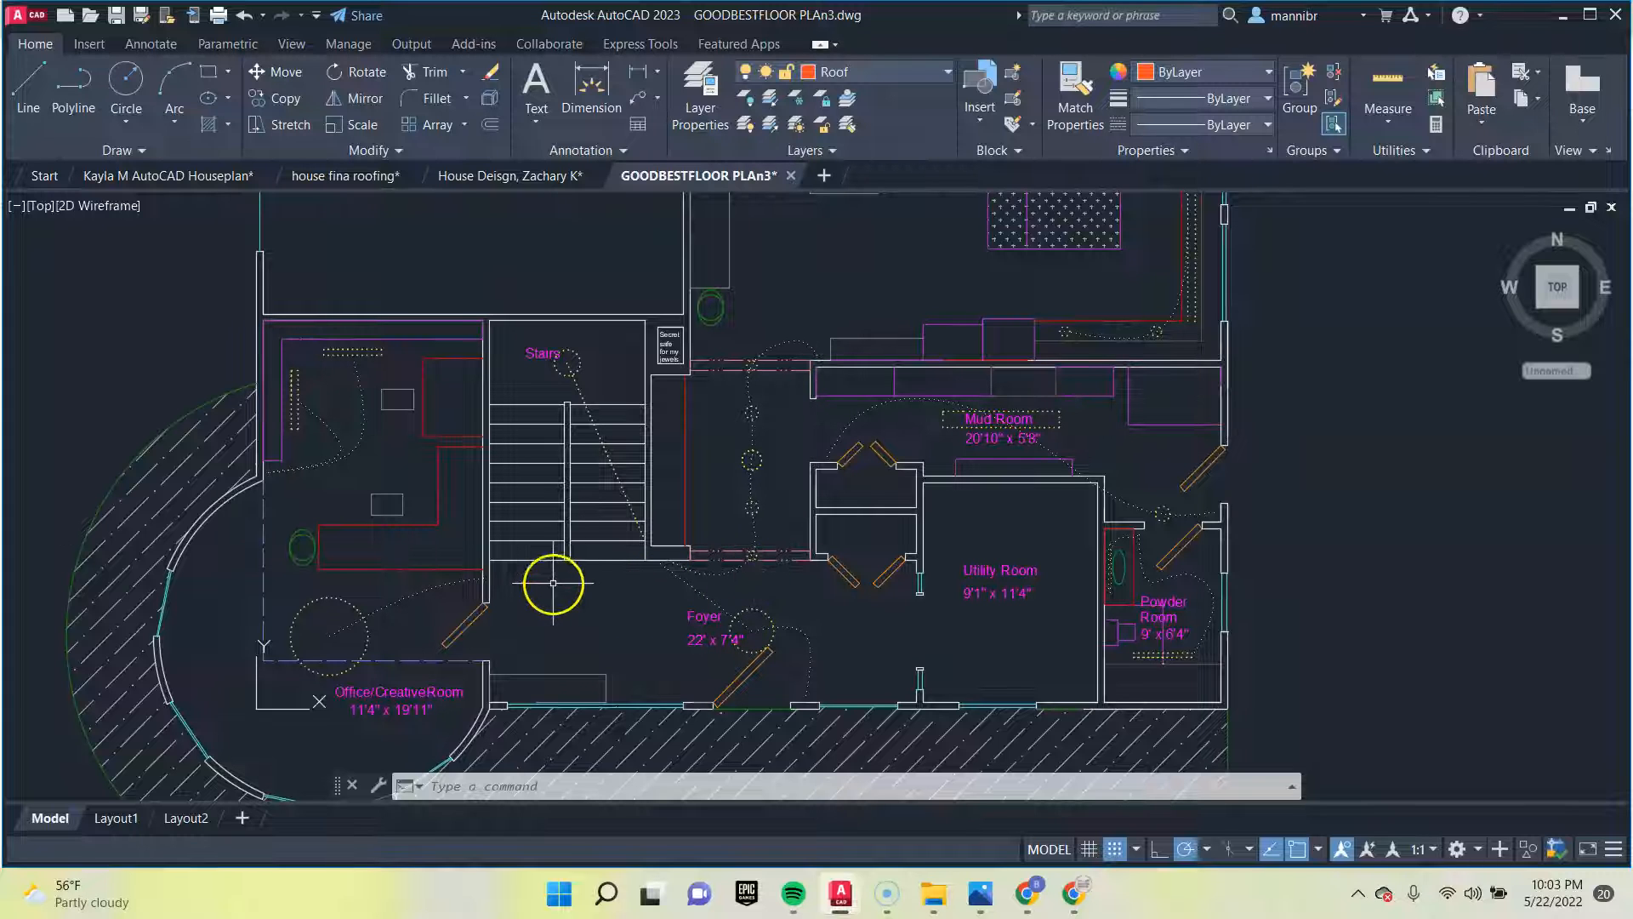
{"action": "mouse_move", "coordinate": [518, 404]}
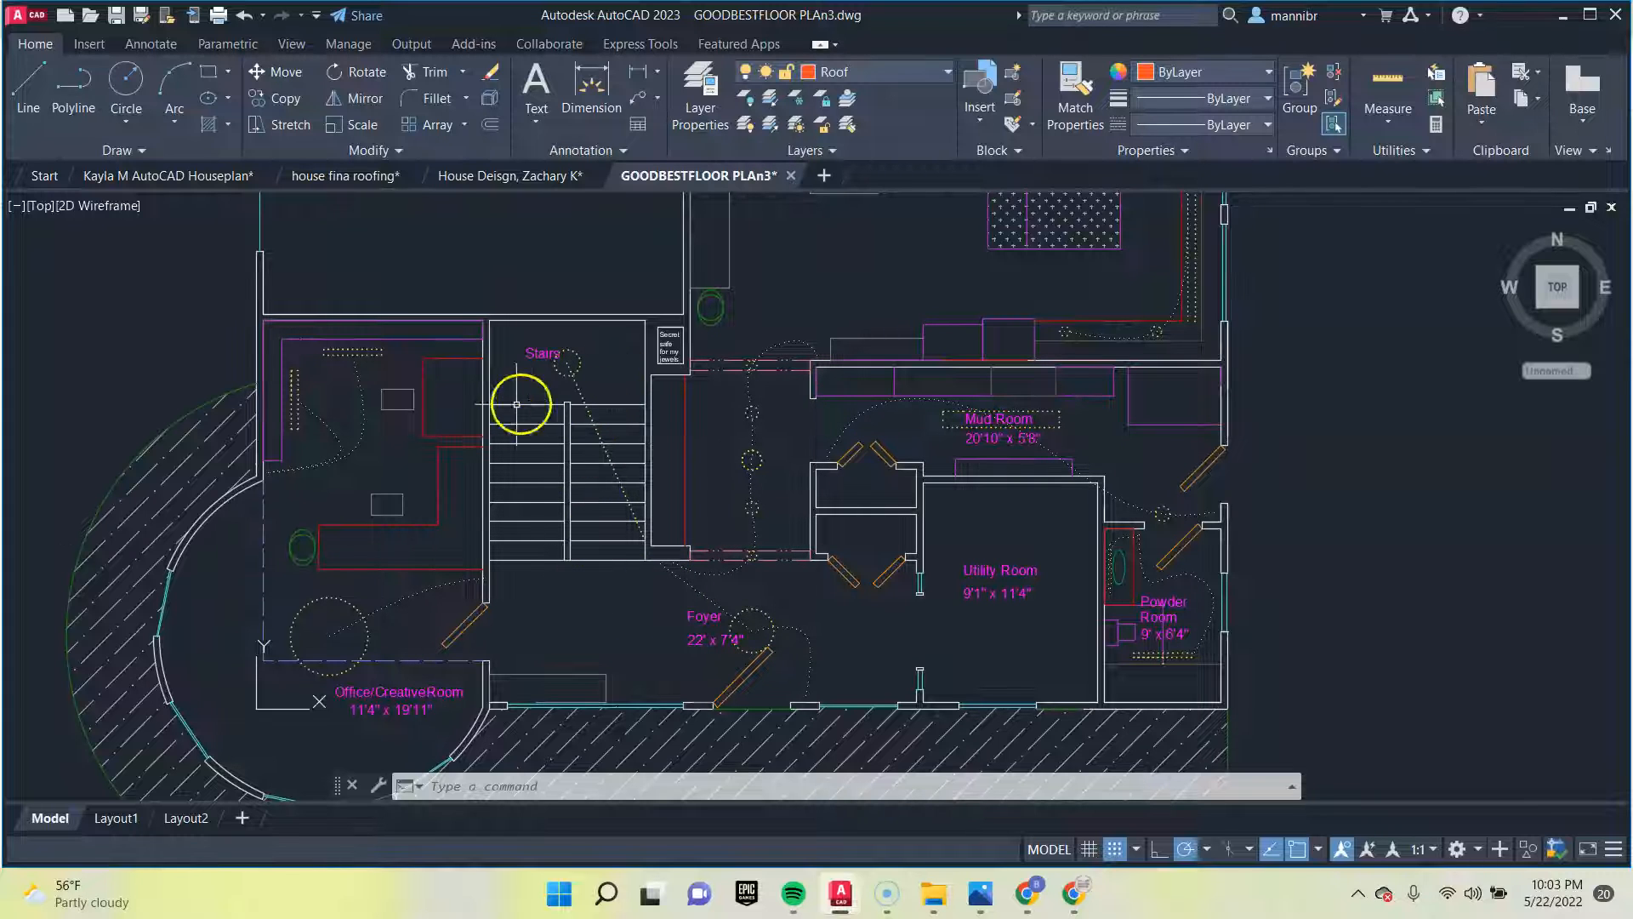
{"action": "mouse_move", "coordinate": [847, 569]}
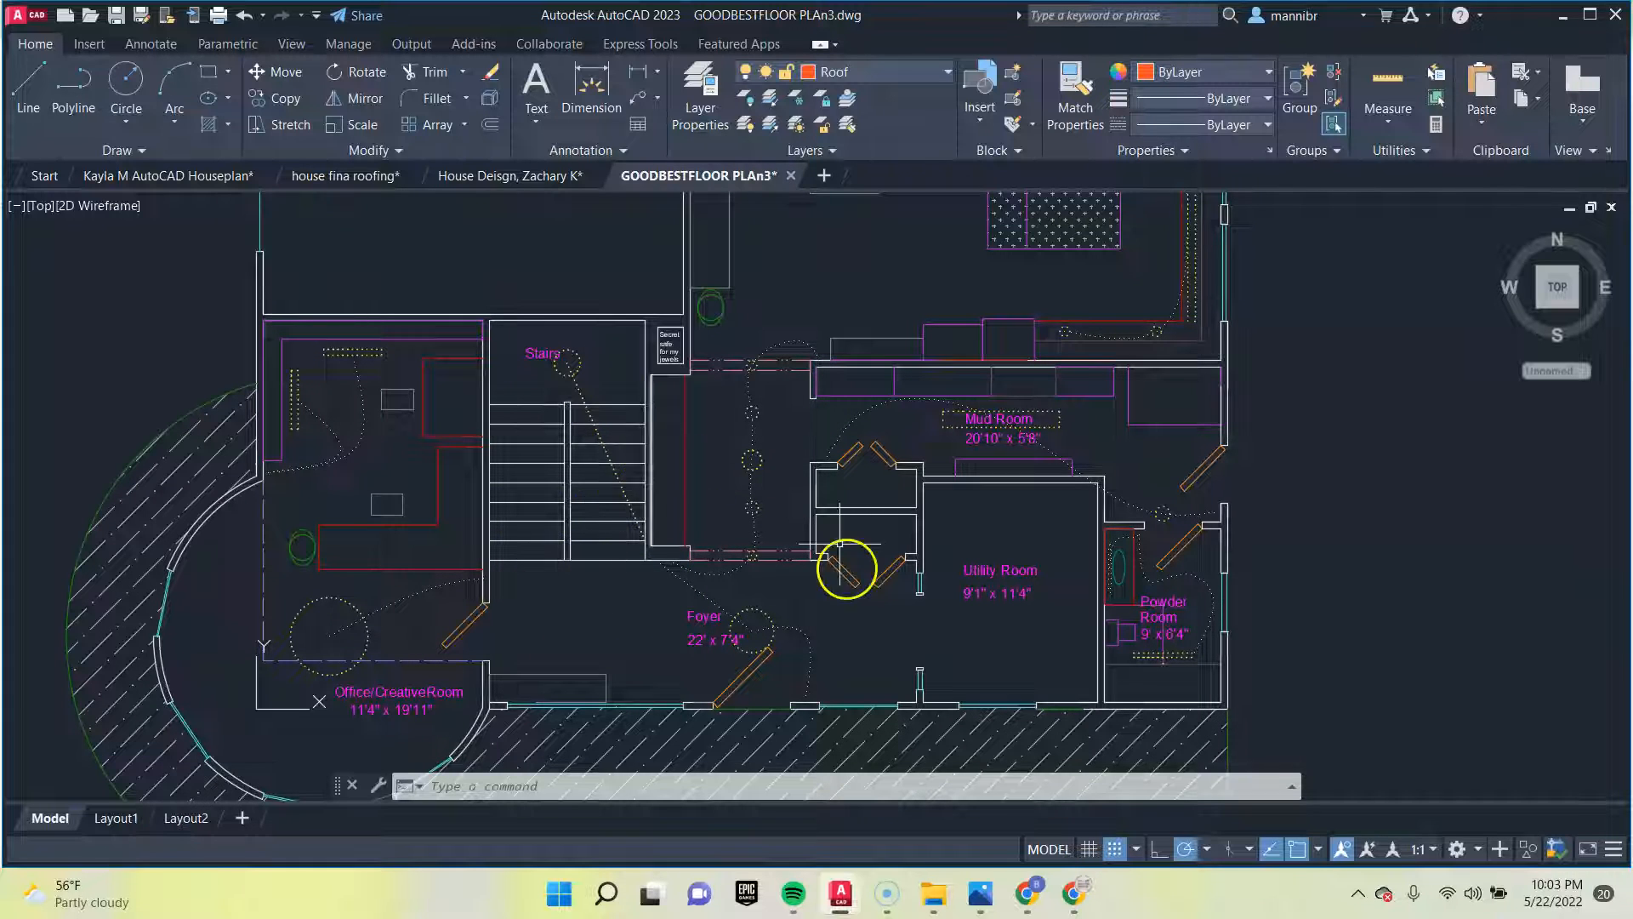
{"action": "mouse_move", "coordinate": [714, 543]}
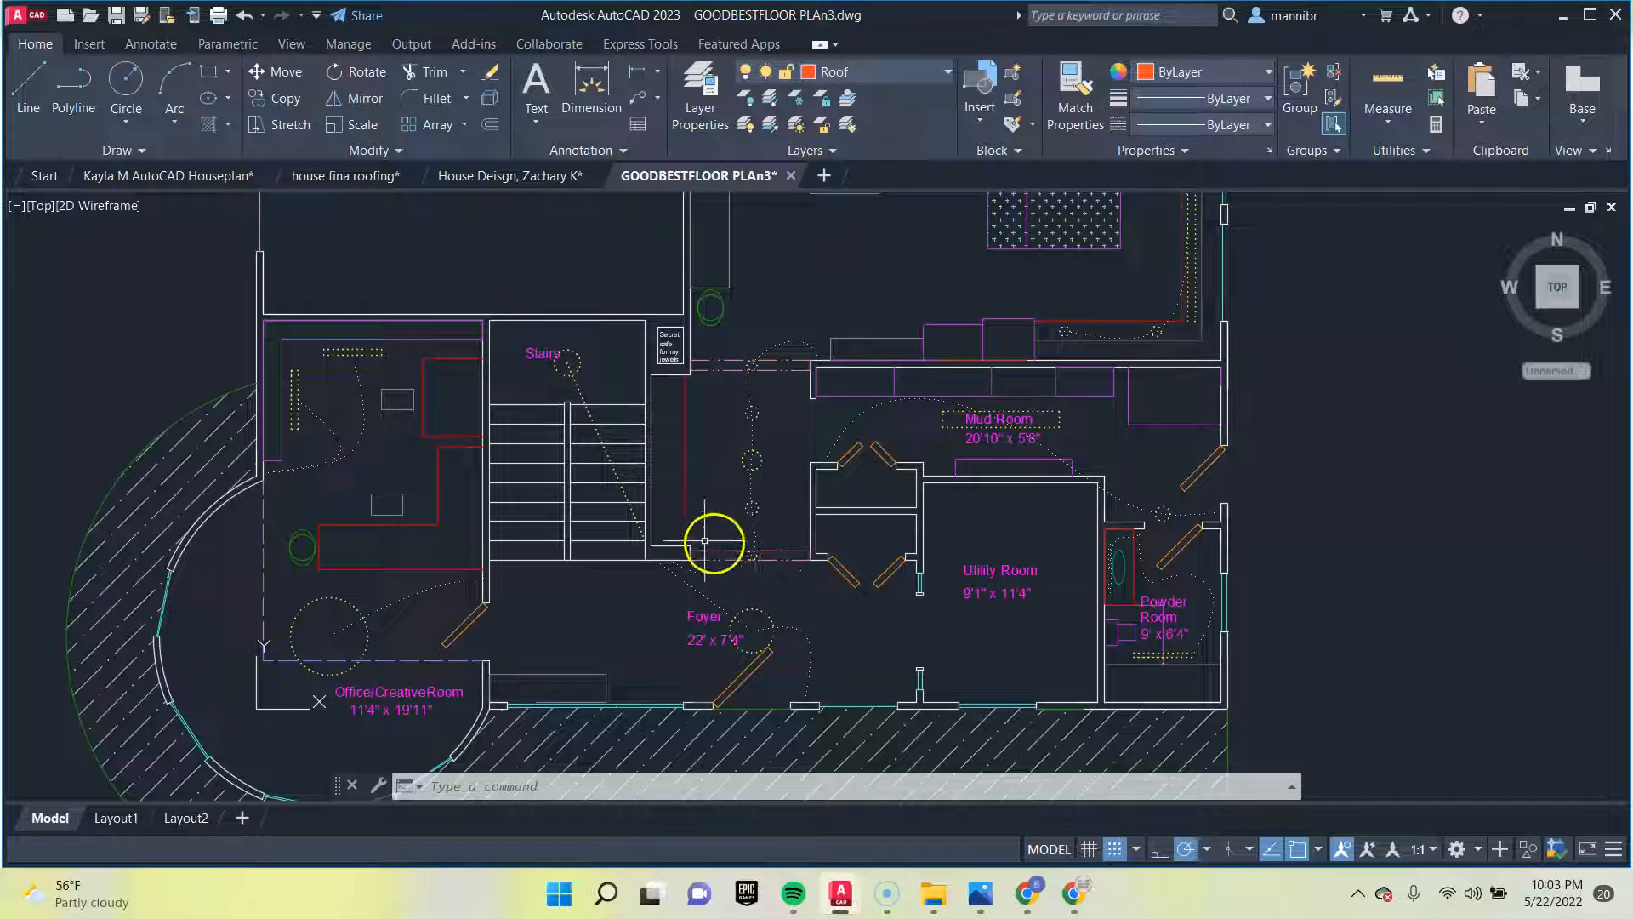
{"action": "mouse_move", "coordinate": [805, 589]}
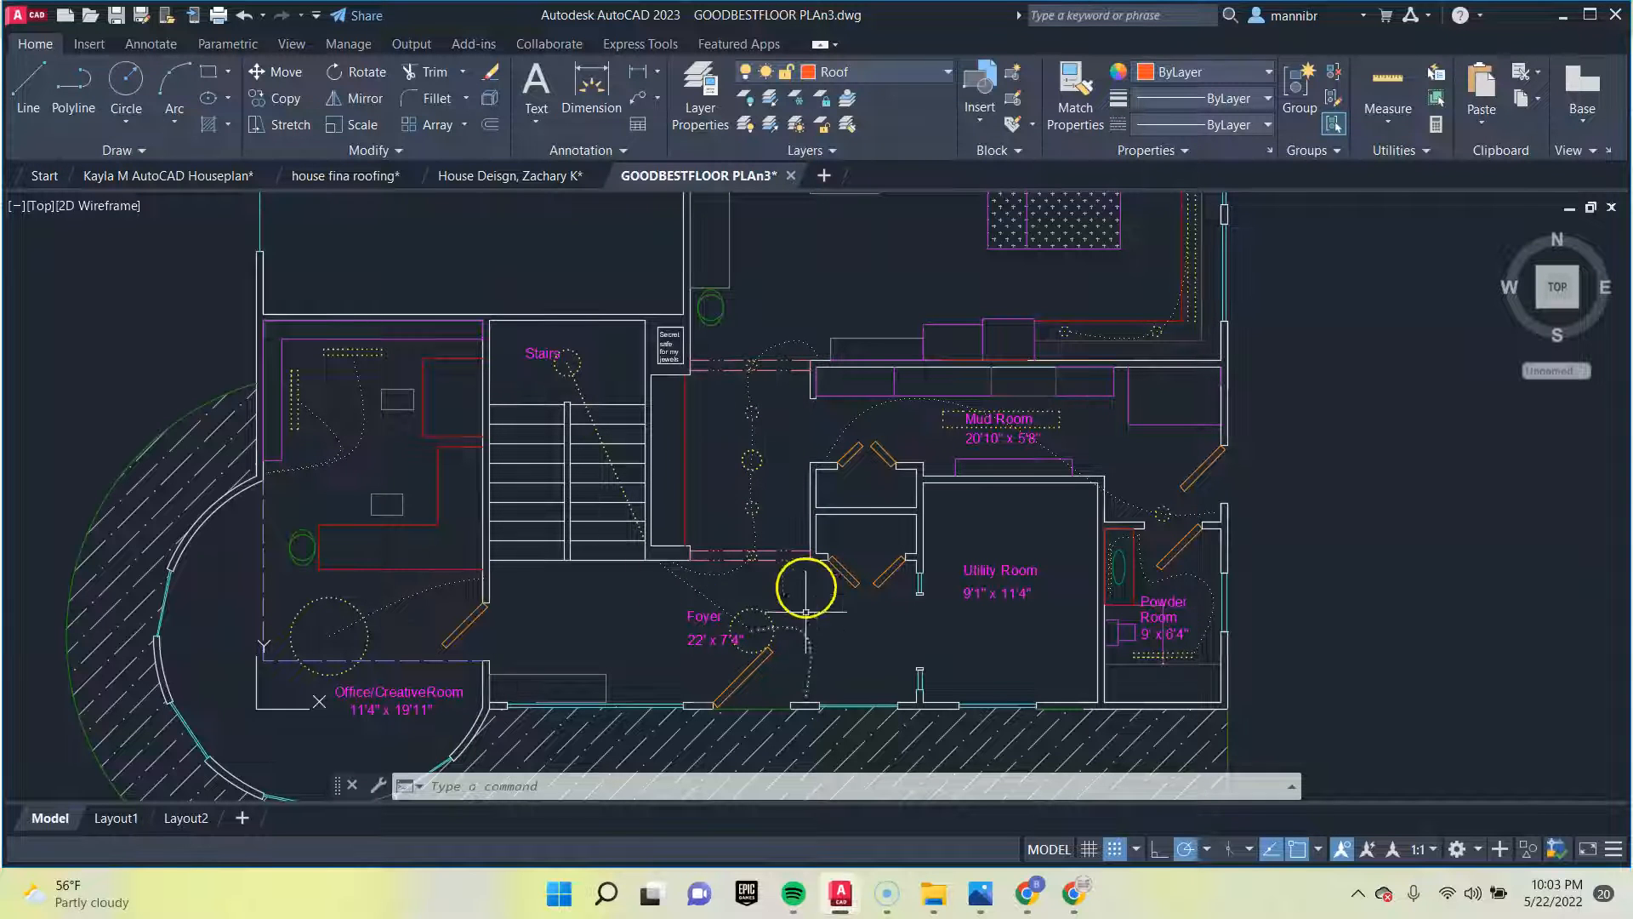
{"action": "mouse_move", "coordinate": [742, 305]}
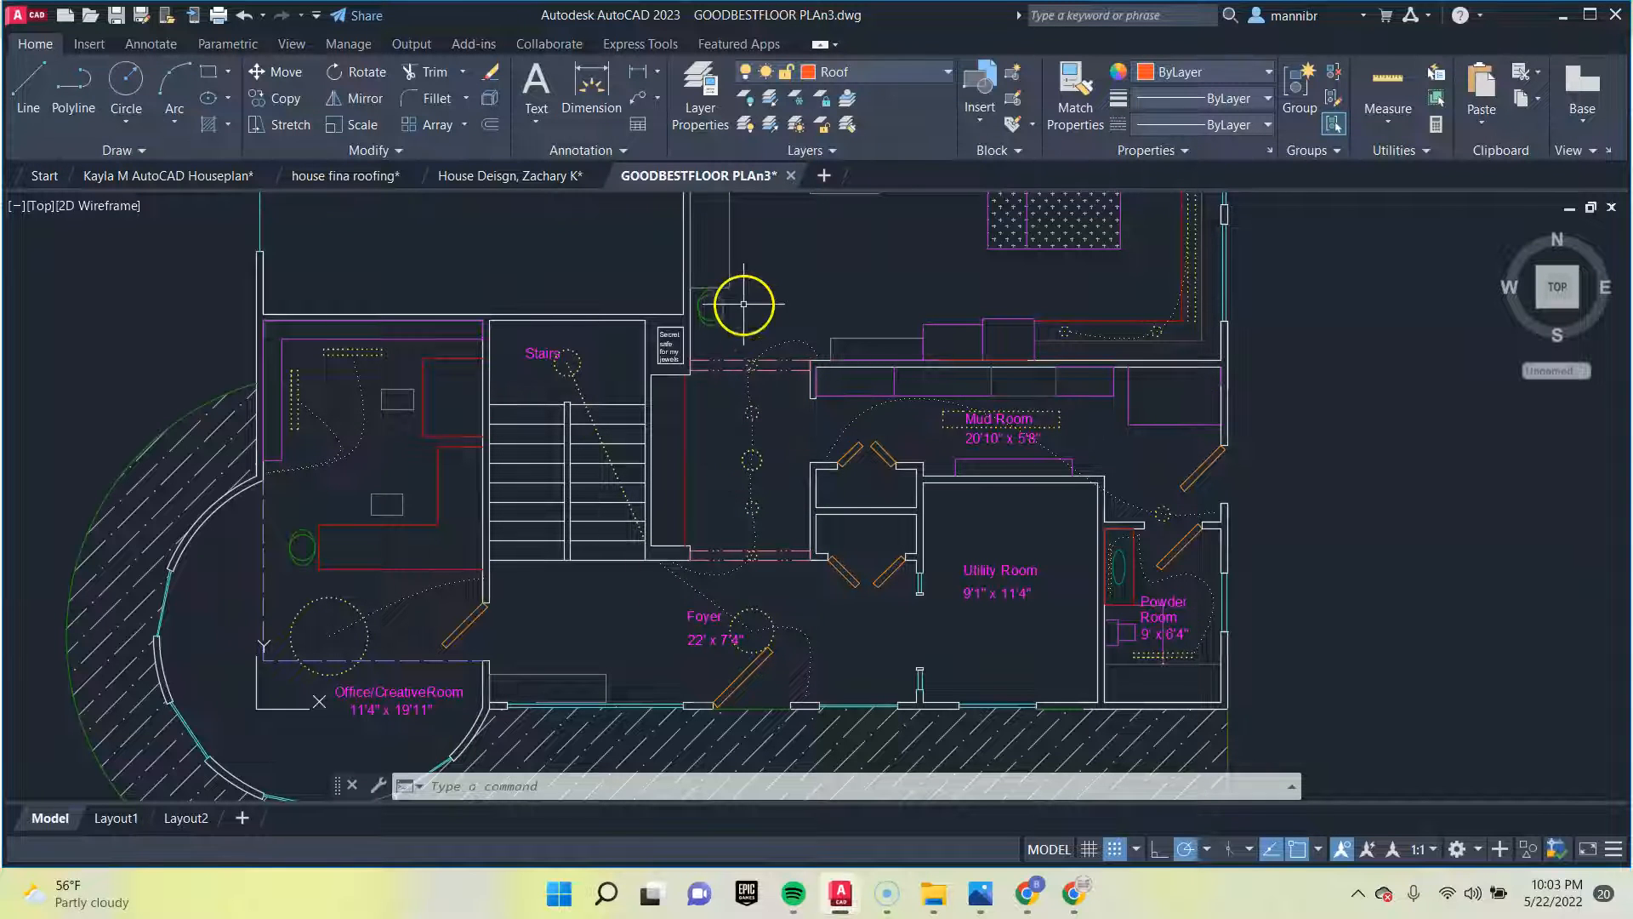
Zoom out to tour the kitchen, great room and breakfast area, then back in on the kitchen and mud room
{"action": "scroll", "scroll_direction": "down", "scroll_amount": 3}
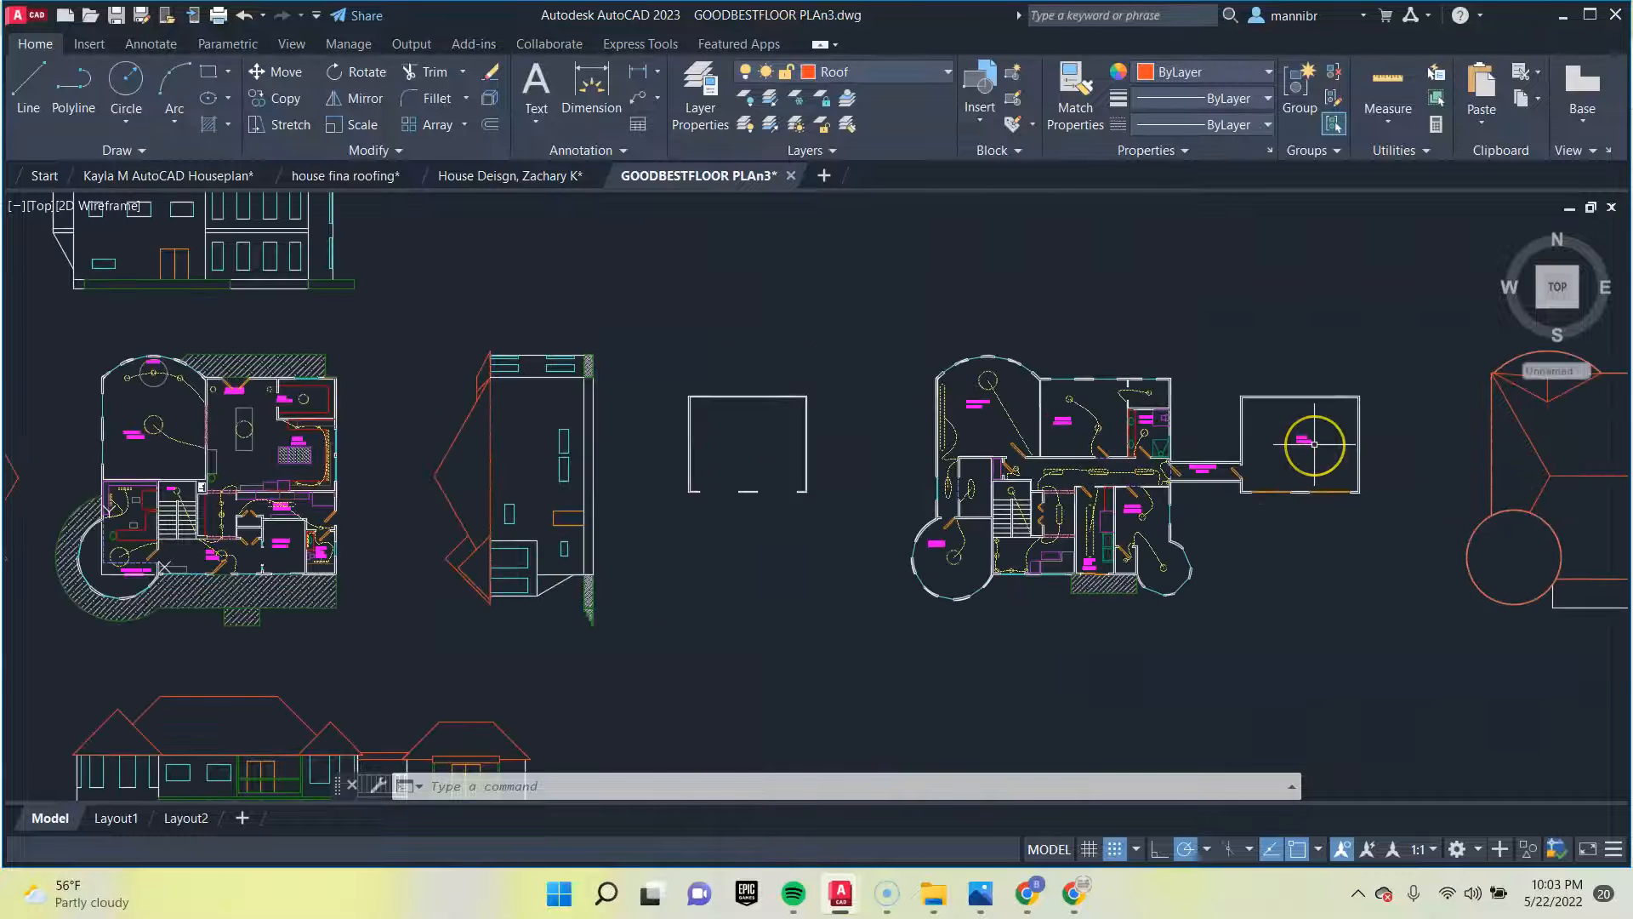
{"action": "mouse_move", "coordinate": [265, 531]}
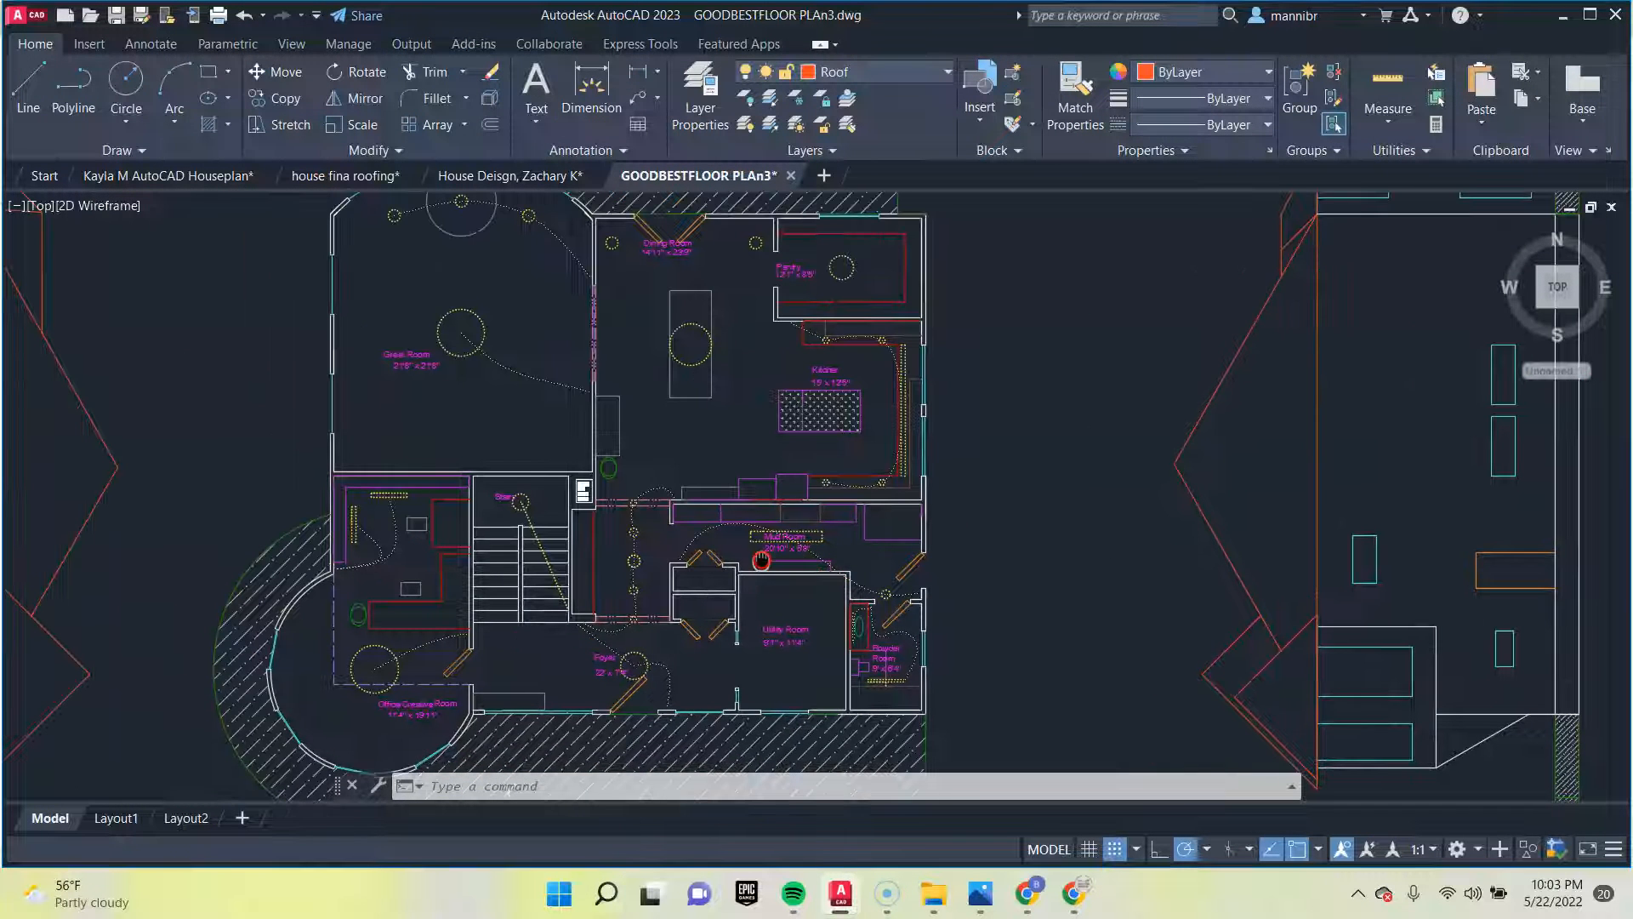
{"action": "scroll", "scroll_direction": "up", "scroll_amount": 3}
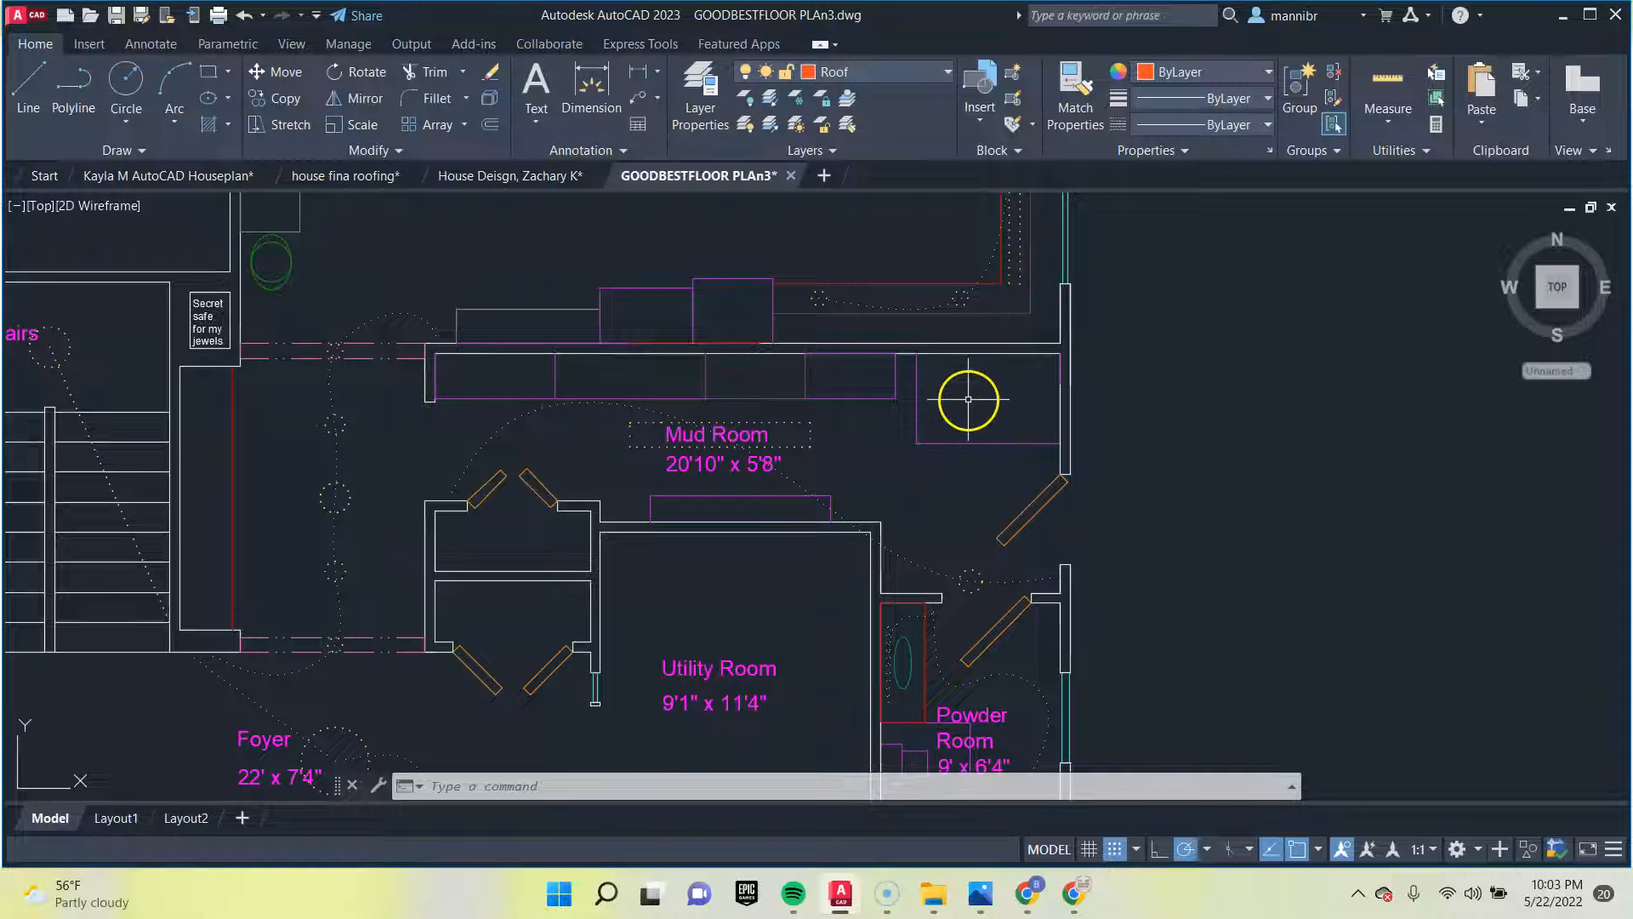
{"action": "mouse_move", "coordinate": [437, 306]}
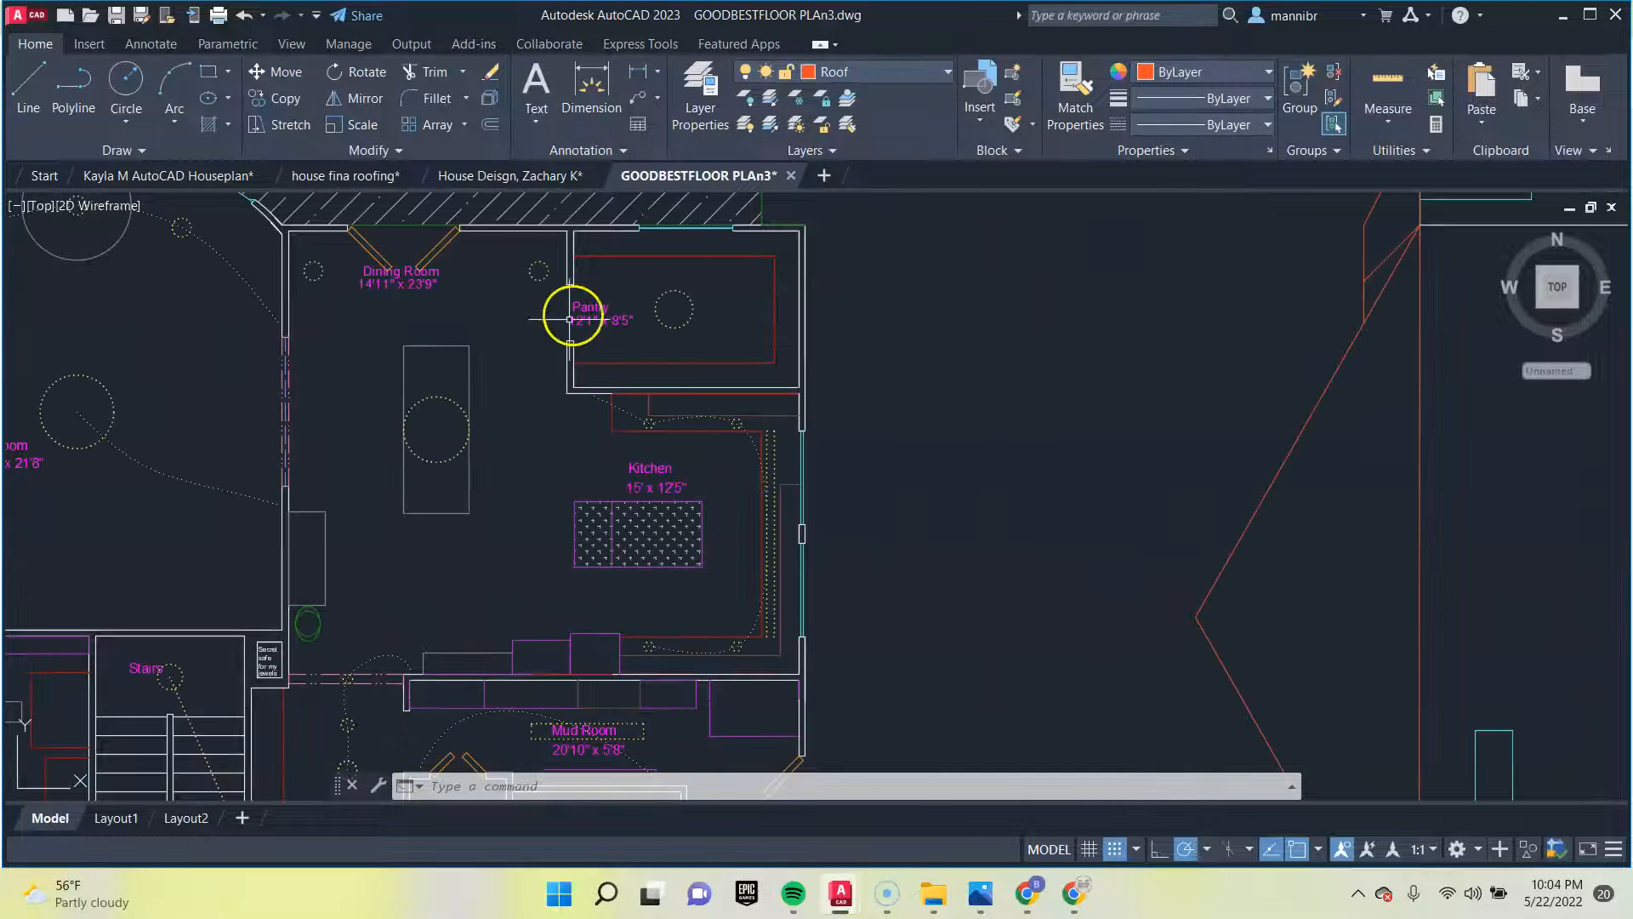
{"action": "mouse_move", "coordinate": [449, 384]}
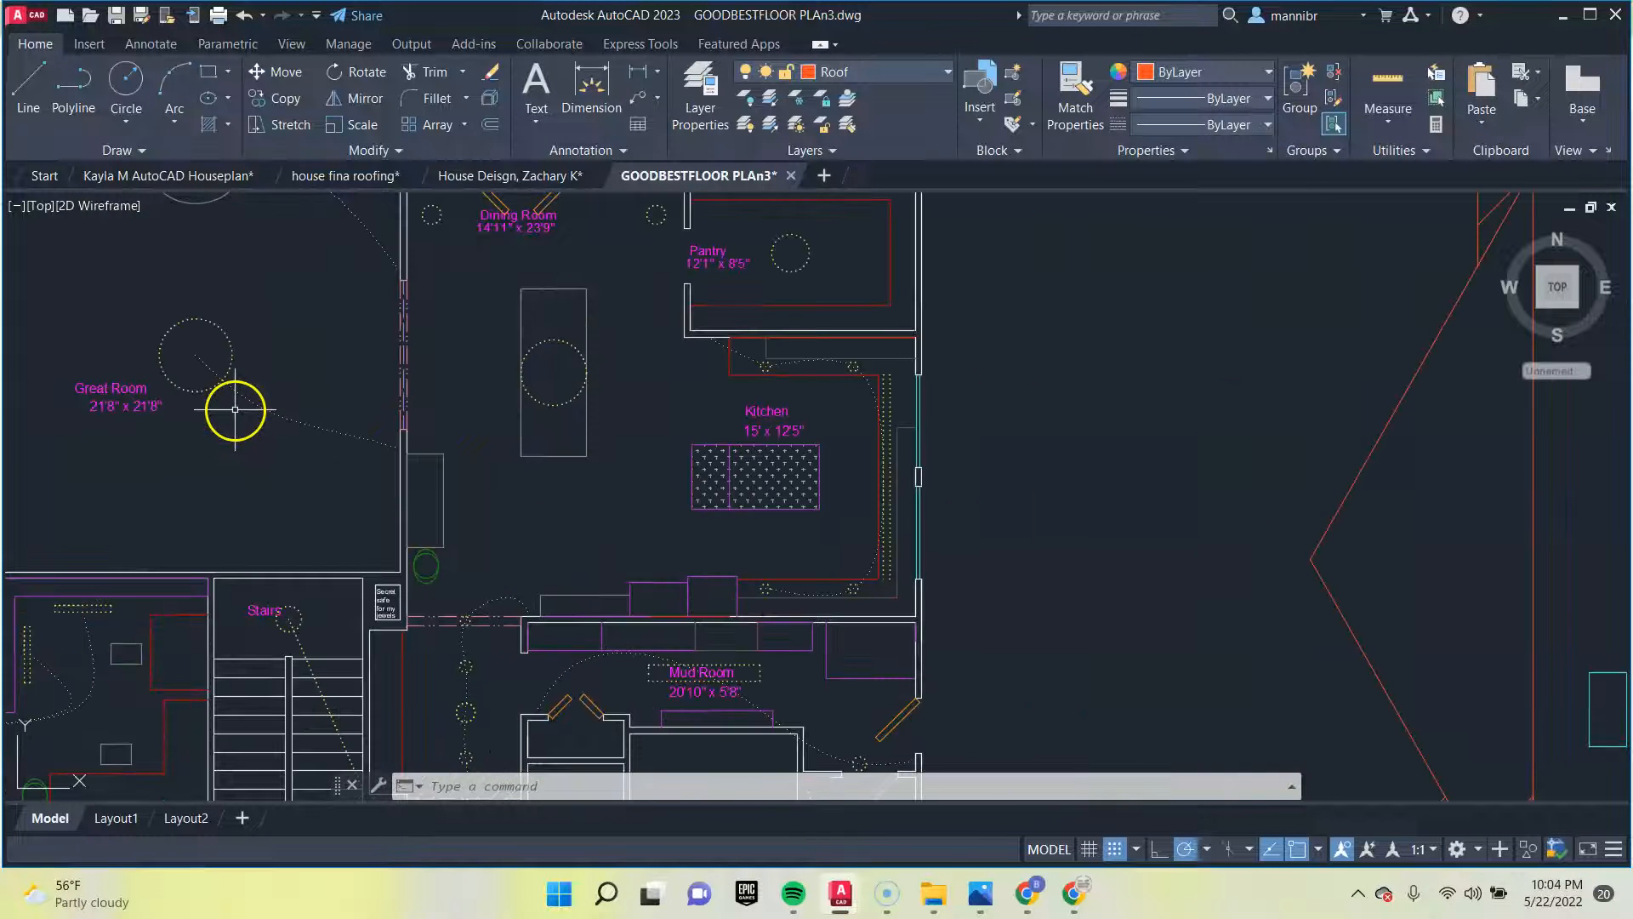
{"action": "mouse_move", "coordinate": [396, 359]}
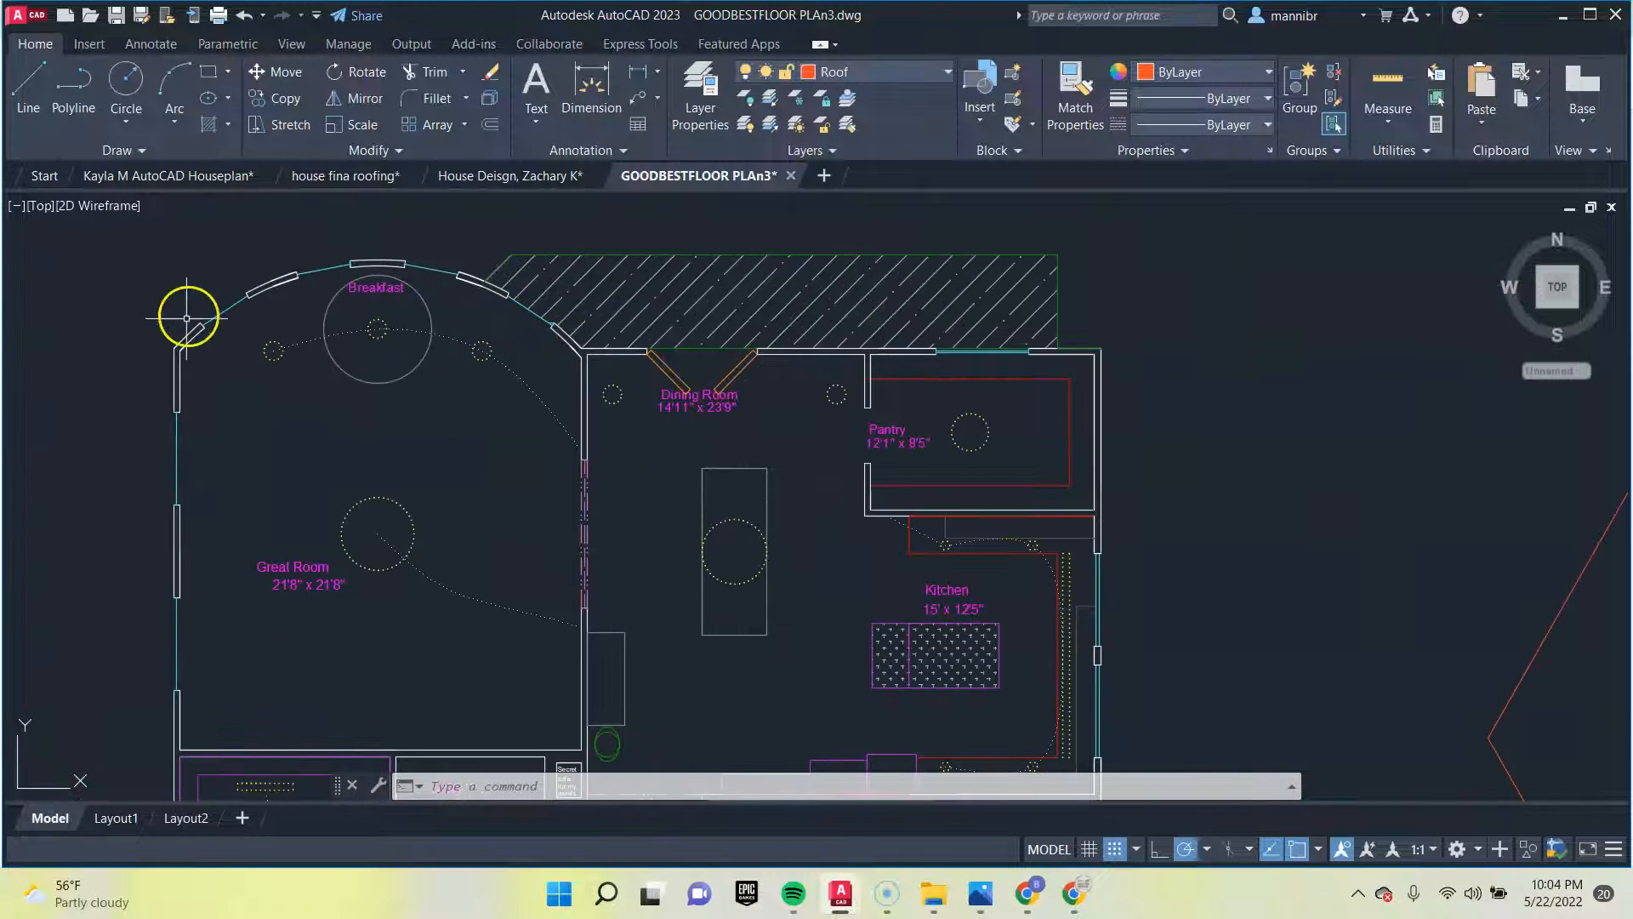
{"action": "mouse_move", "coordinate": [302, 270]}
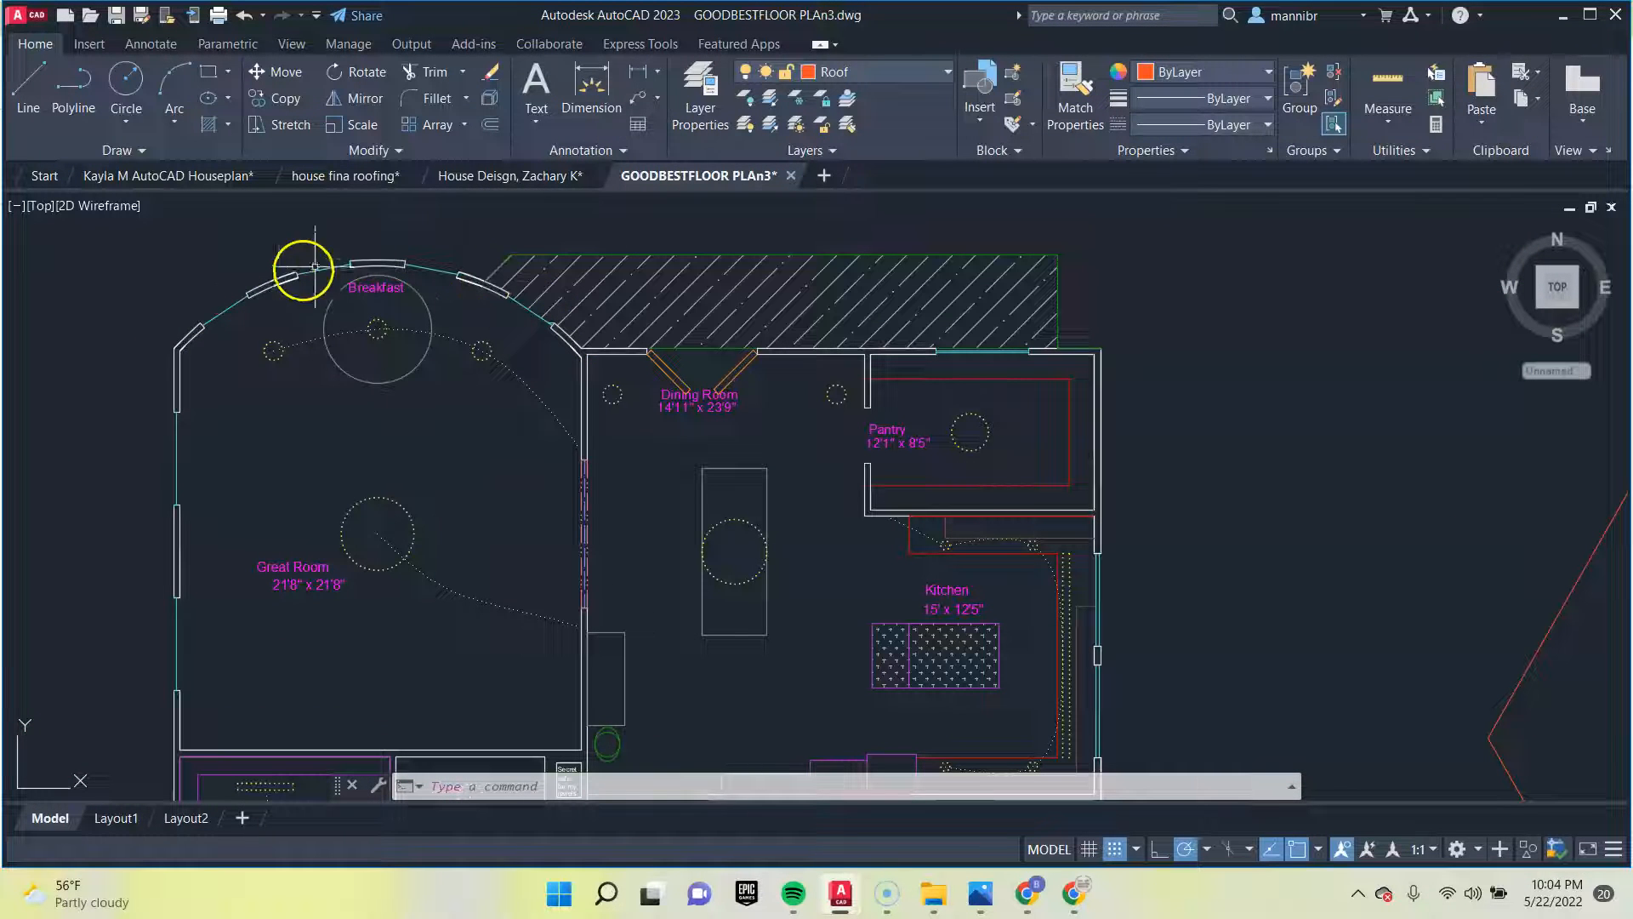
{"action": "mouse_move", "coordinate": [403, 609]}
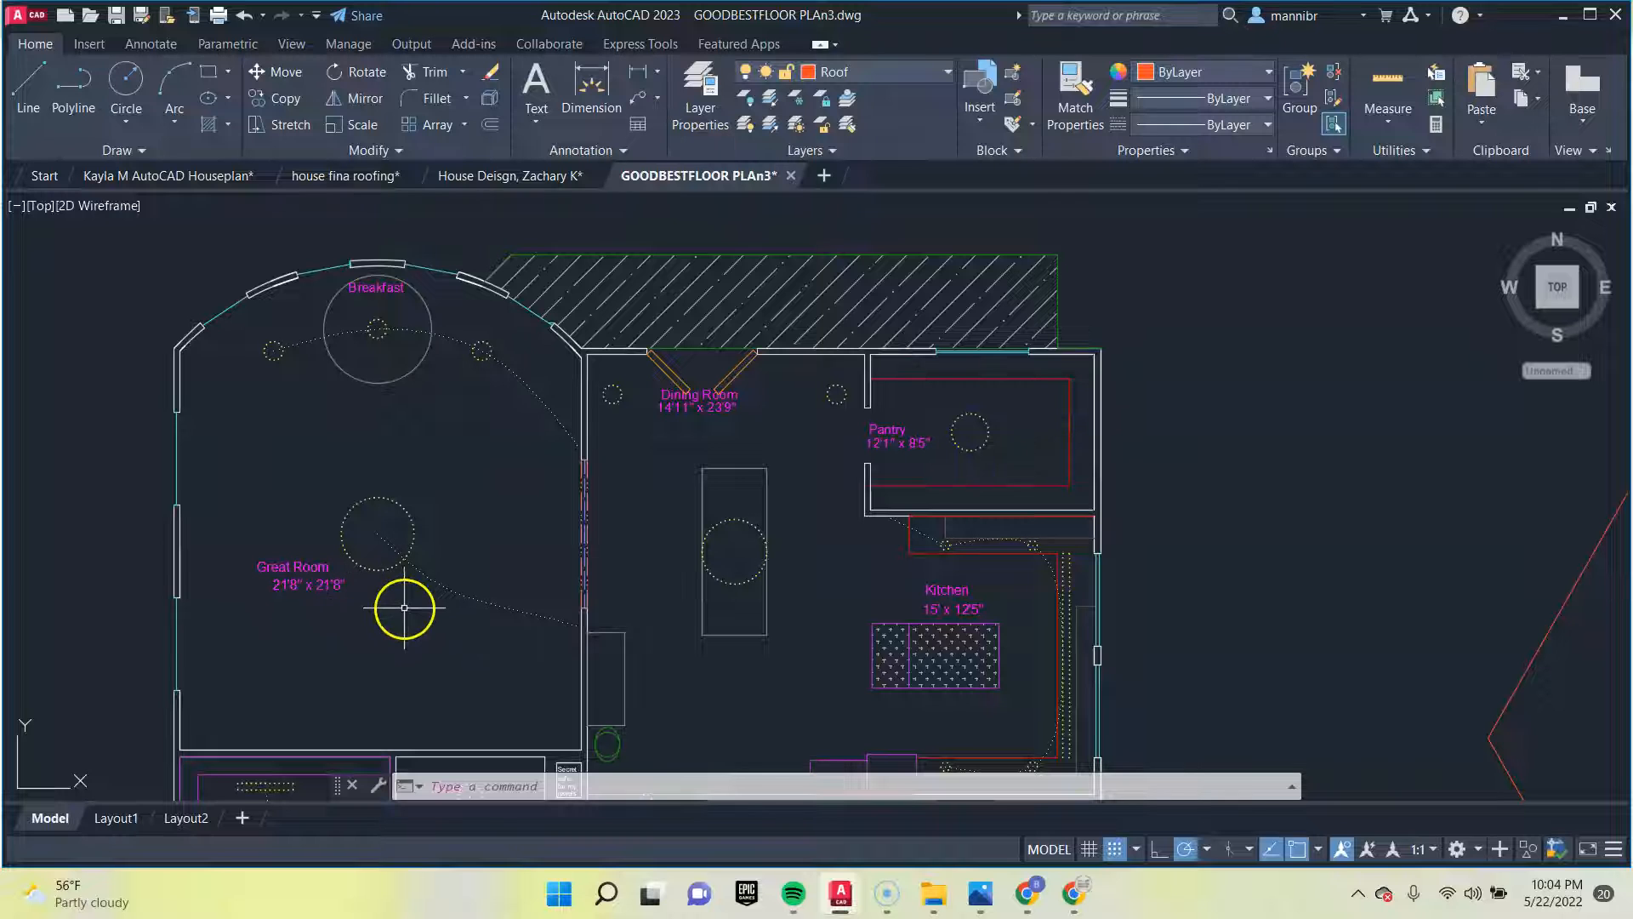
{"action": "mouse_move", "coordinate": [853, 394]}
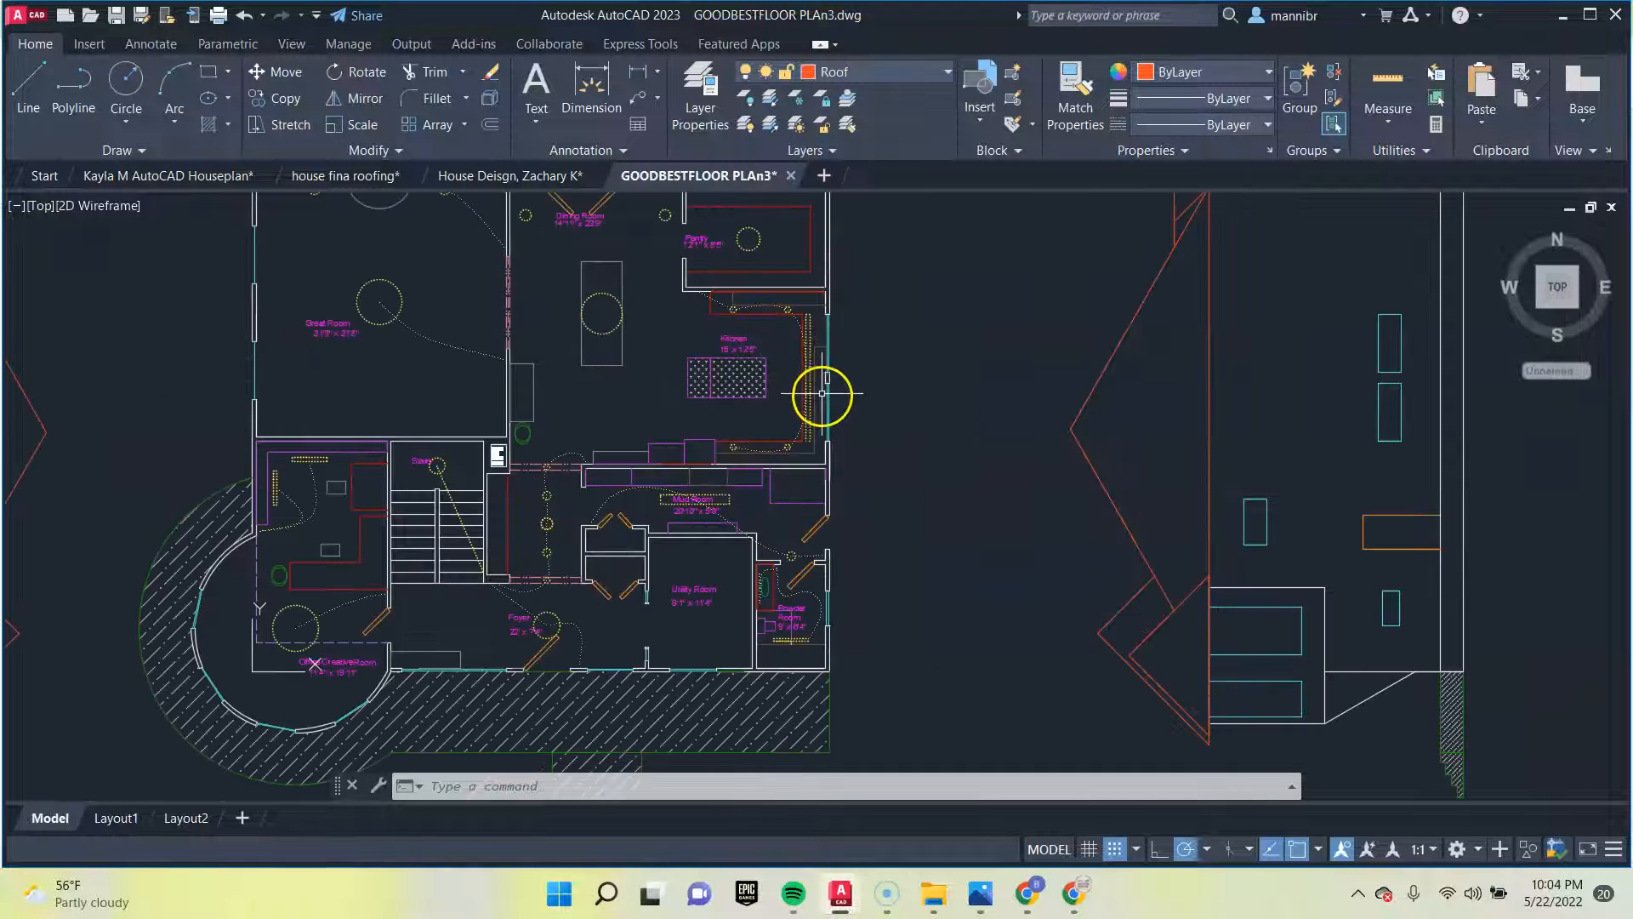
{"action": "scroll", "scroll_direction": "up", "scroll_amount": 3}
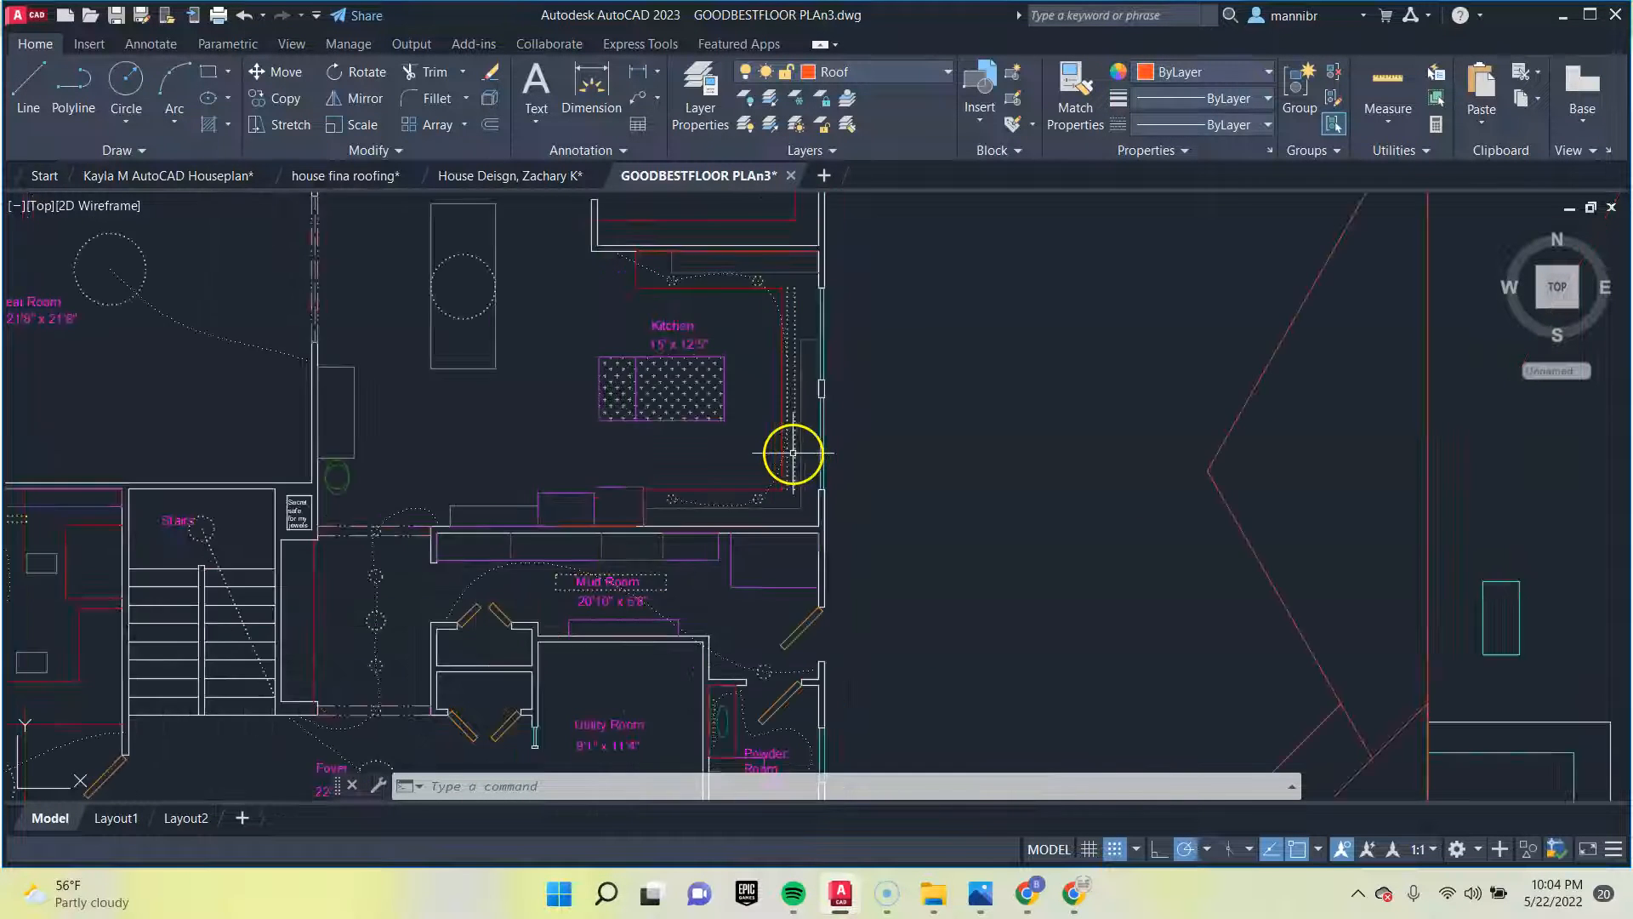
{"action": "mouse_move", "coordinate": [875, 440]}
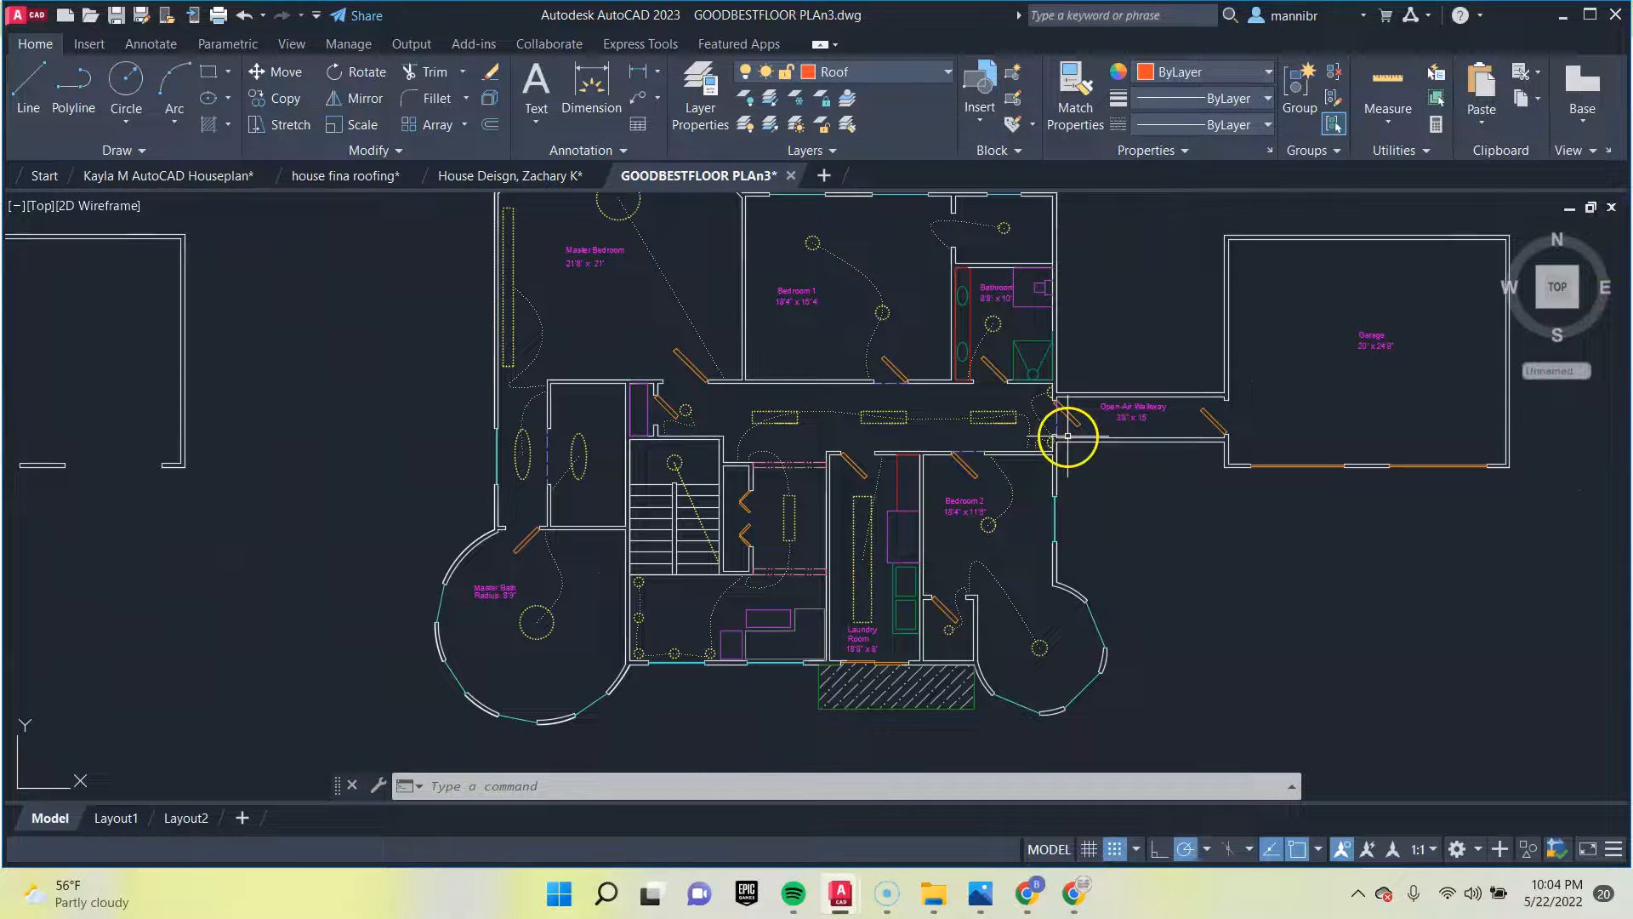
Zoom across the upper floor to the curved Master Bath with its 8'9" radius
{"action": "scroll", "scroll_direction": "down", "scroll_amount": 3}
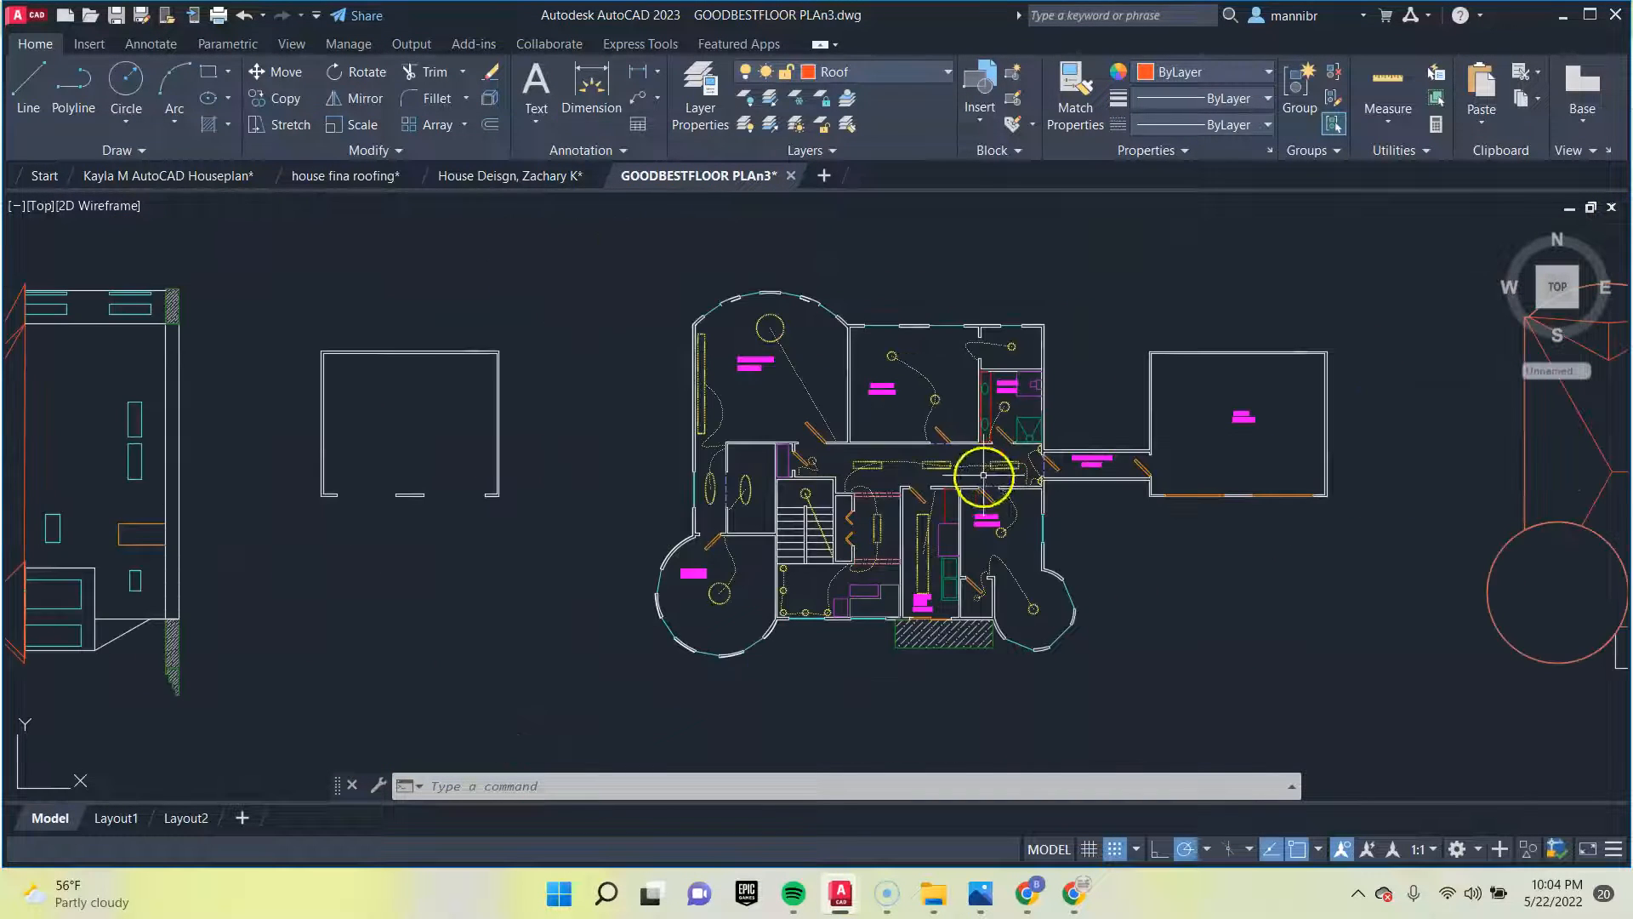
{"action": "scroll", "scroll_direction": "up", "scroll_amount": 3}
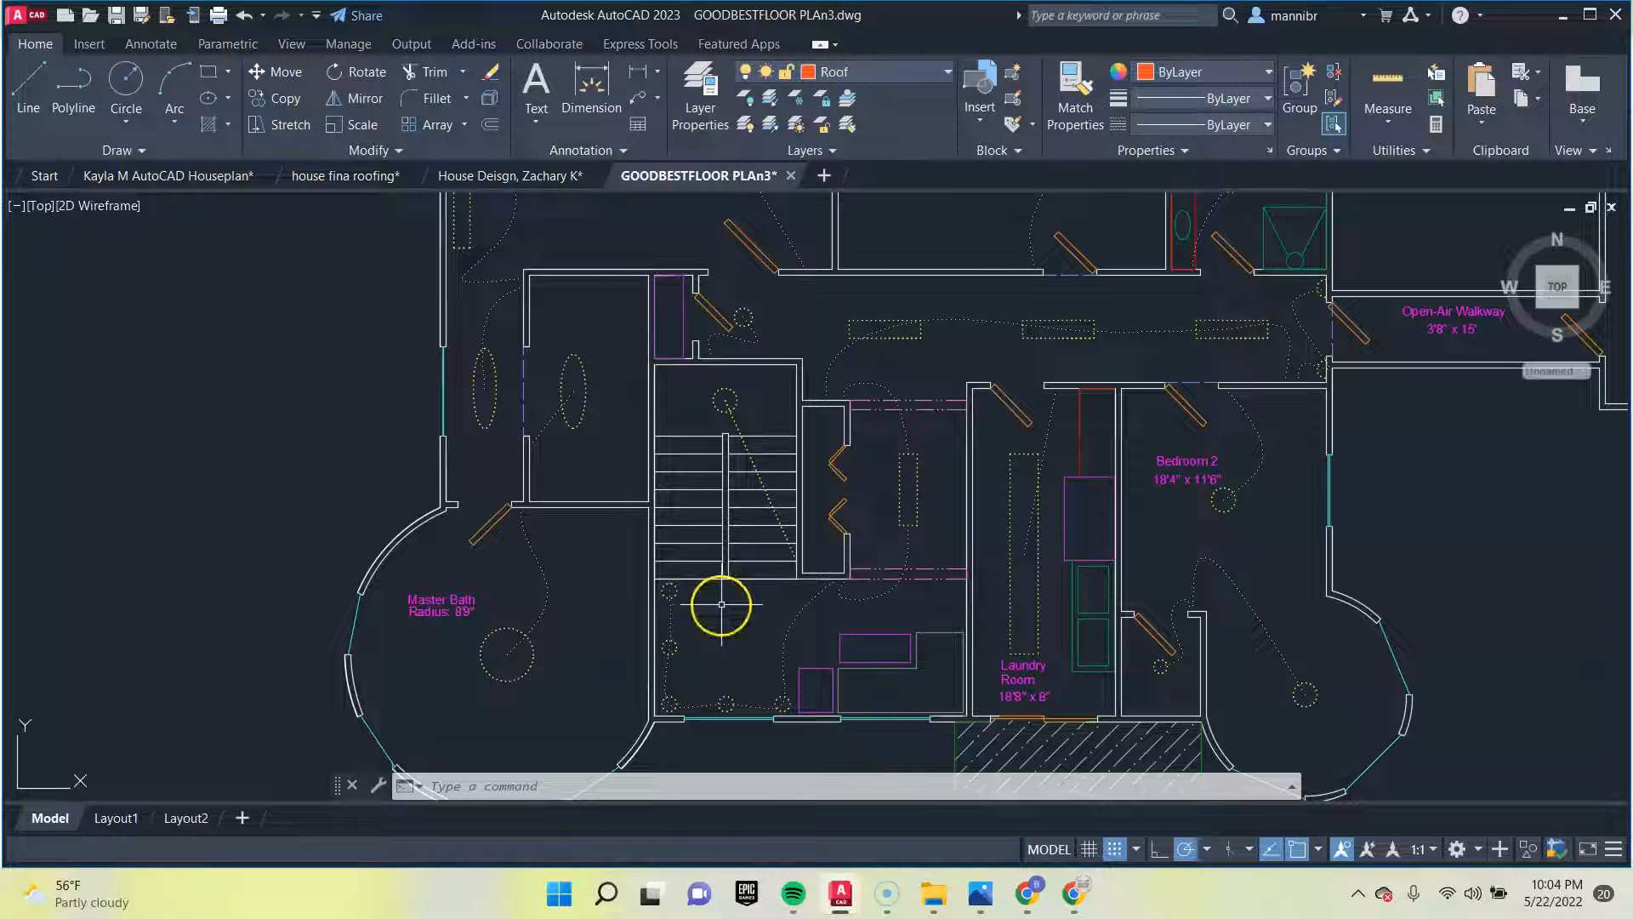
{"action": "mouse_move", "coordinate": [700, 562]}
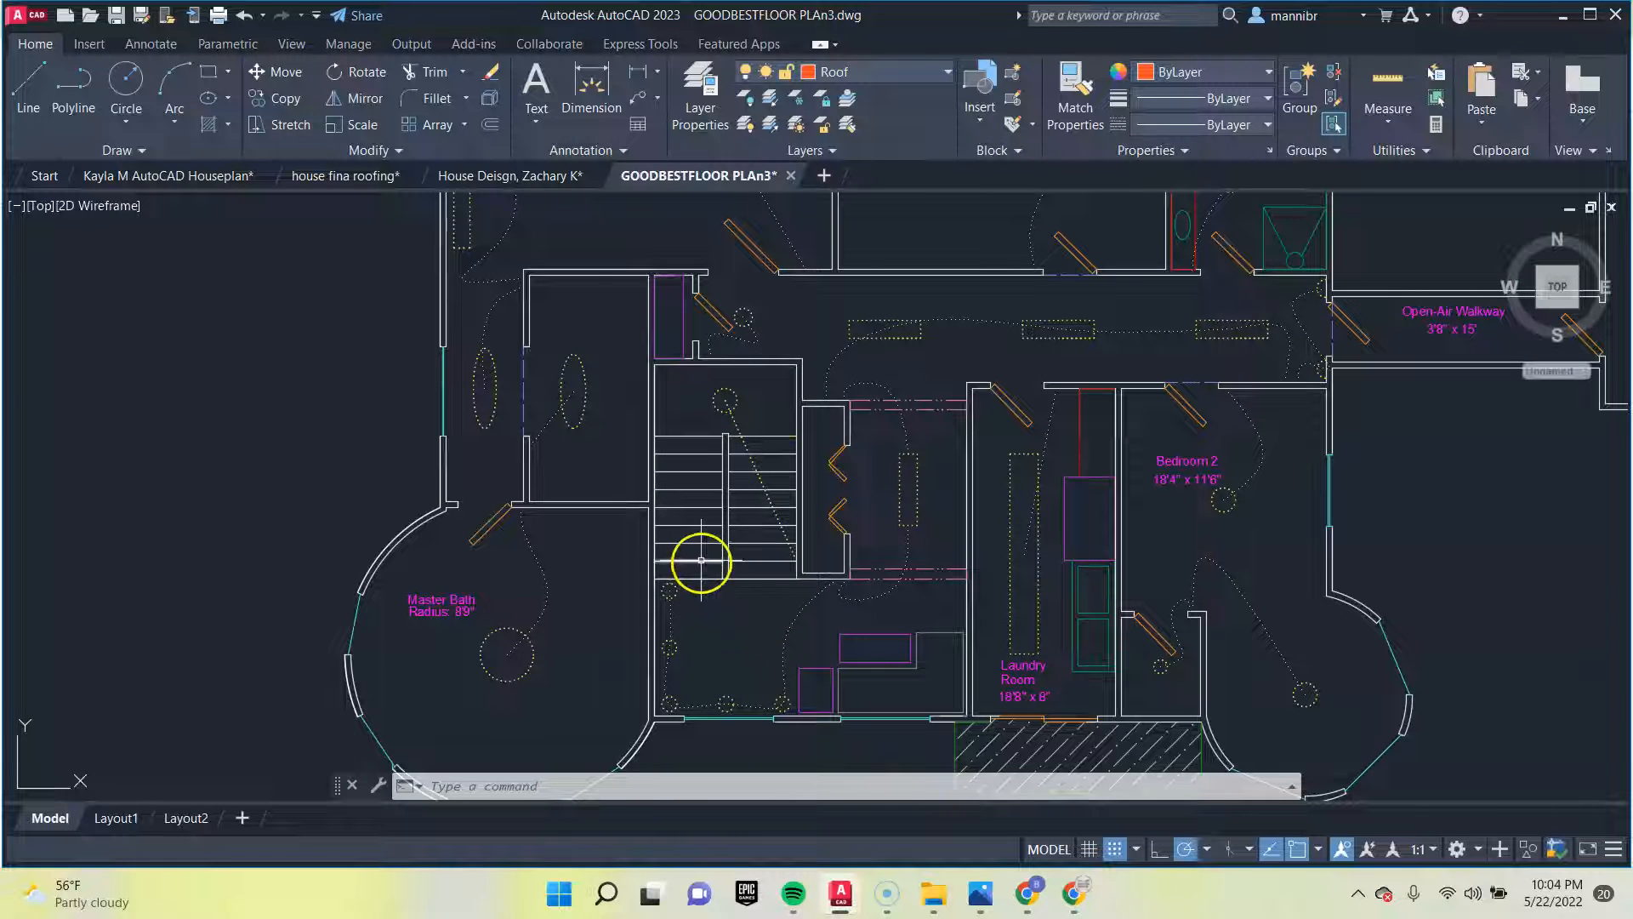
{"action": "mouse_move", "coordinate": [688, 583]}
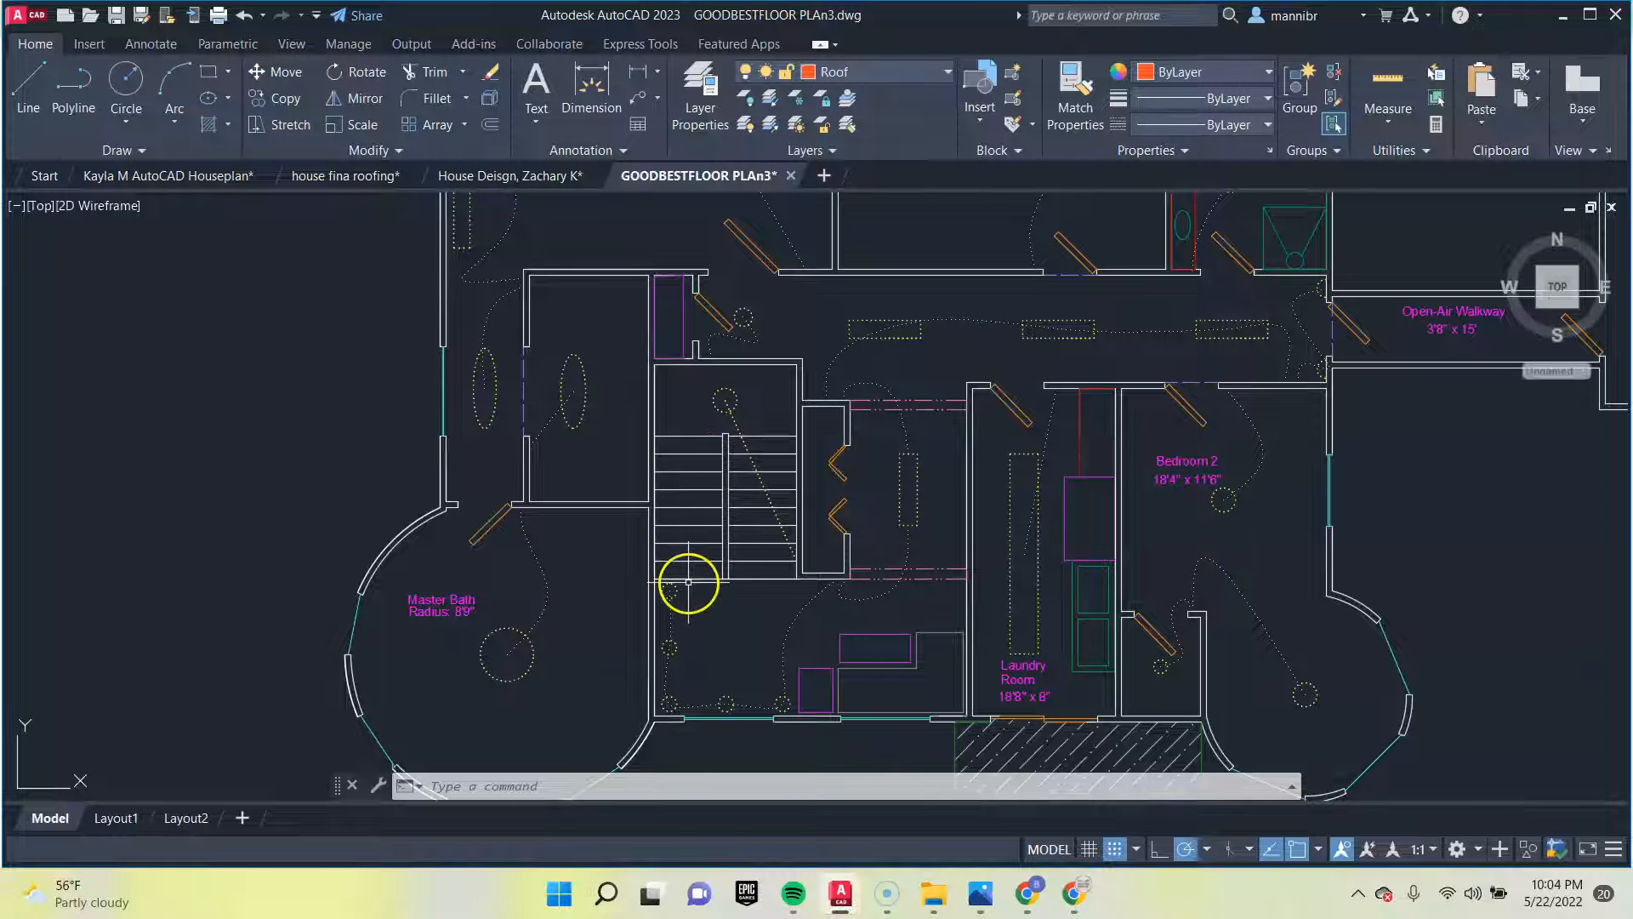
{"action": "mouse_move", "coordinate": [863, 648]}
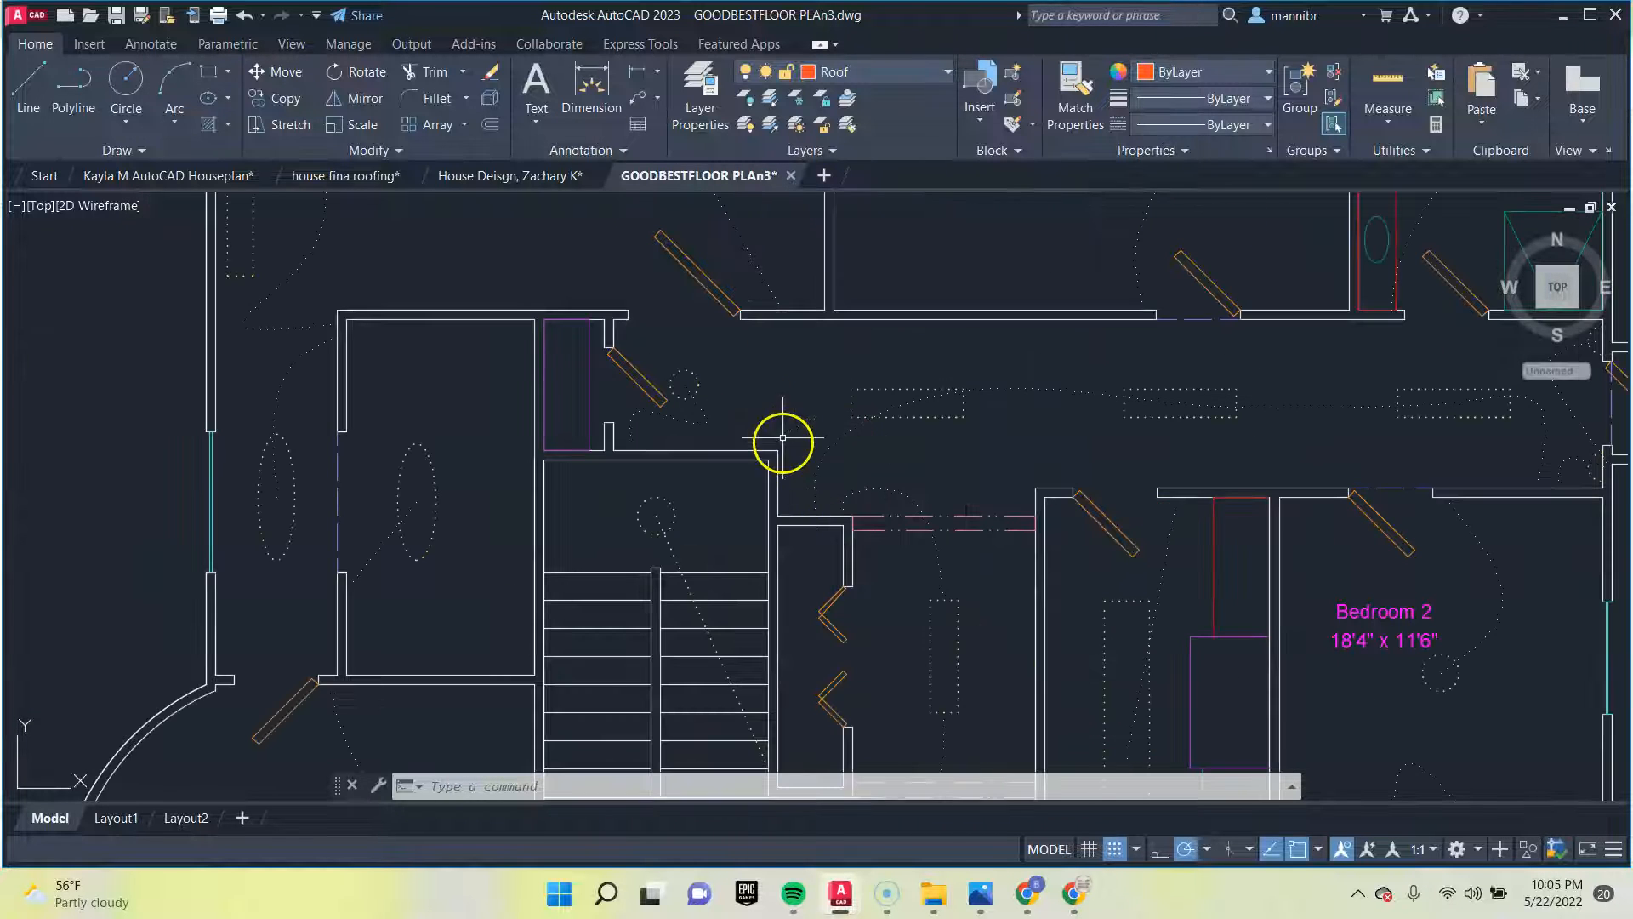
{"action": "mouse_move", "coordinate": [776, 359]}
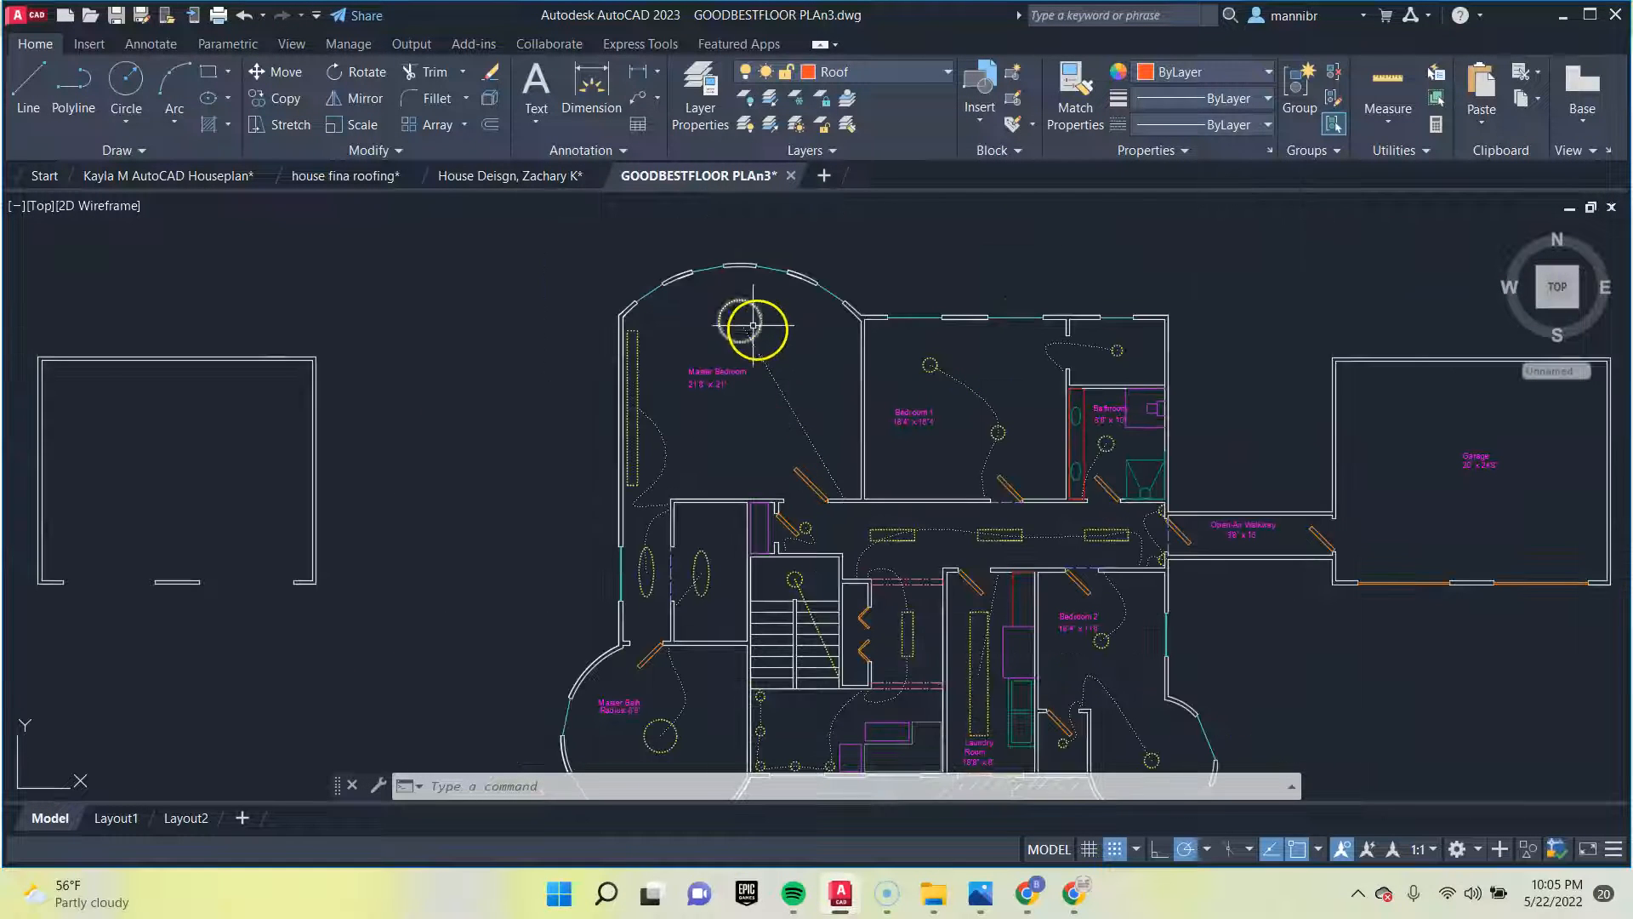
{"action": "mouse_move", "coordinate": [834, 342]}
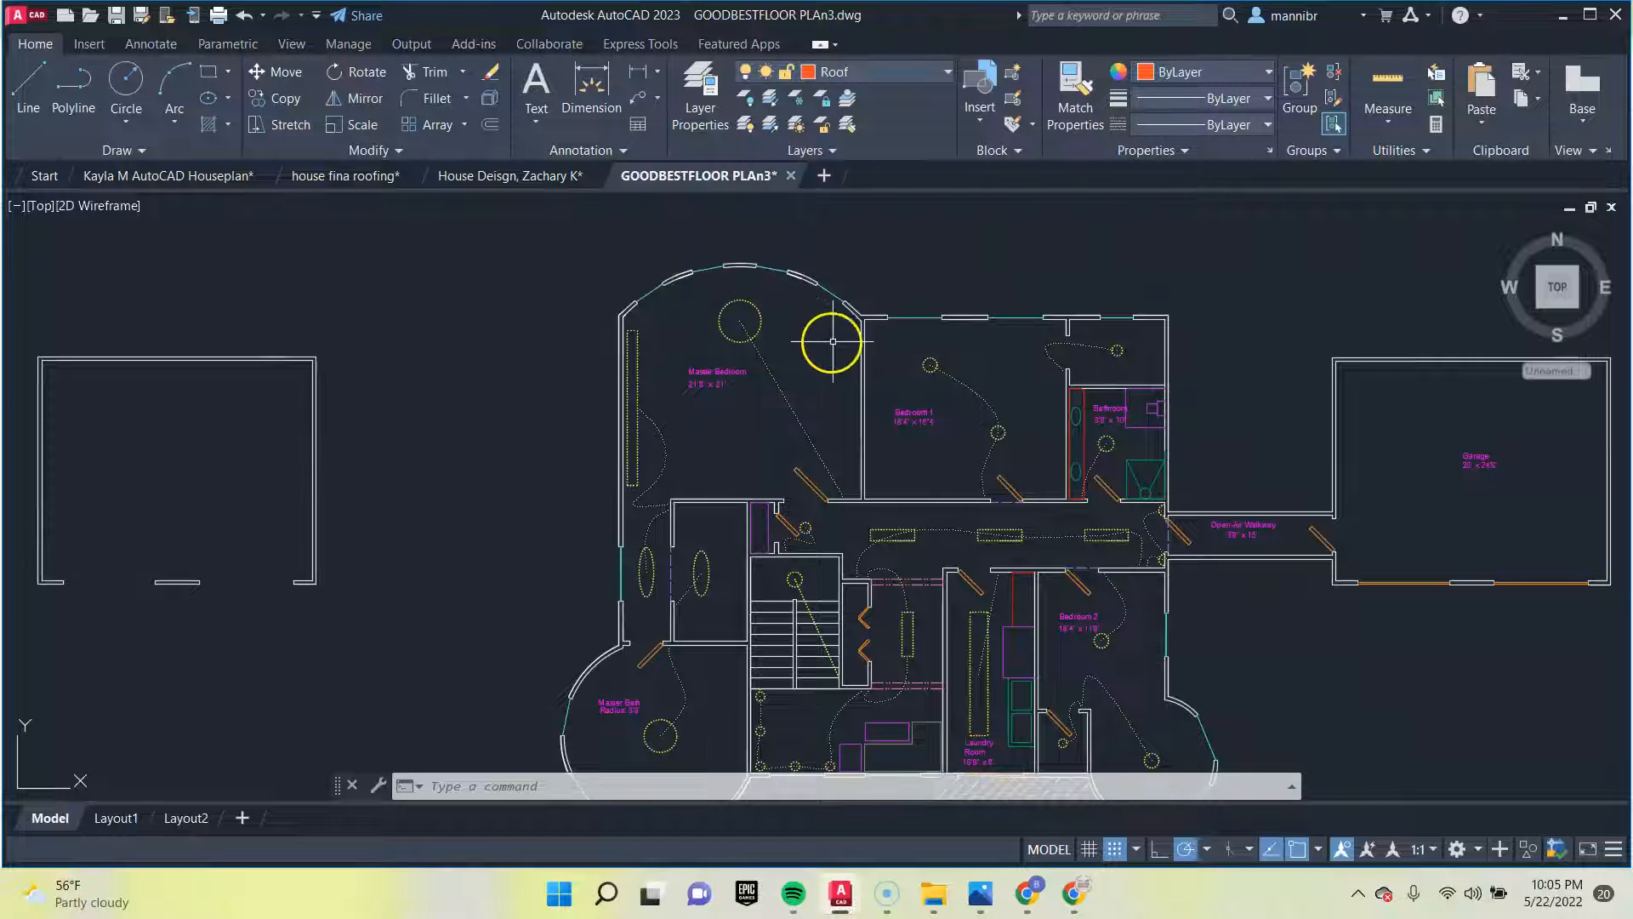
{"action": "mouse_move", "coordinate": [674, 460]}
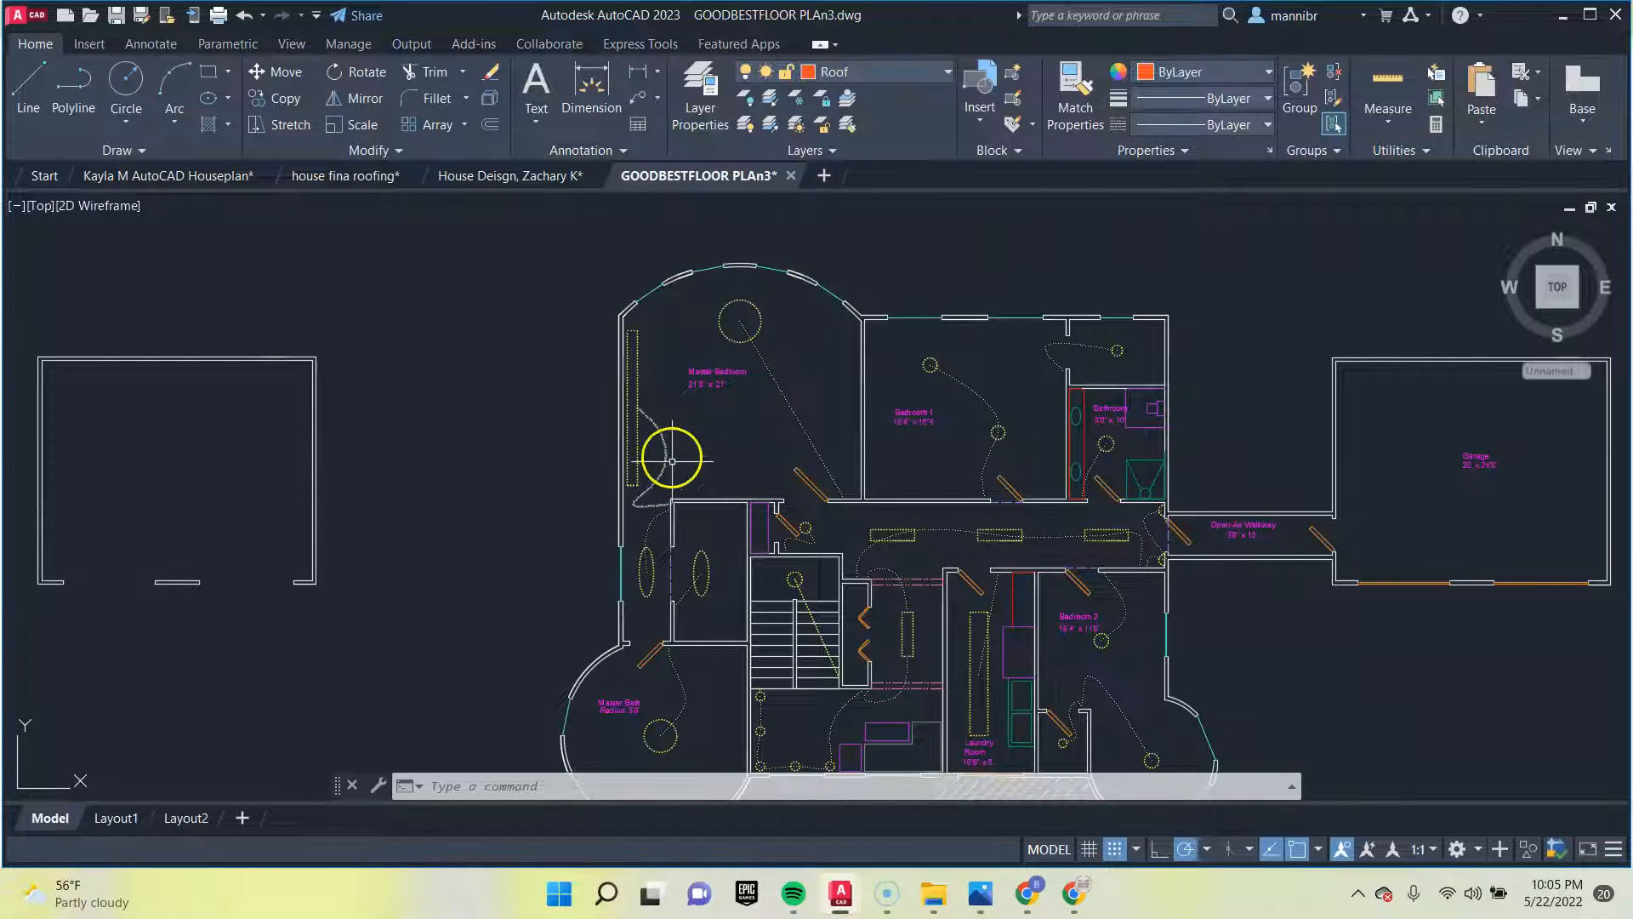
{"action": "scroll", "scroll_direction": "up", "scroll_amount": 3}
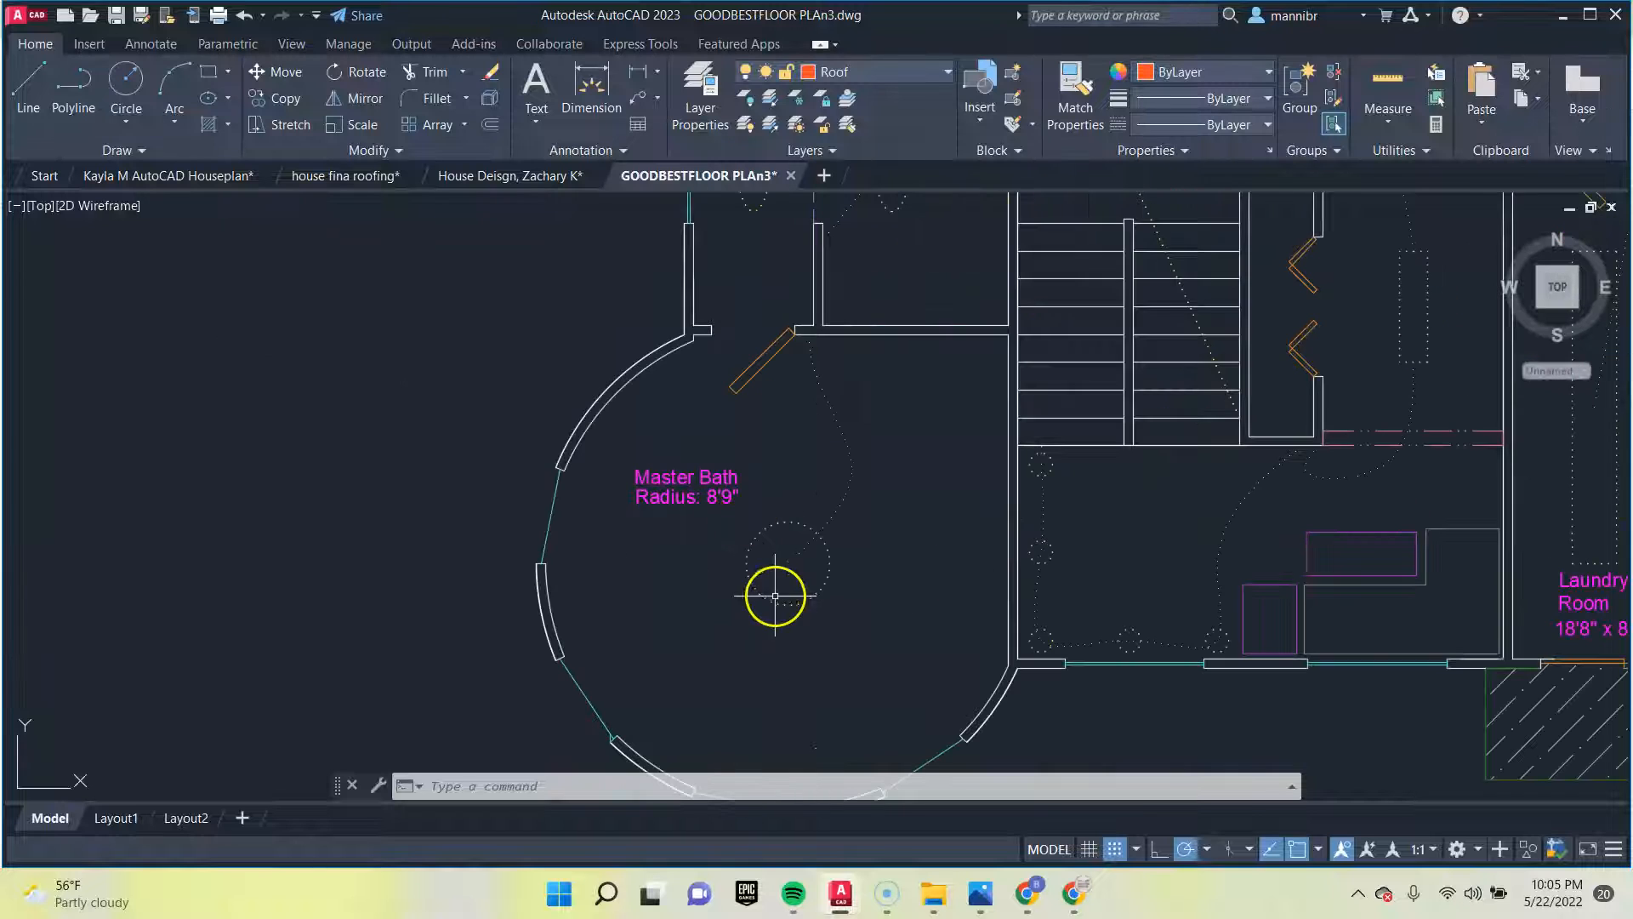
{"action": "mouse_move", "coordinate": [837, 523]}
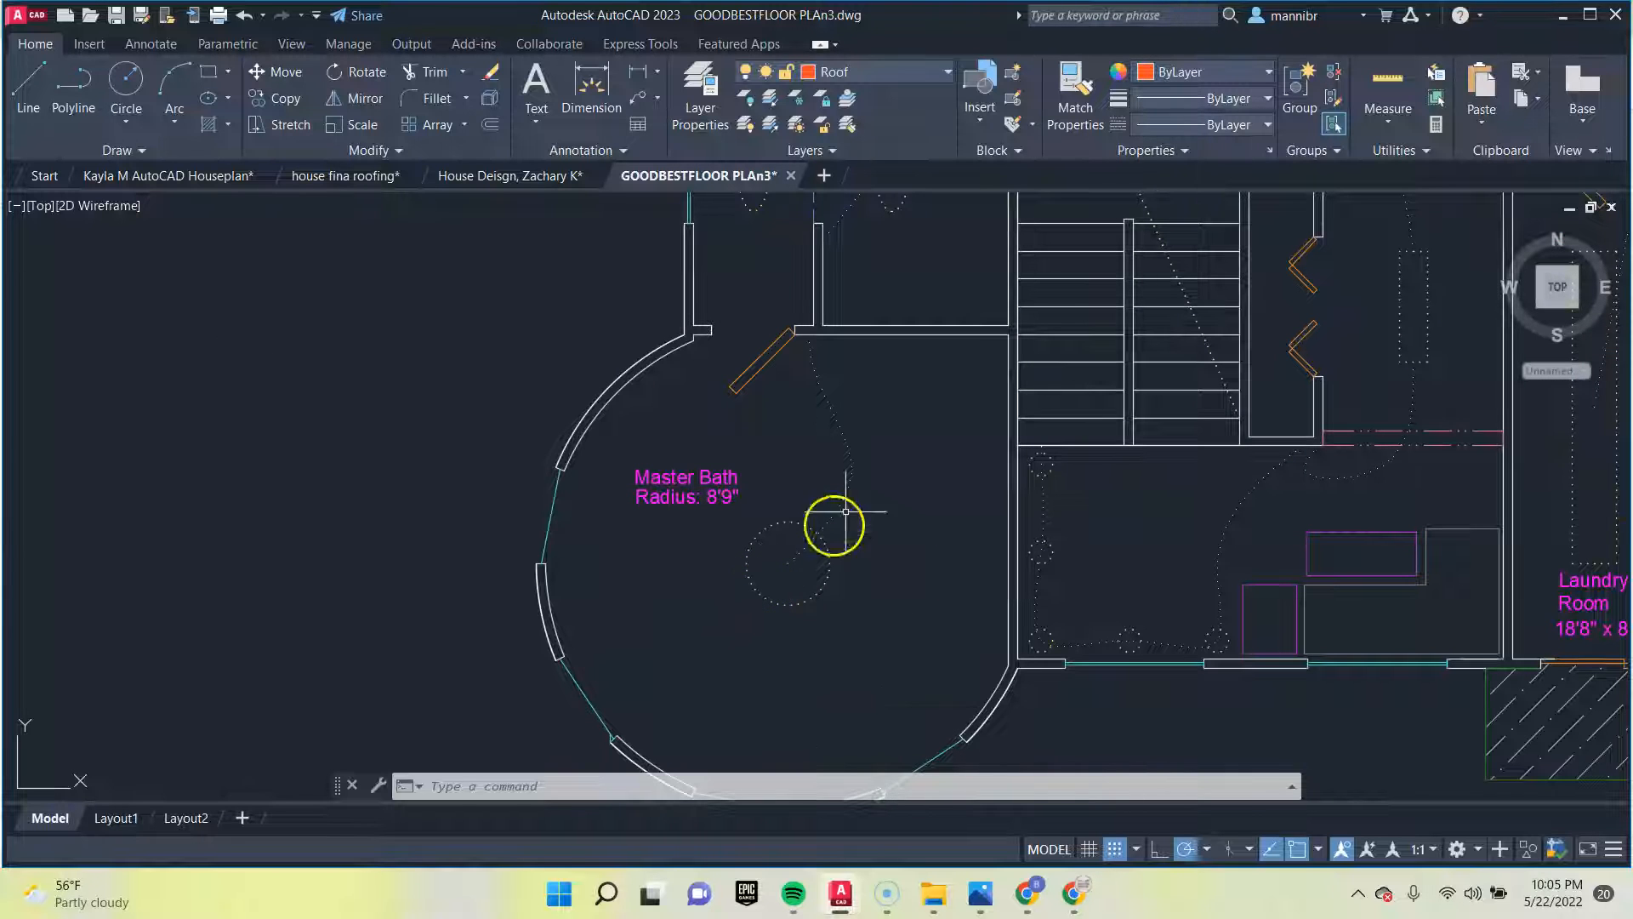
{"action": "left_click", "coordinate": [946, 71]}
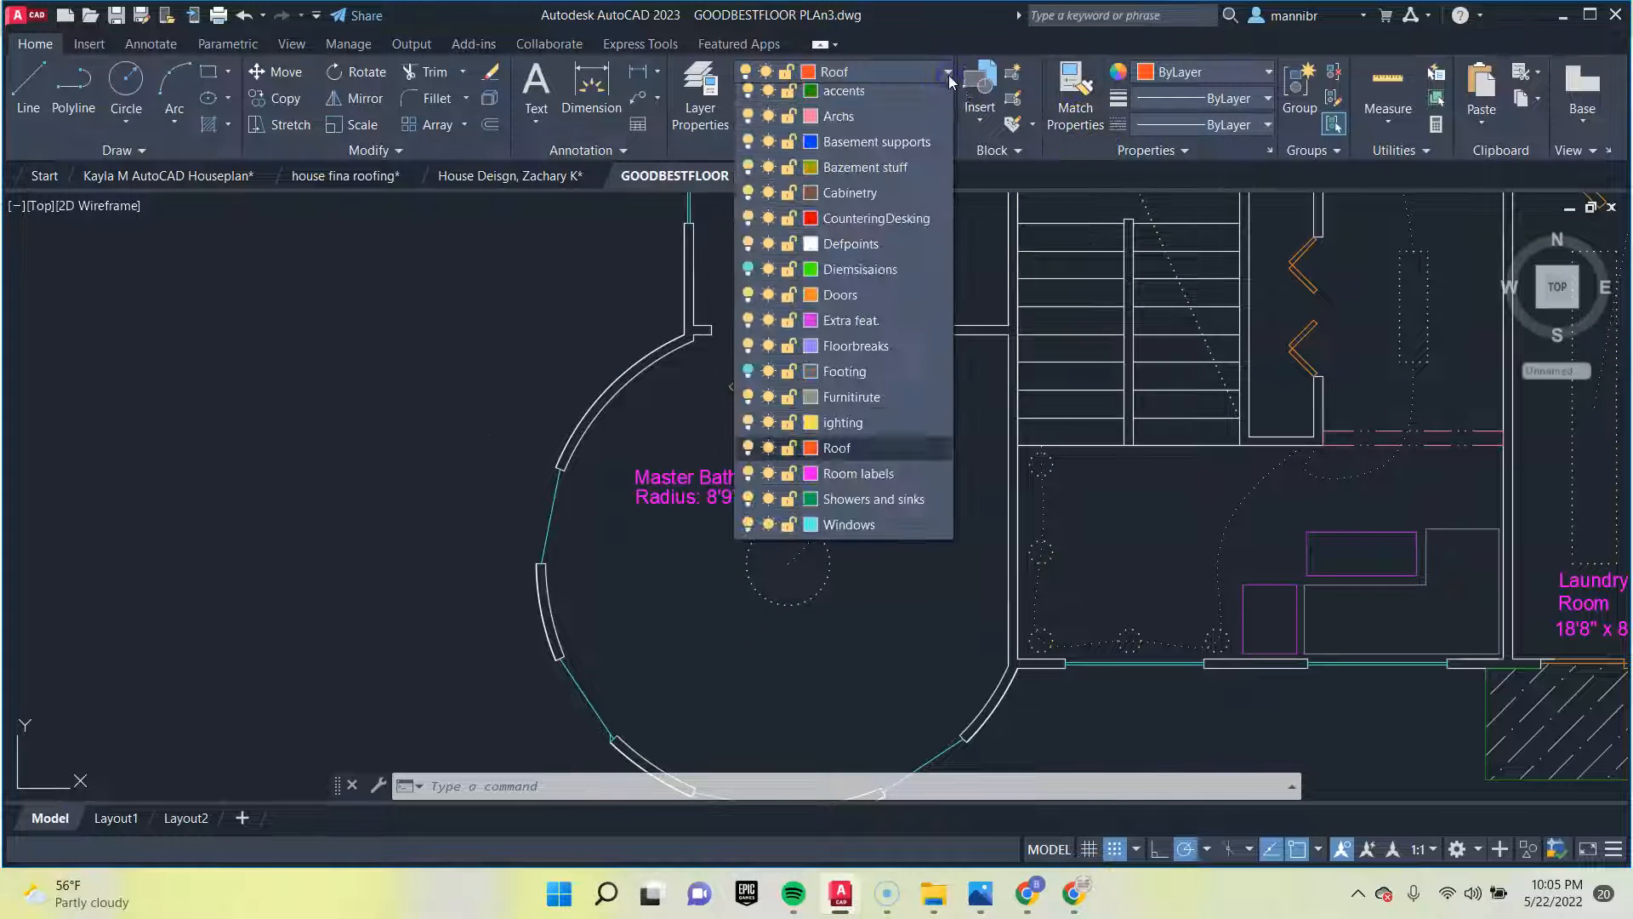
{"action": "scroll", "scroll_direction": "up", "scroll_amount": 3}
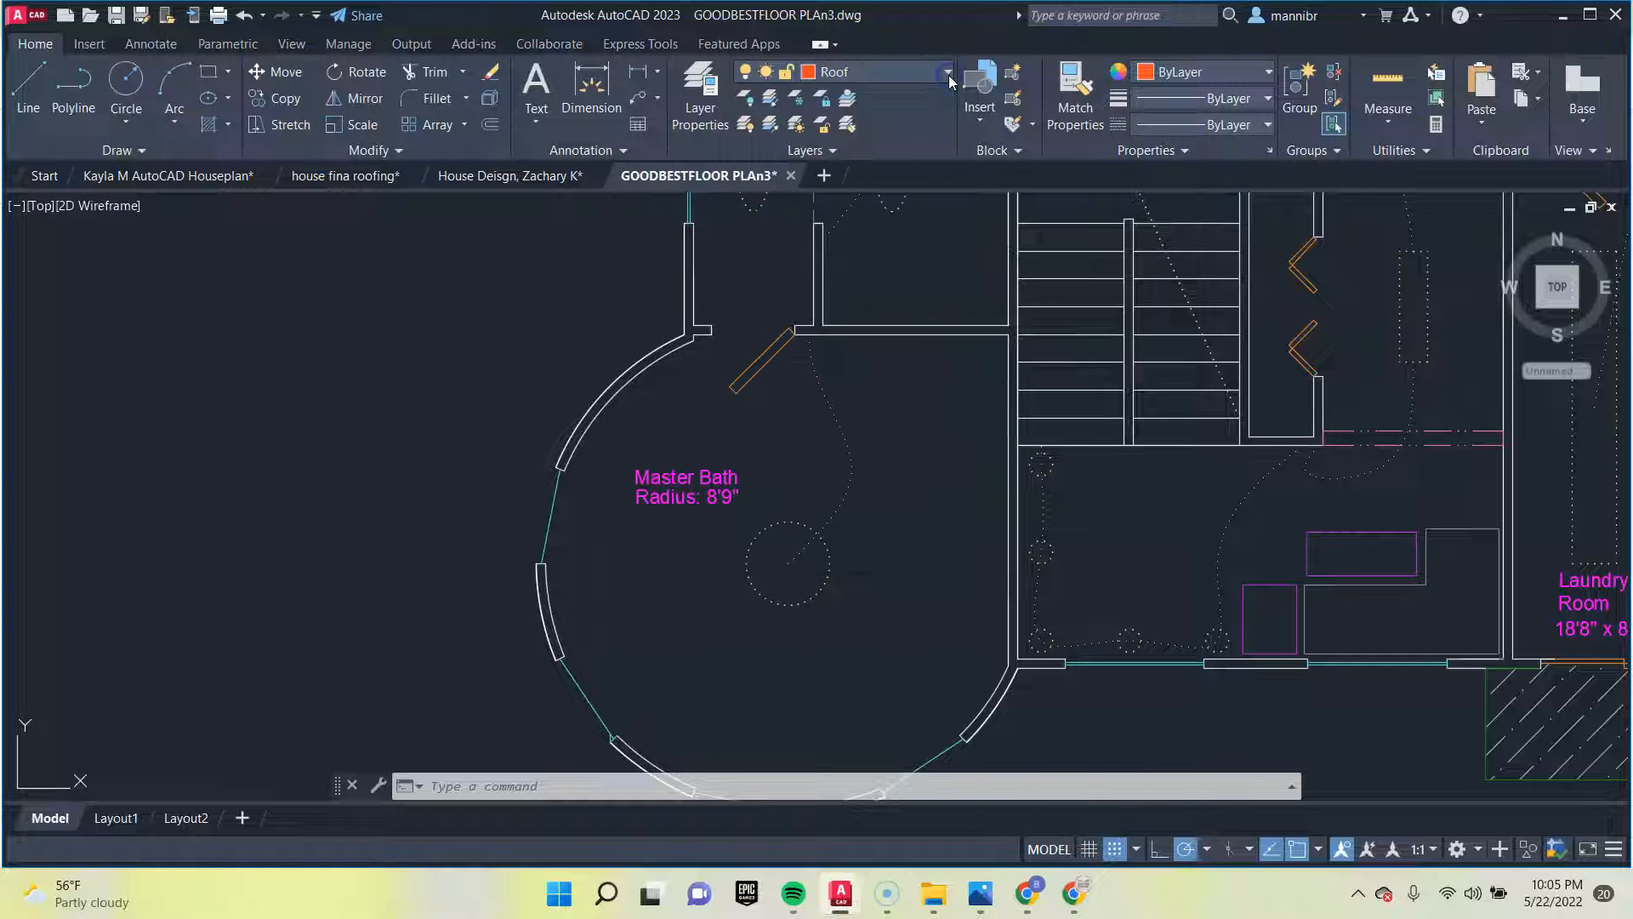
Zoom out past Bedroom 2 and the Laundry Room toward the Garage and Open-Air Walkway
{"action": "scroll", "scroll_direction": "down", "scroll_amount": 3}
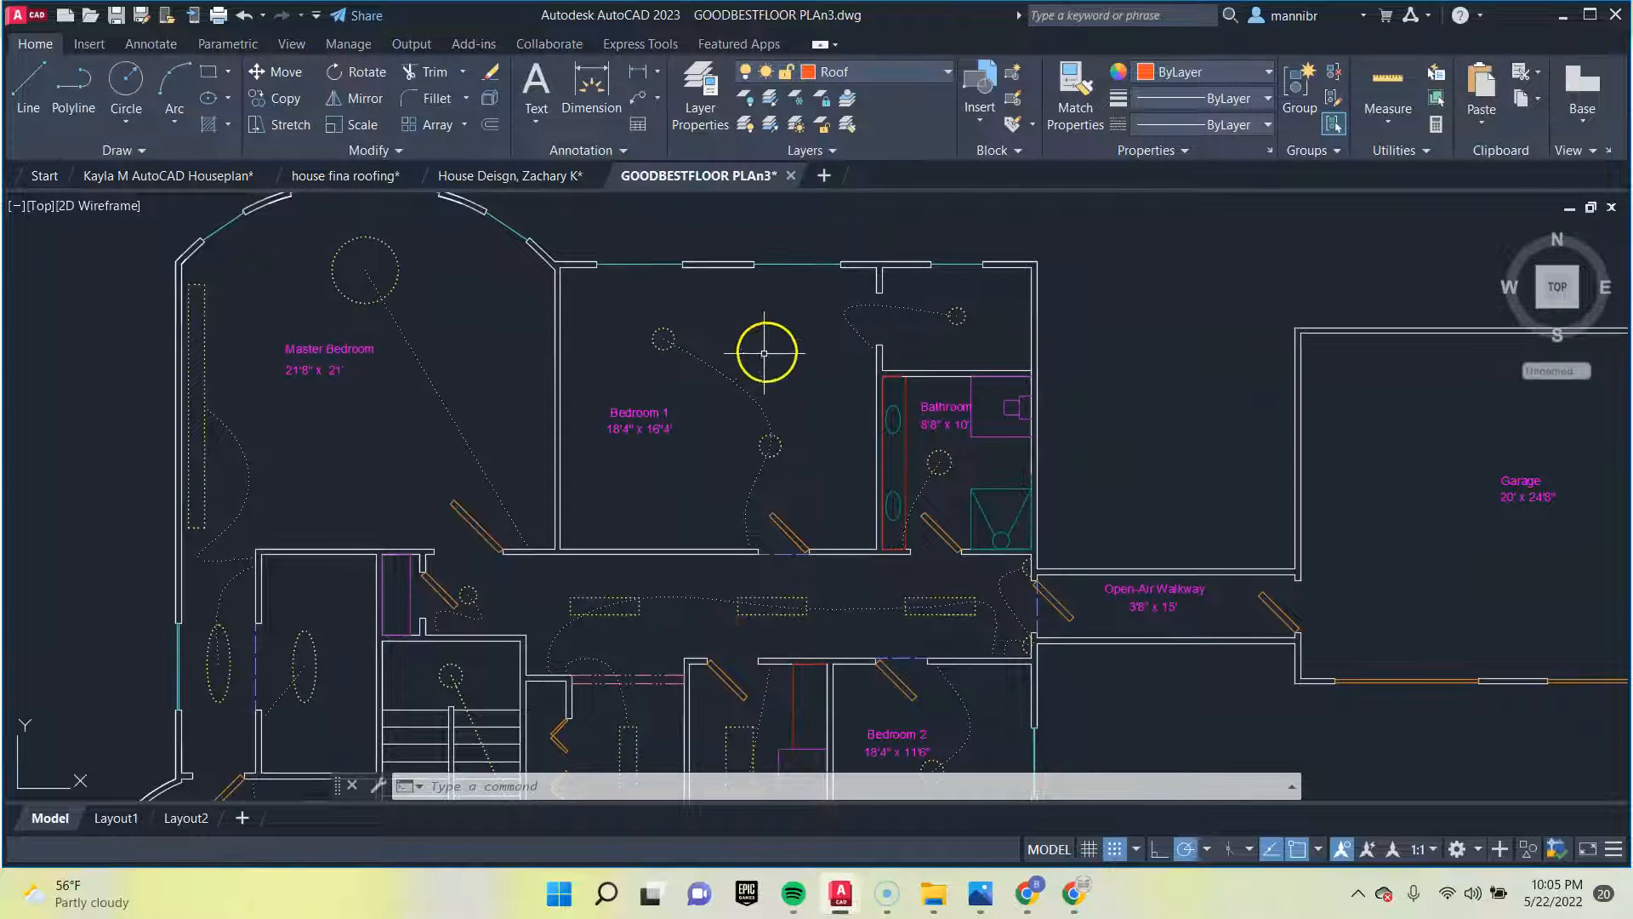
{"action": "mouse_move", "coordinate": [943, 467]}
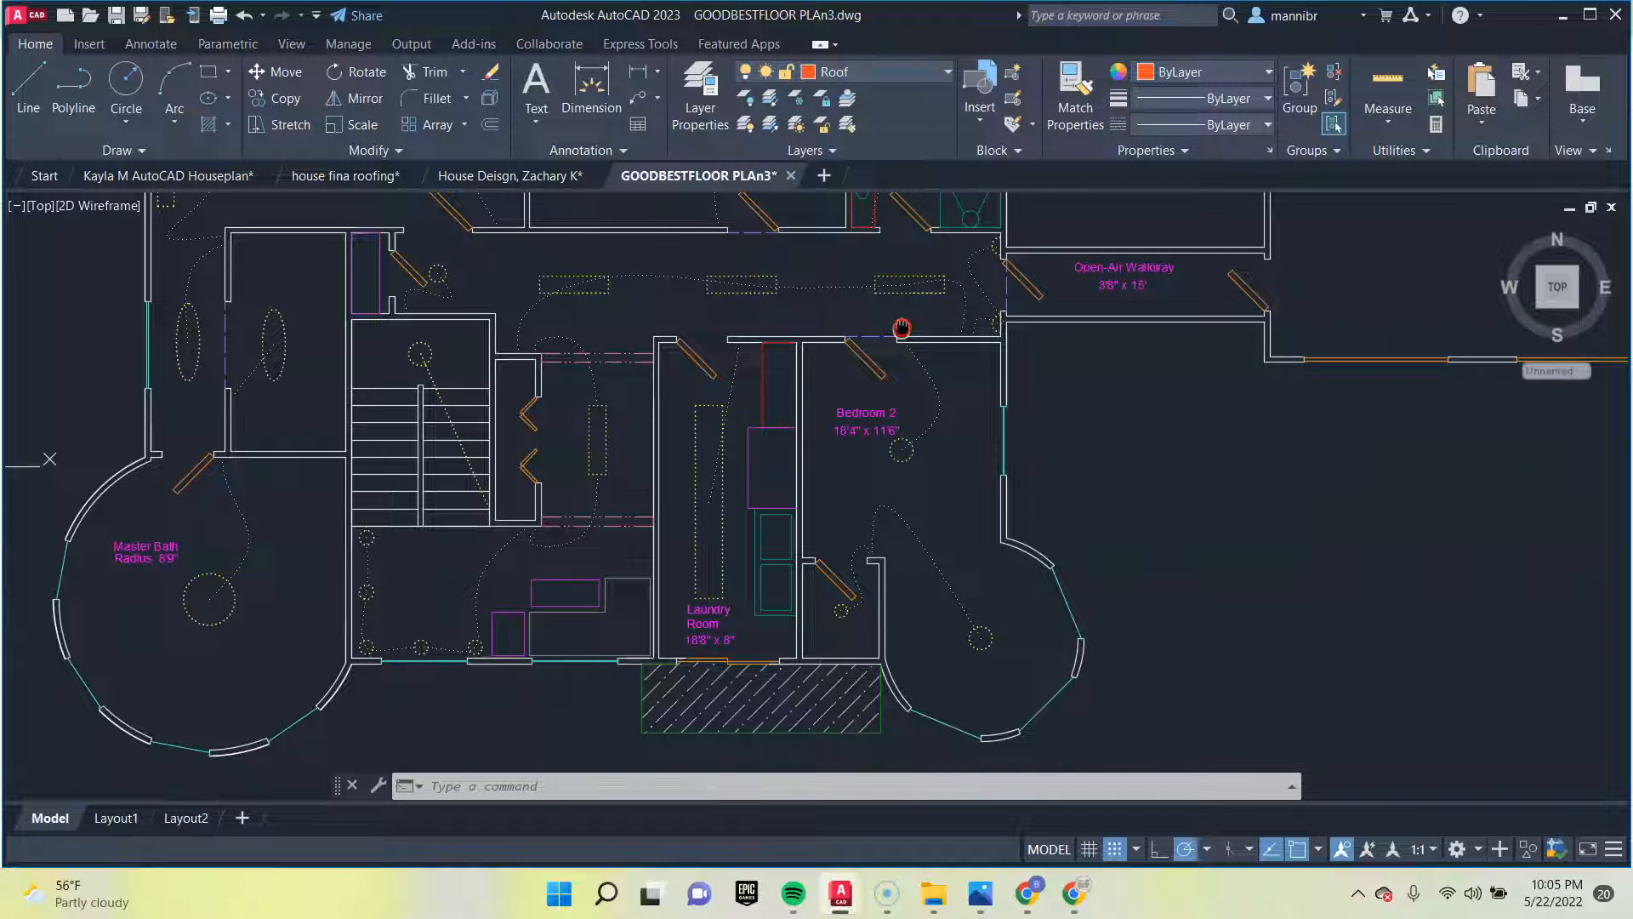
{"action": "mouse_move", "coordinate": [924, 721]}
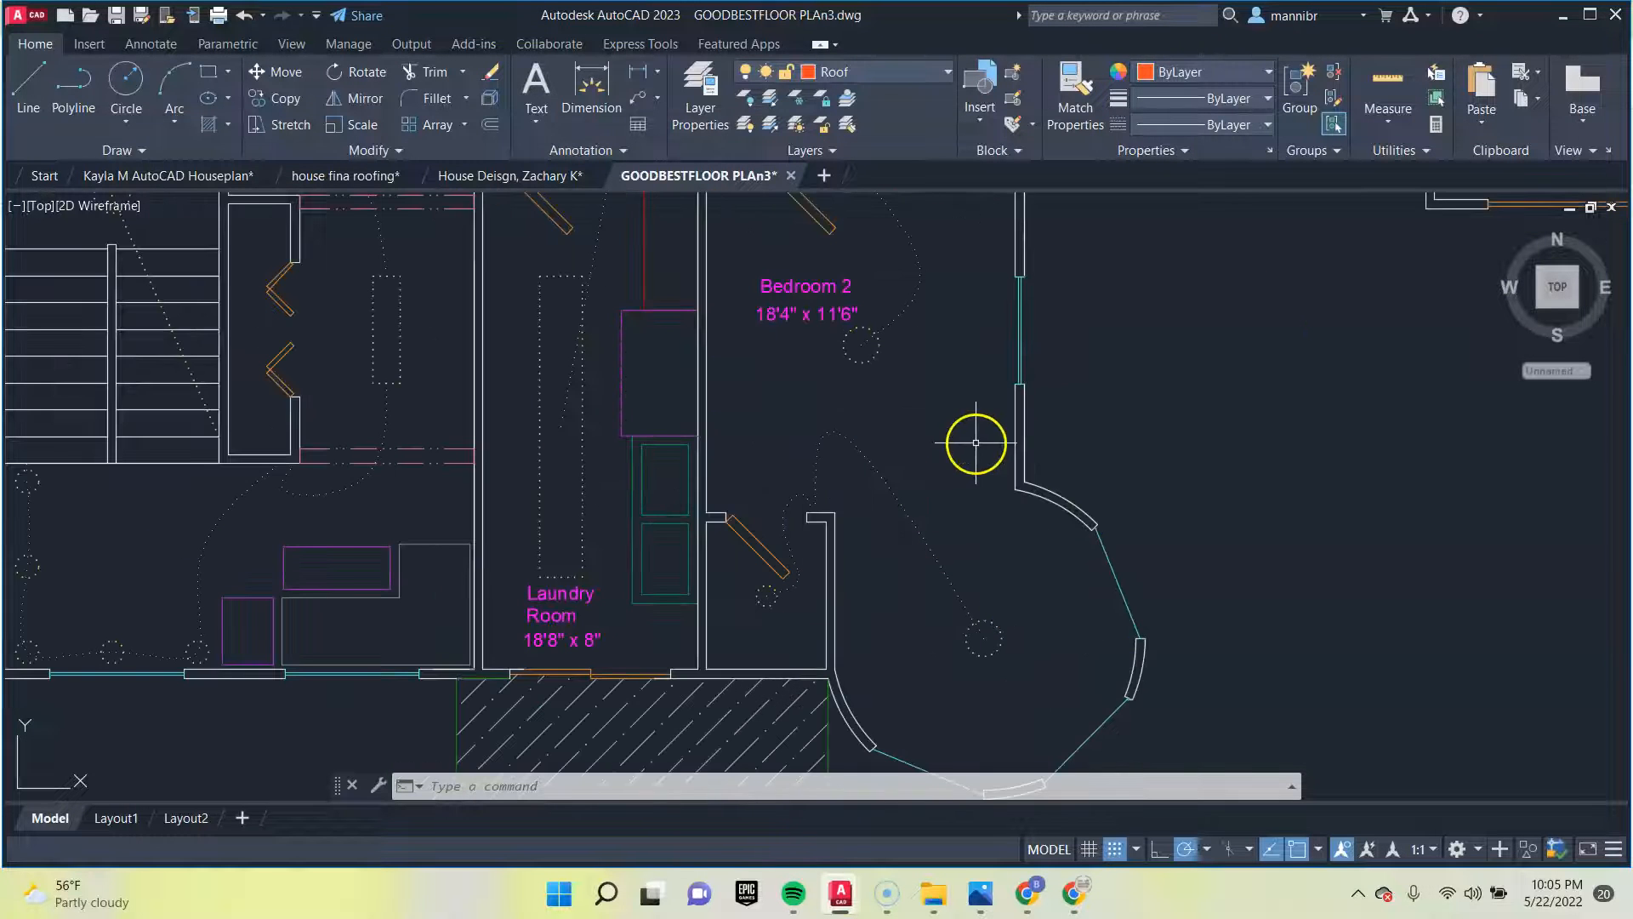
{"action": "scroll", "scroll_direction": "down", "scroll_amount": 3}
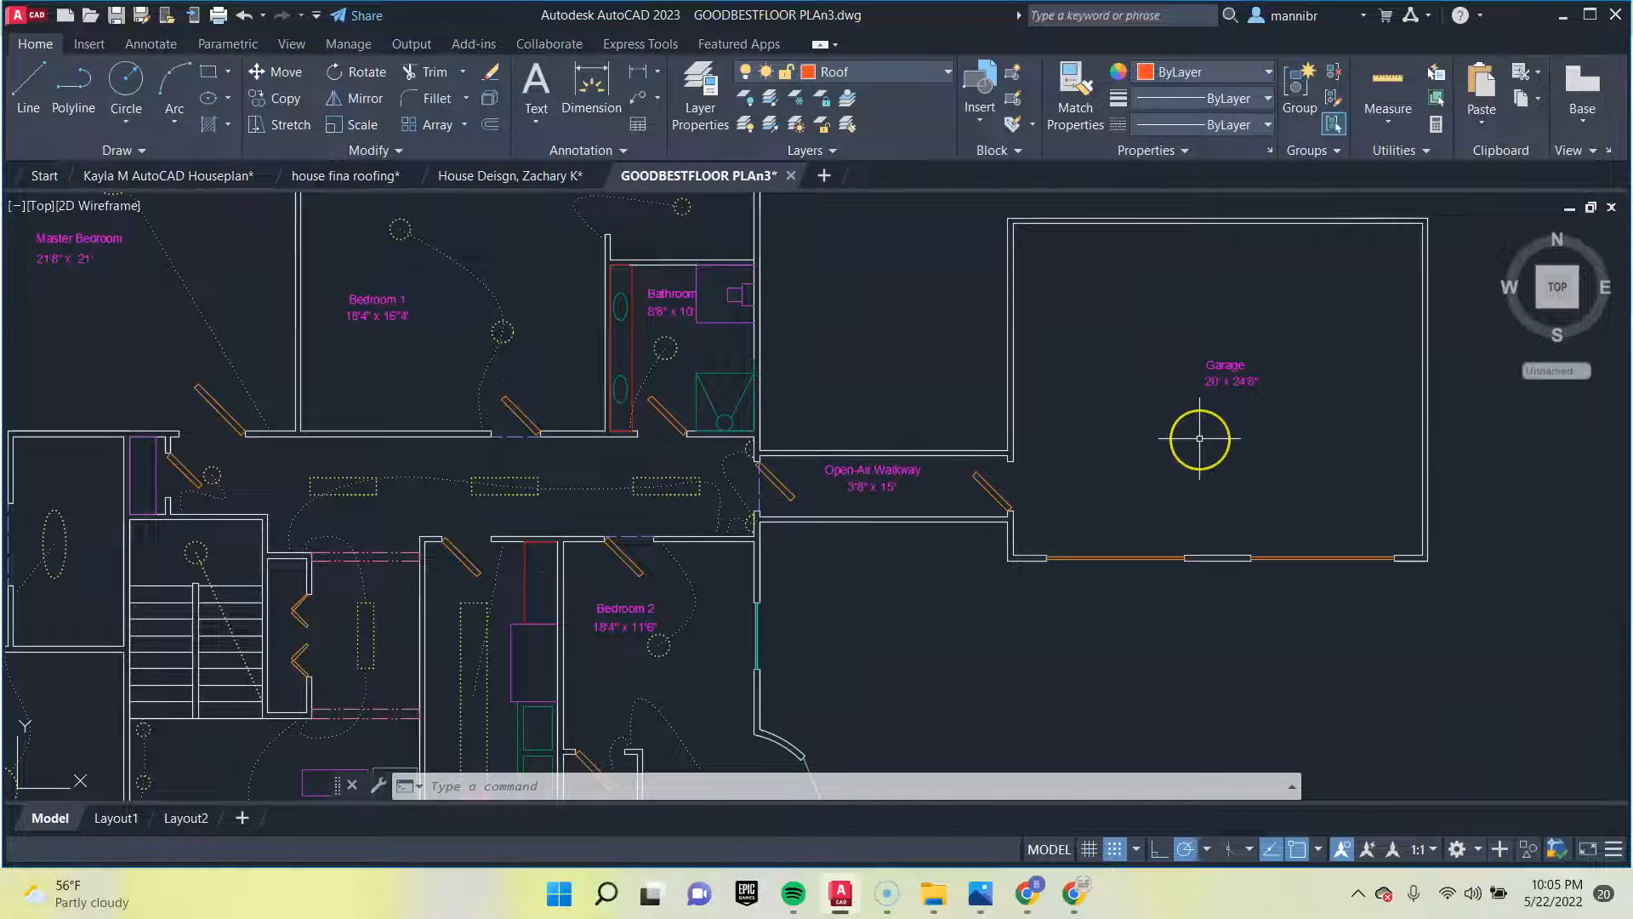
{"action": "scroll", "scroll_direction": "down", "scroll_amount": 3}
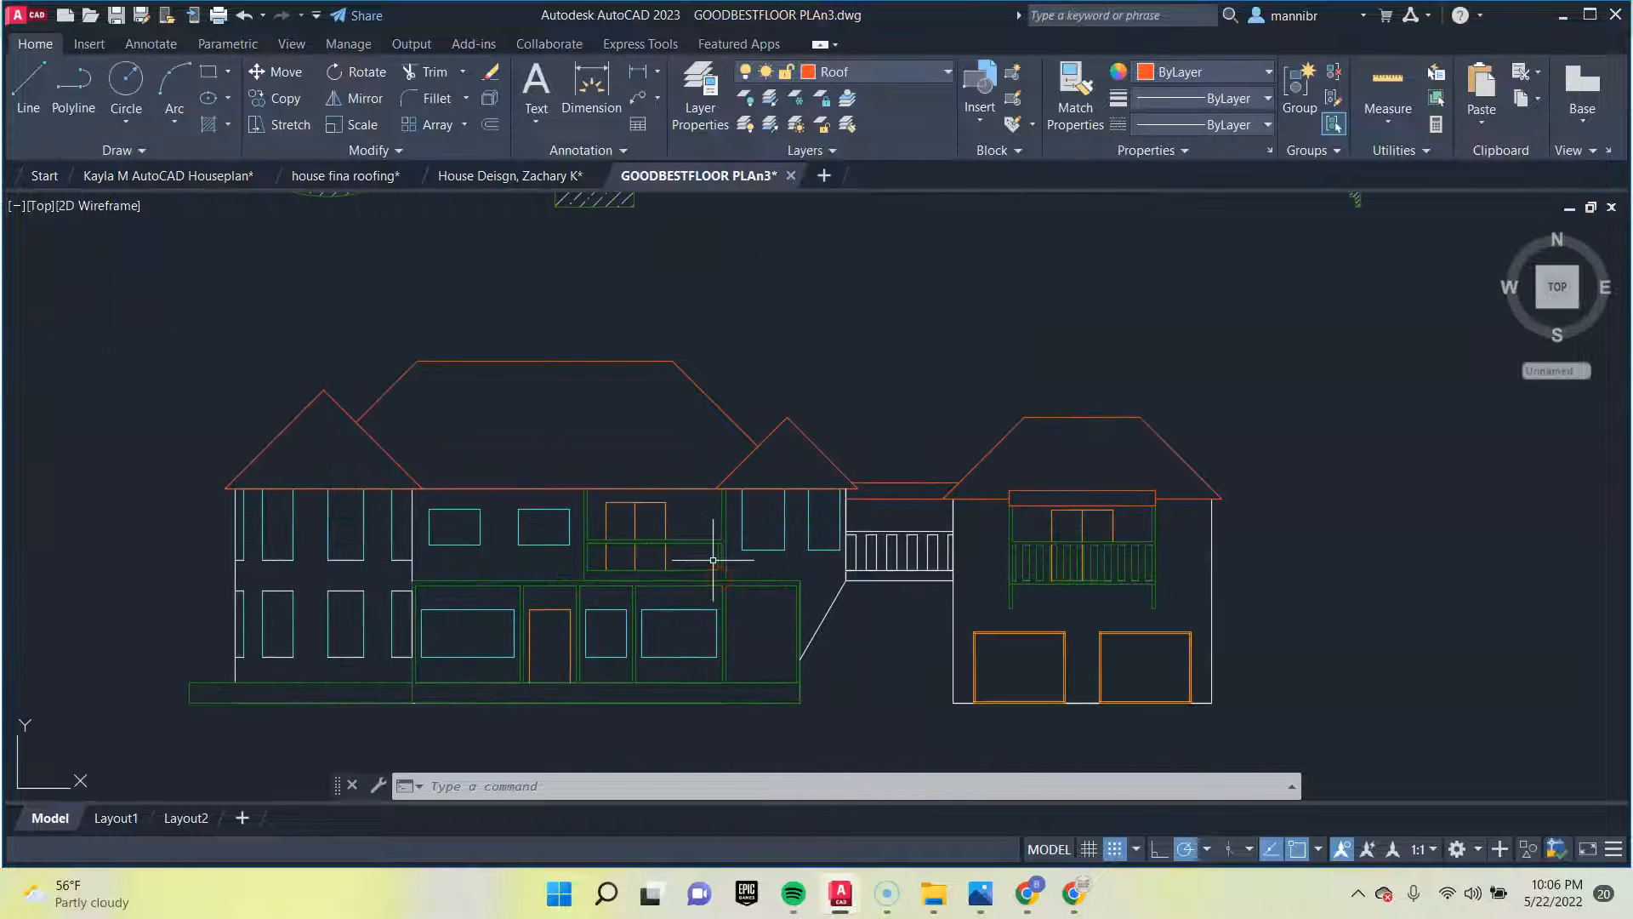
{"action": "mouse_move", "coordinate": [841, 576]}
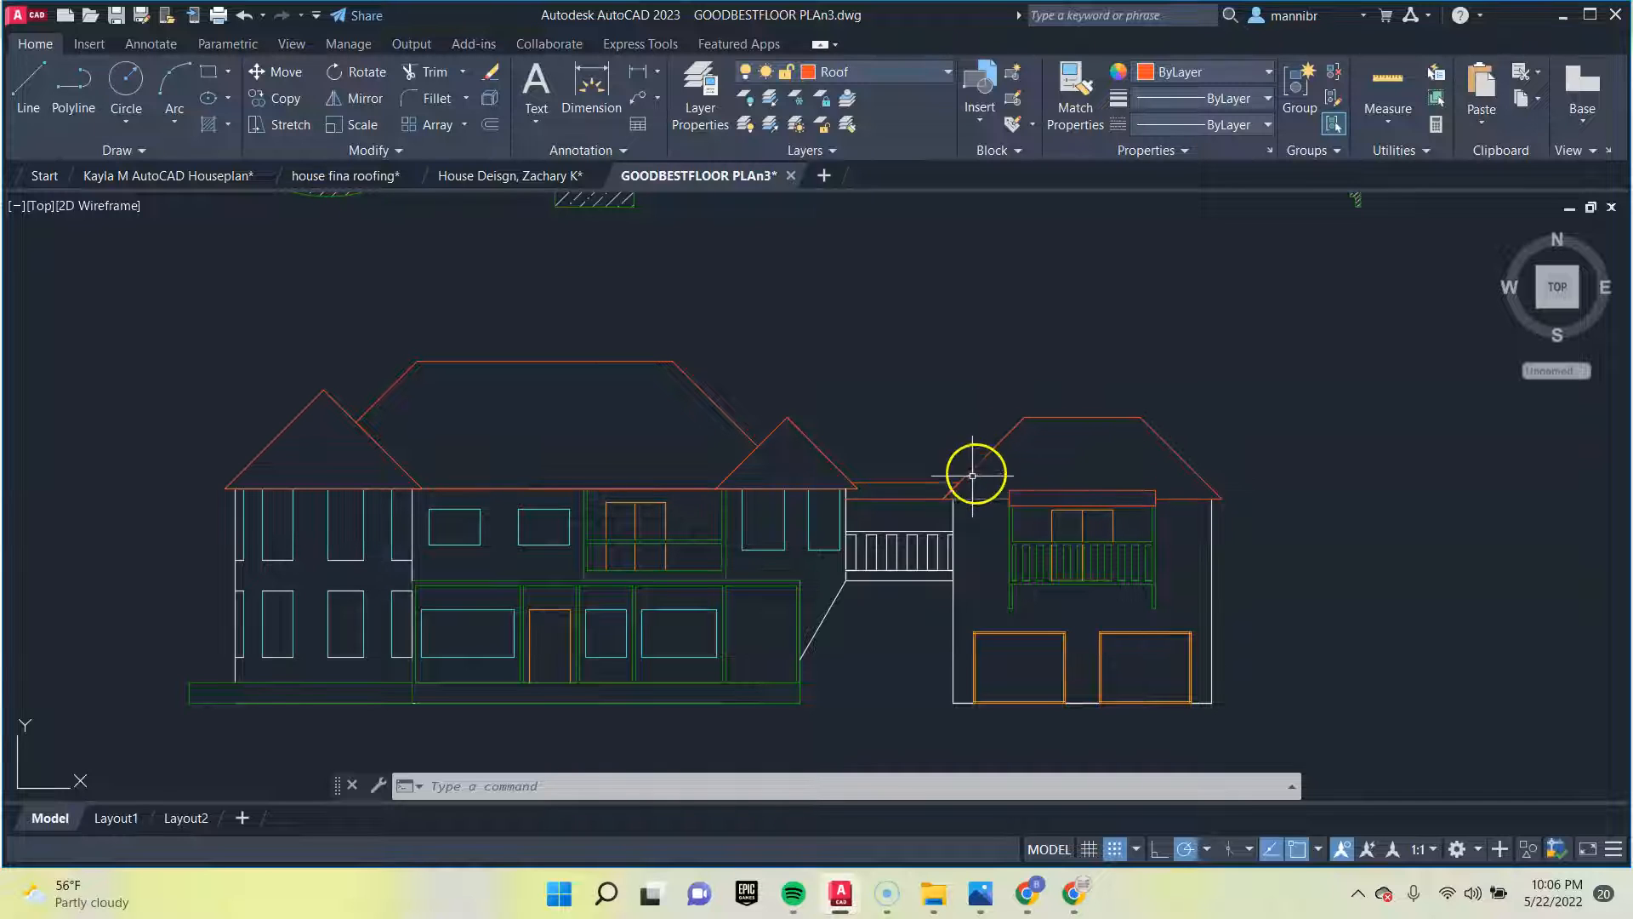
{"action": "mouse_move", "coordinate": [1120, 500]}
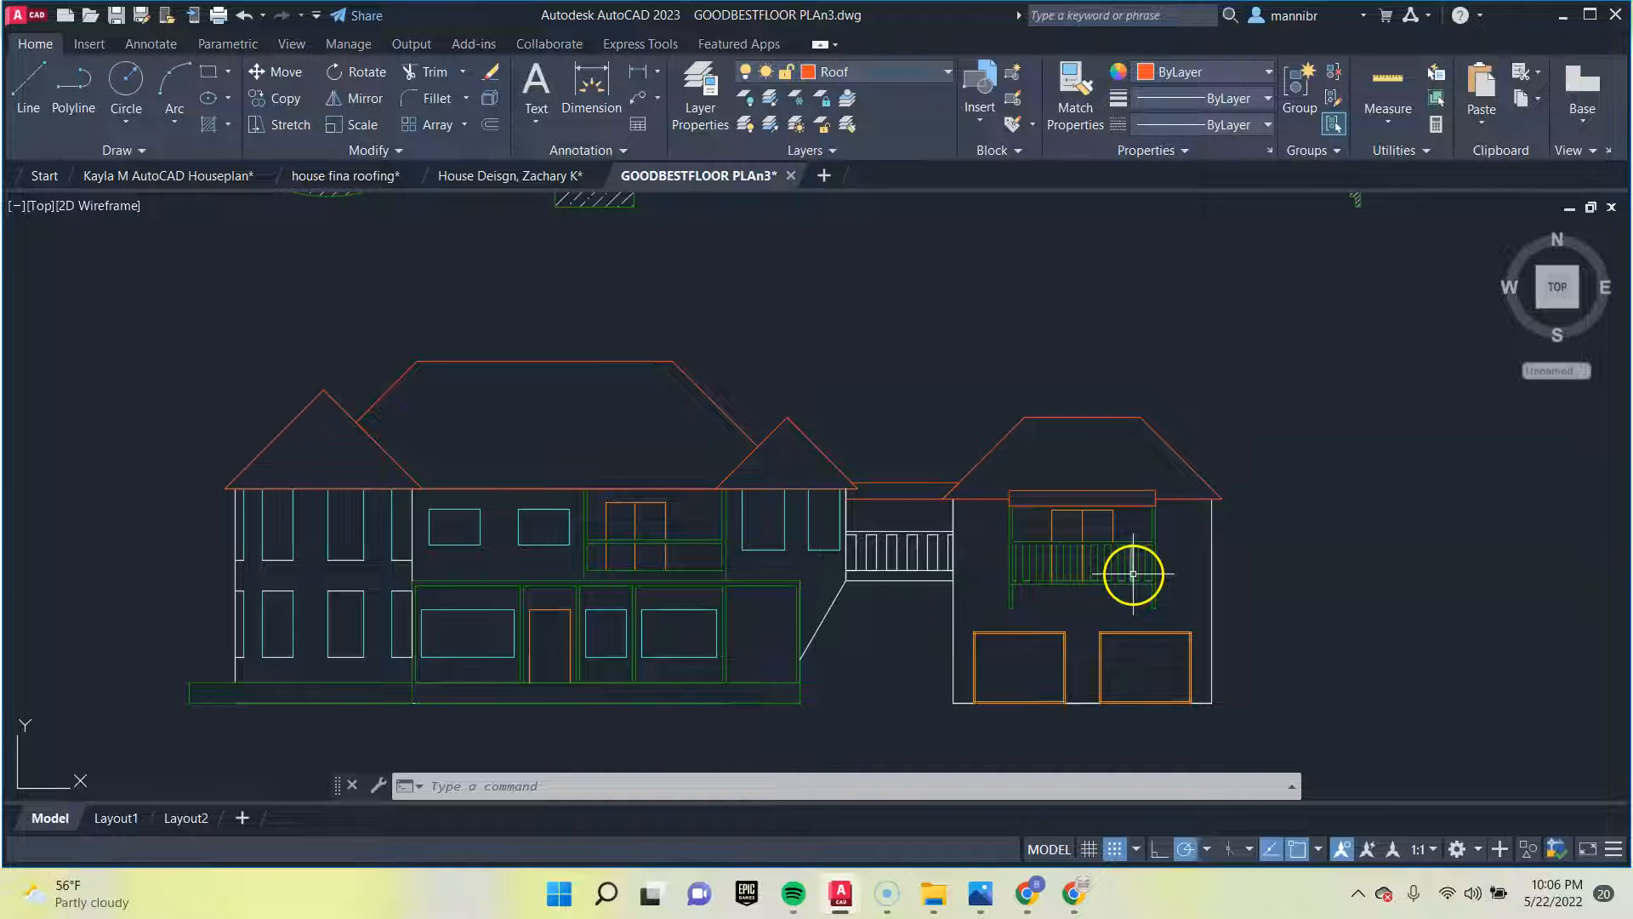
{"action": "mouse_move", "coordinate": [773, 600]}
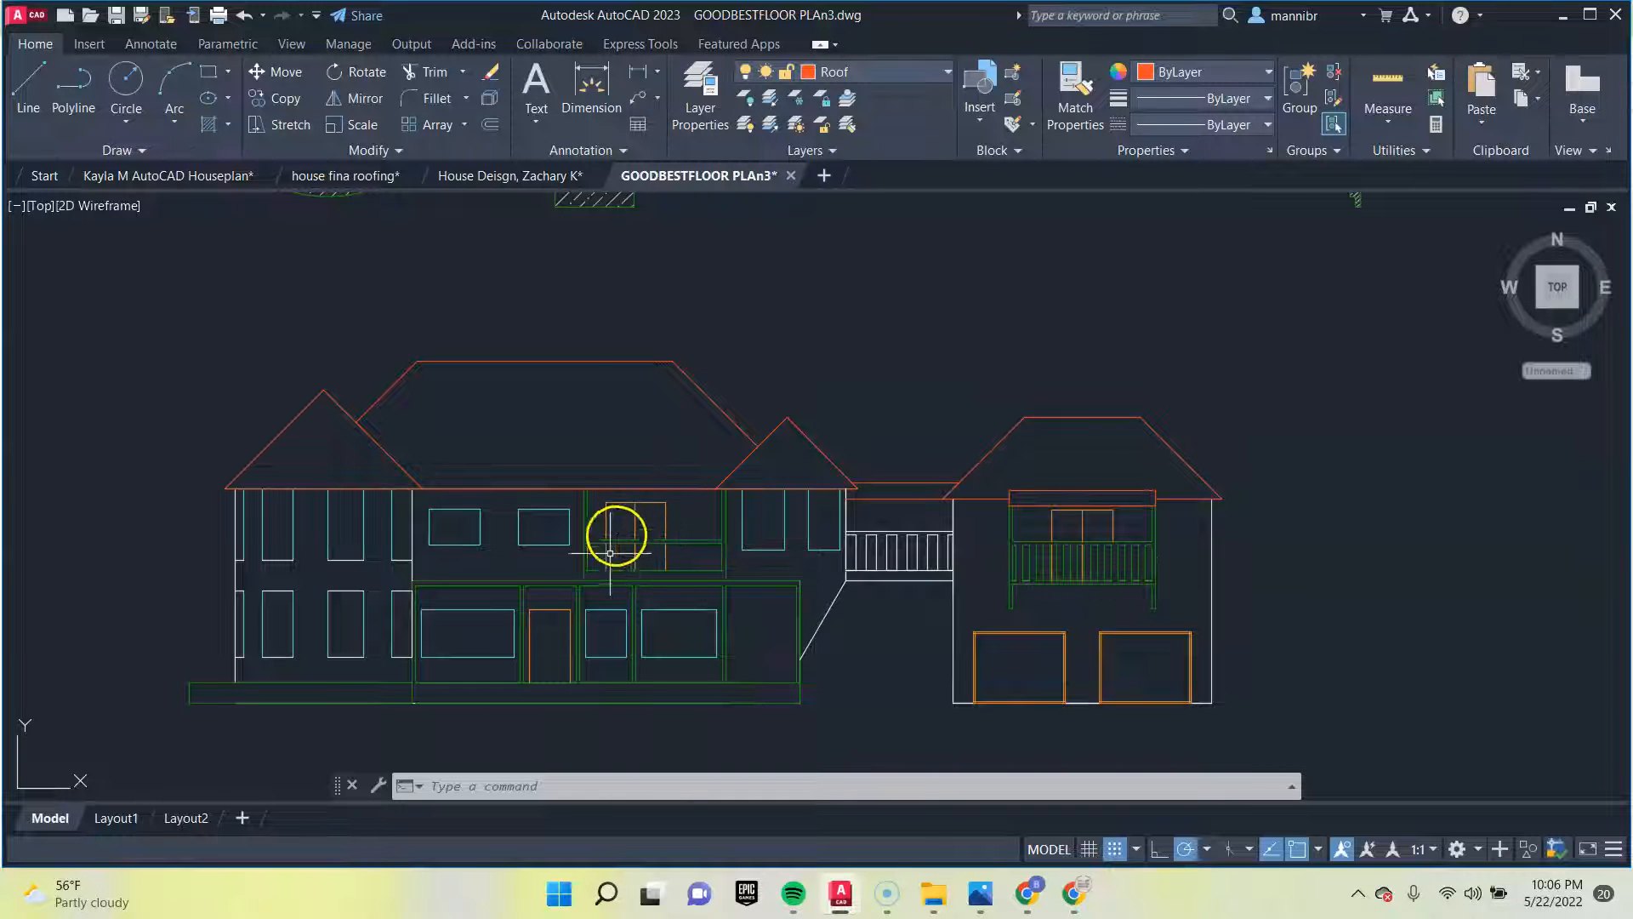
{"action": "mouse_move", "coordinate": [651, 503]}
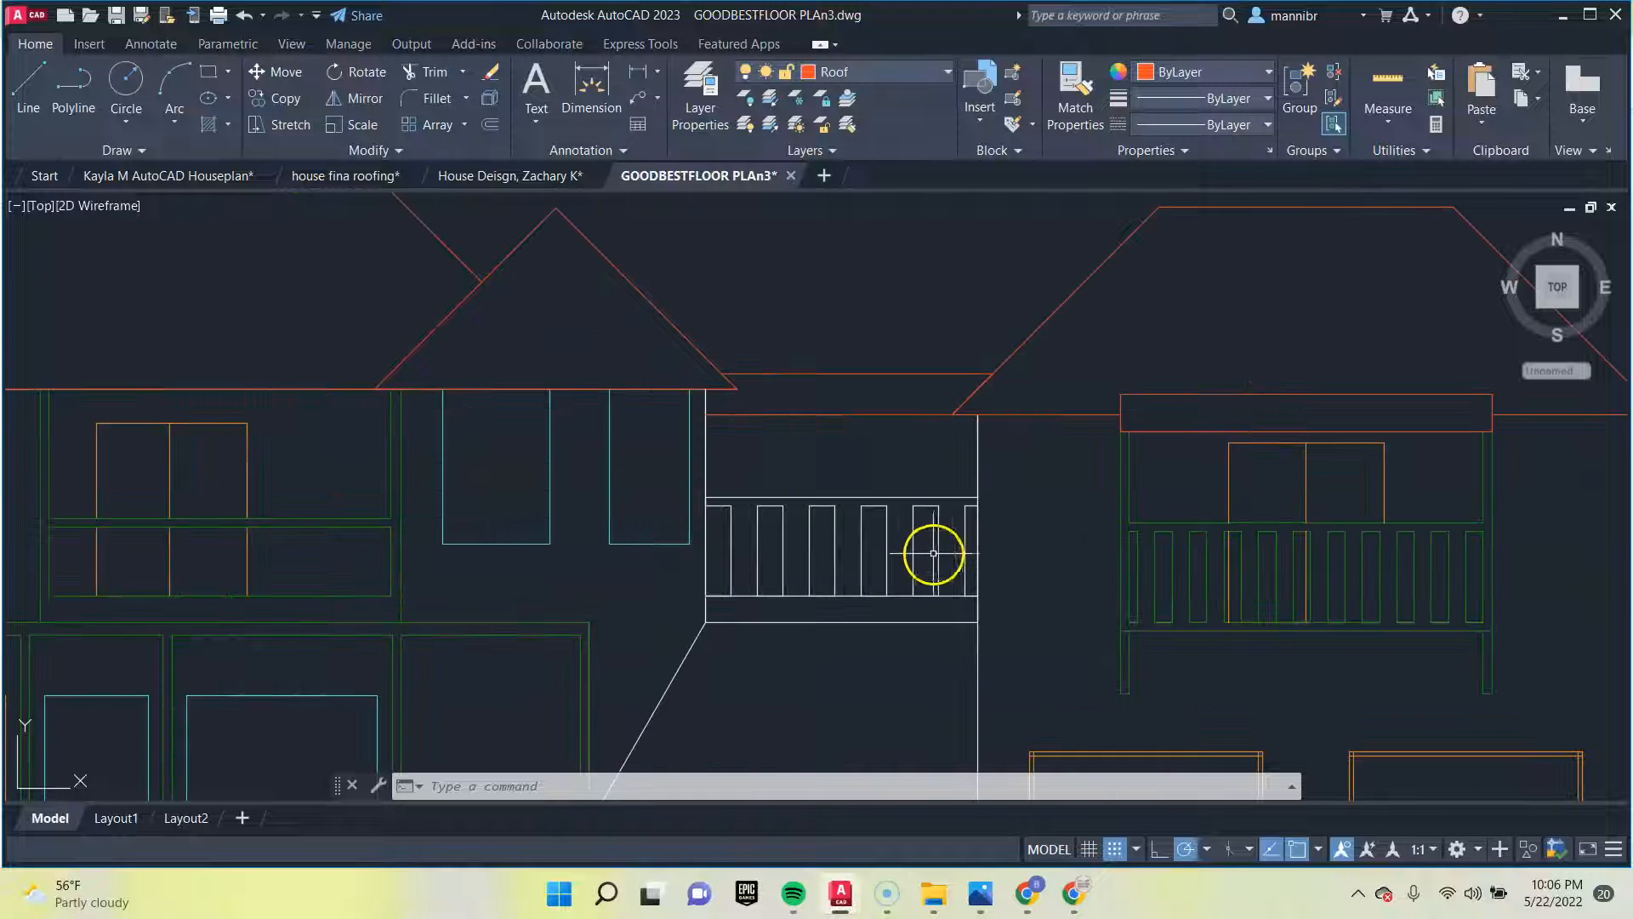
Zoom out from the front elevation's balcony railings toward the roof plan
{"action": "scroll", "scroll_direction": "down", "scroll_amount": 3}
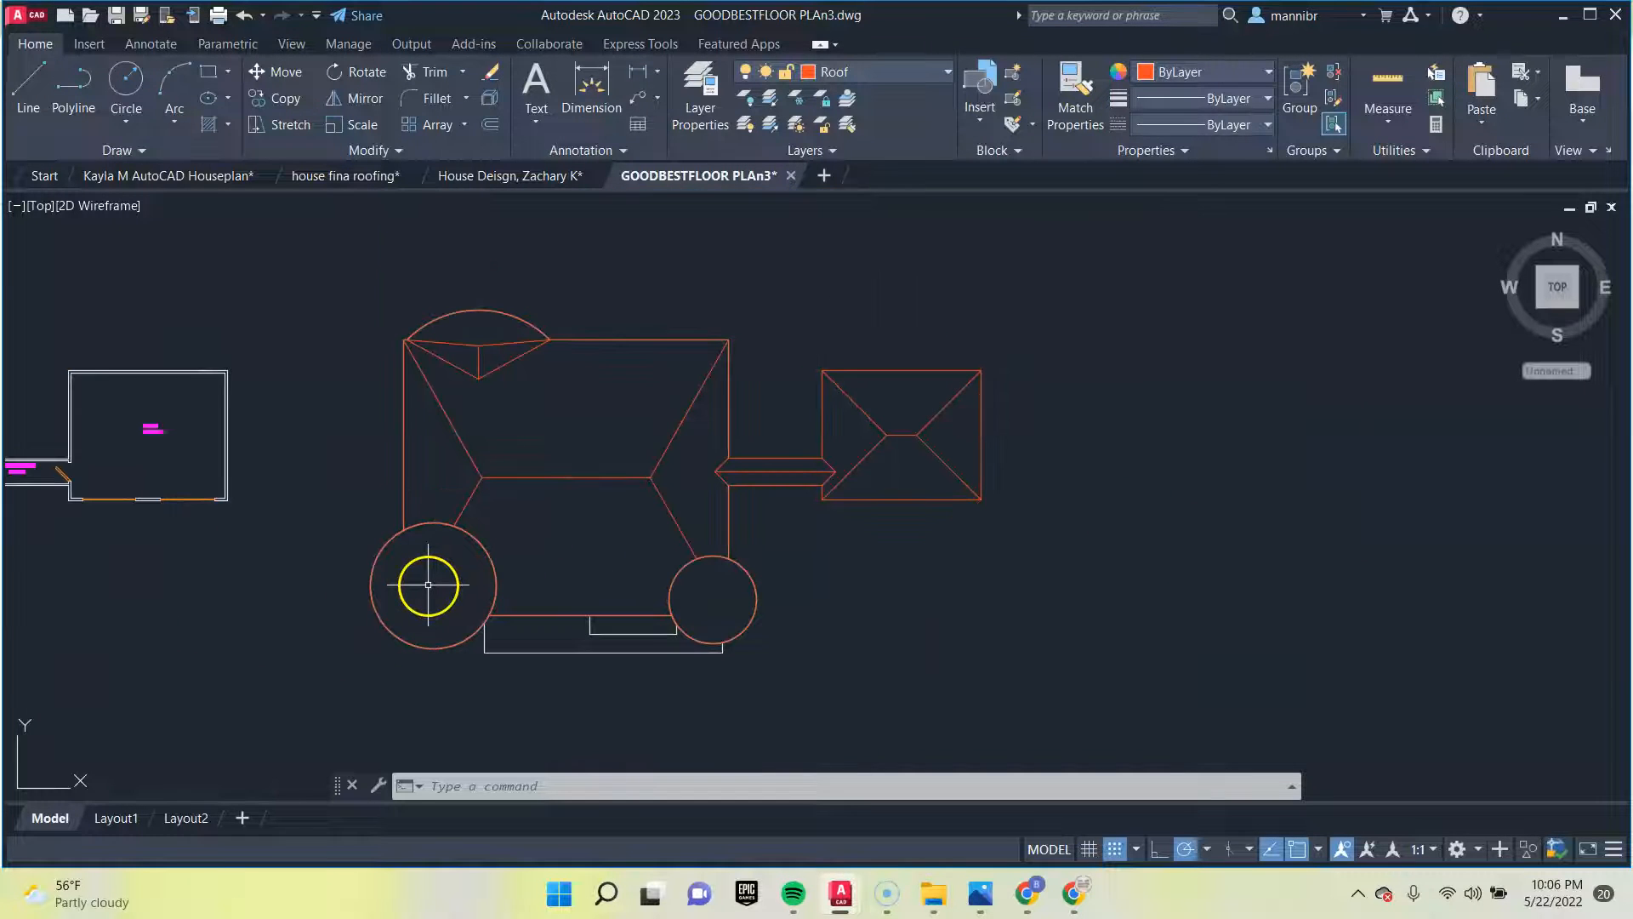
{"action": "mouse_move", "coordinate": [774, 475]}
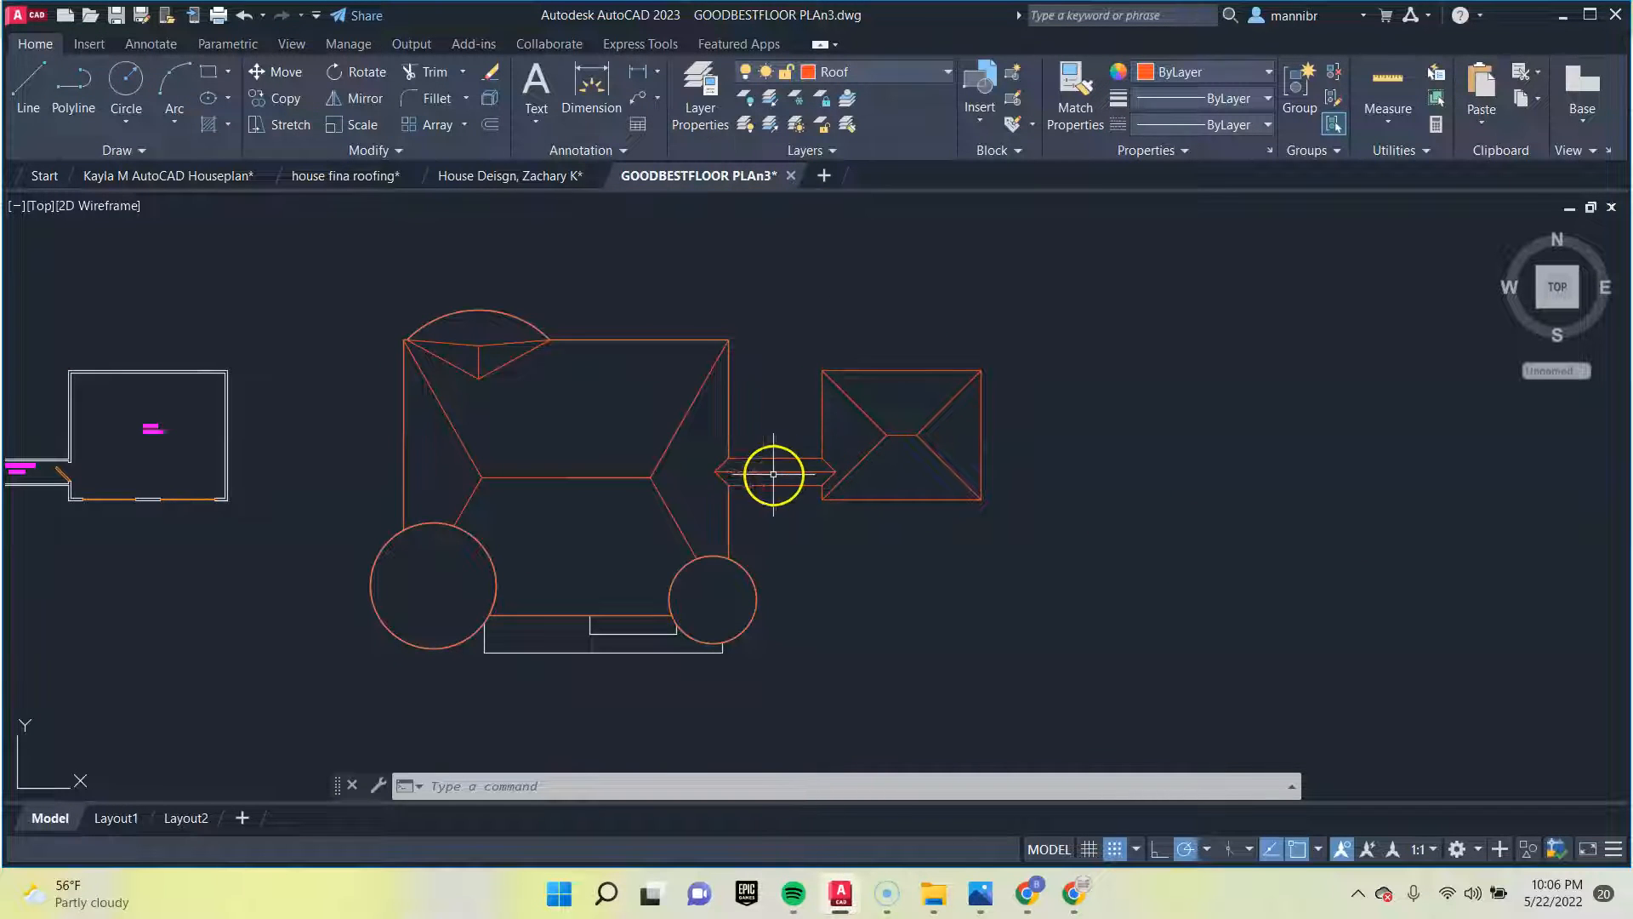
{"action": "mouse_move", "coordinate": [464, 326]}
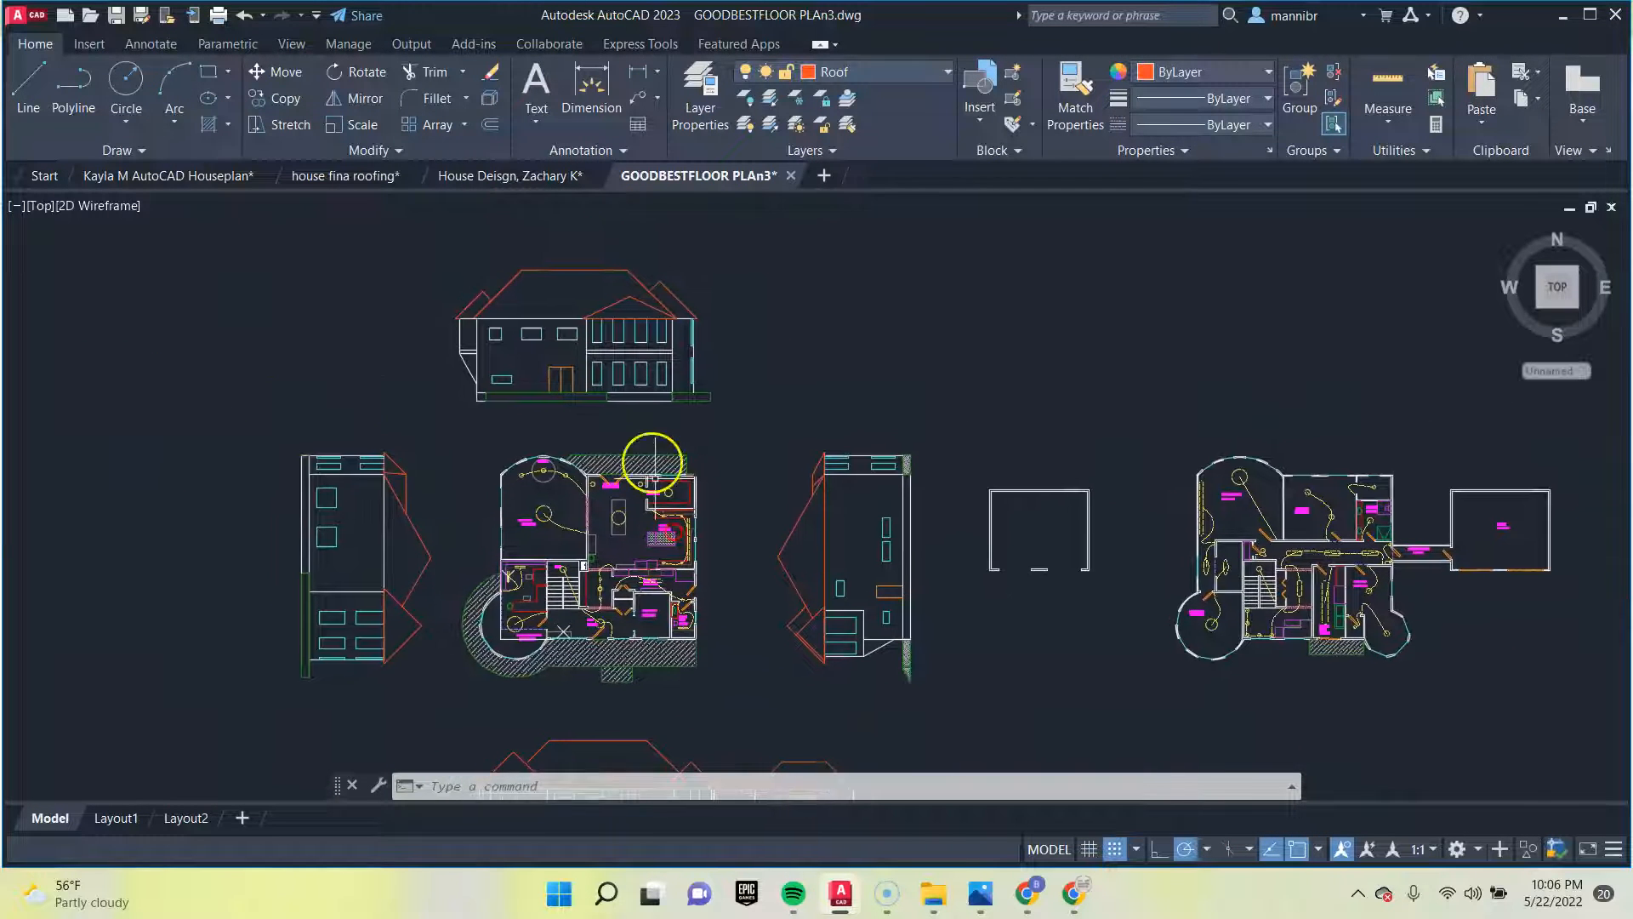
Zoom to frame the separate rectangular basement plan with its staircase
{"action": "scroll", "scroll_direction": "up", "scroll_amount": 3}
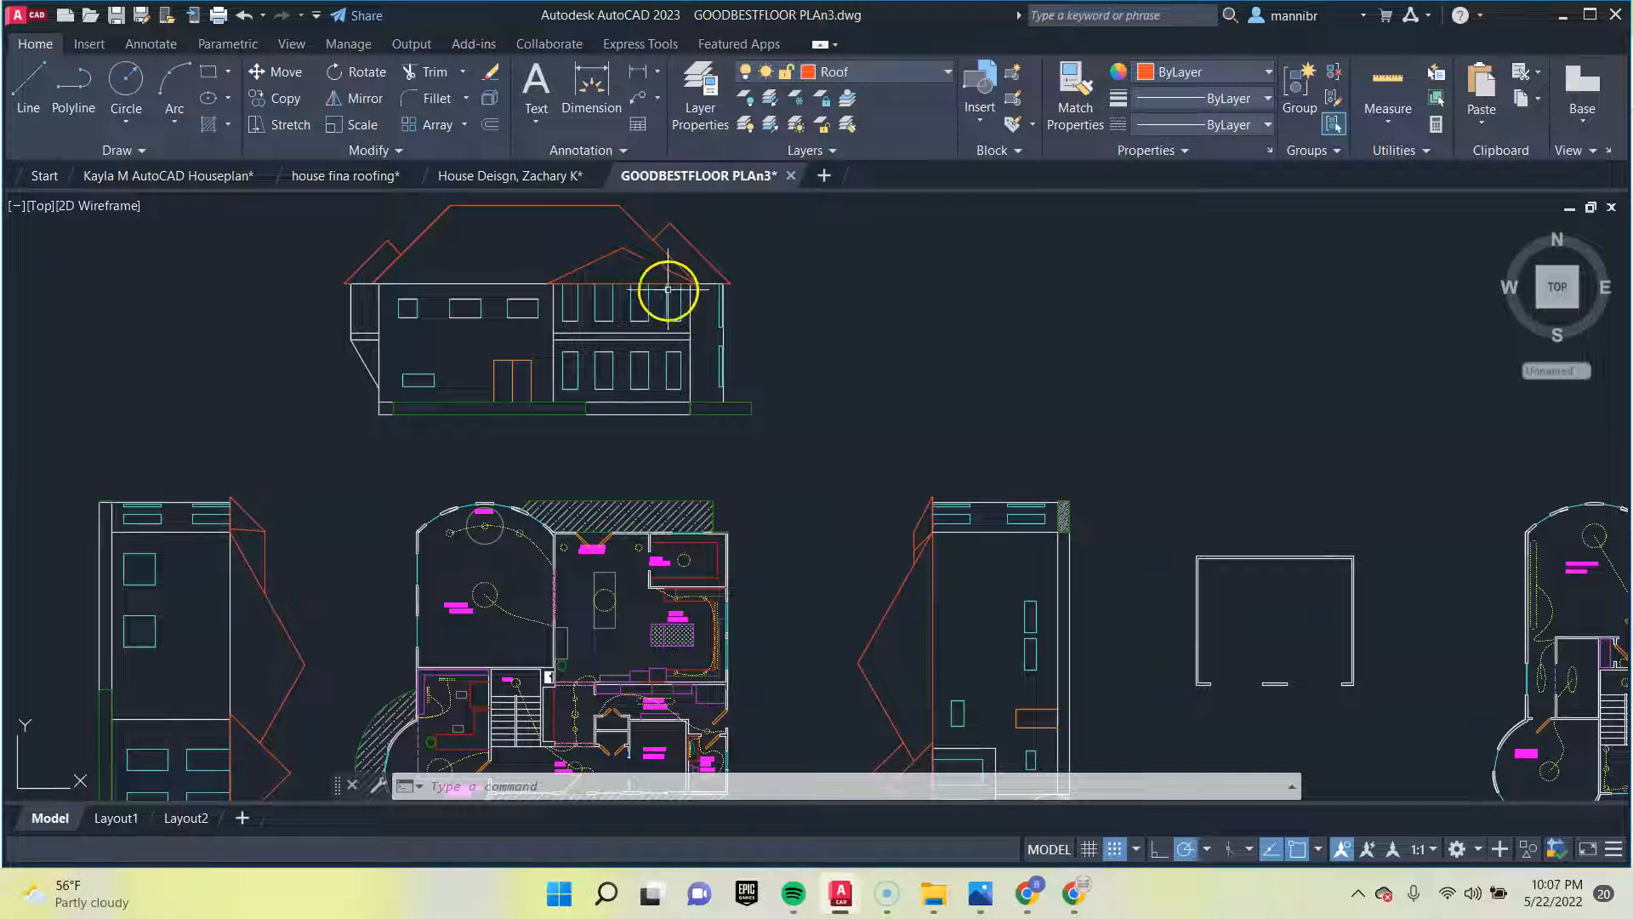
{"action": "mouse_move", "coordinate": [774, 533]}
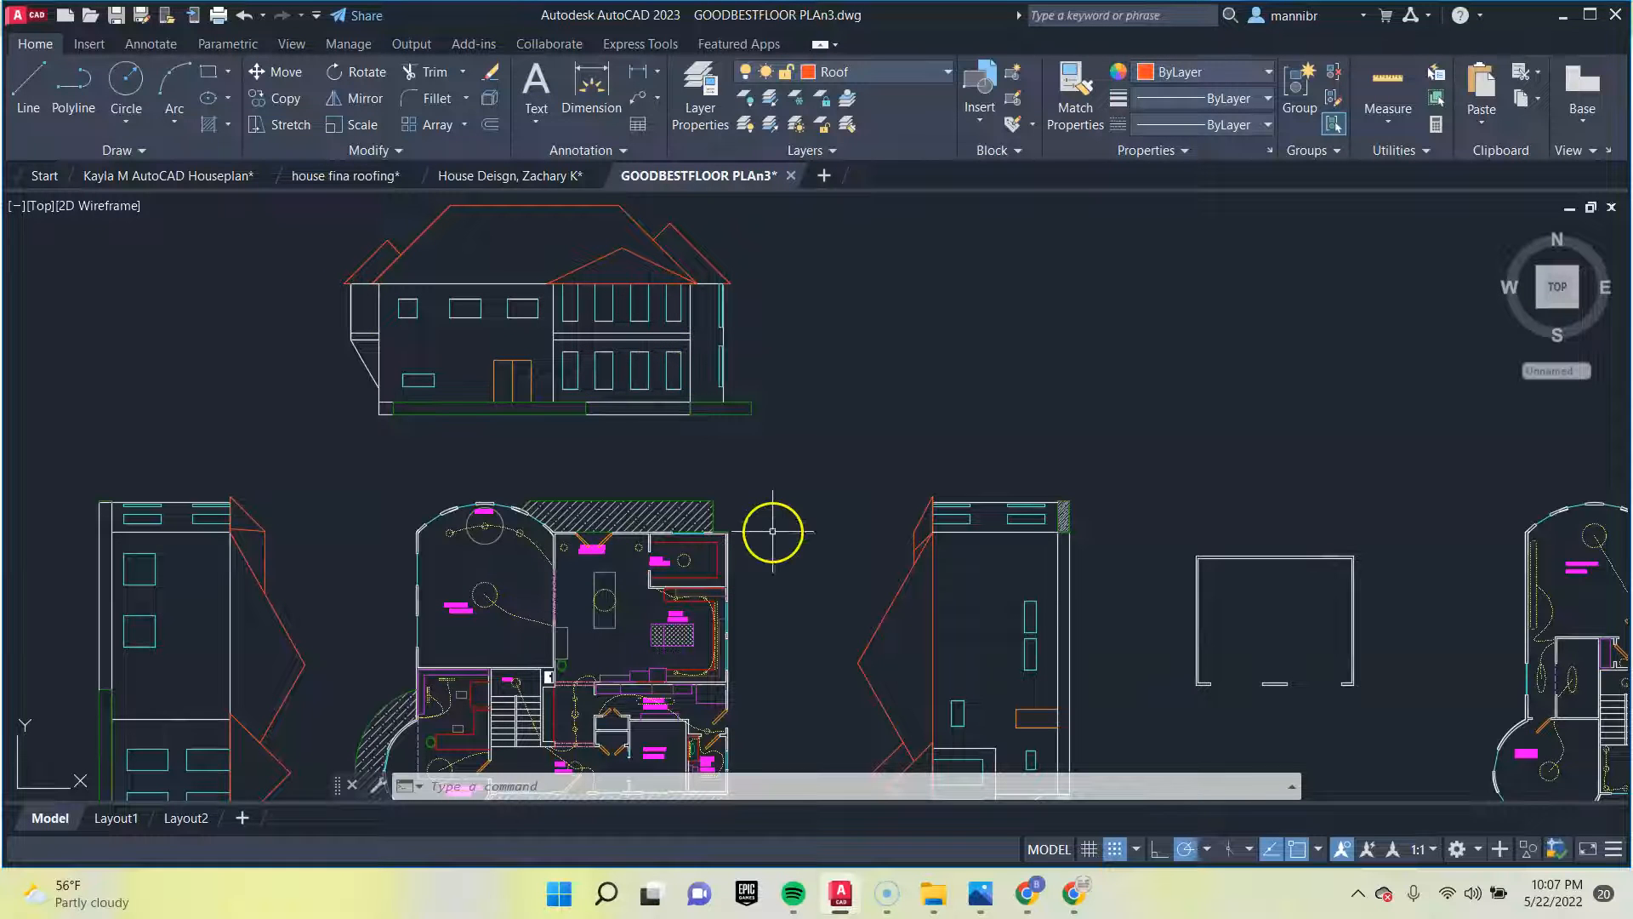
{"action": "scroll", "scroll_direction": "down", "scroll_amount": 3}
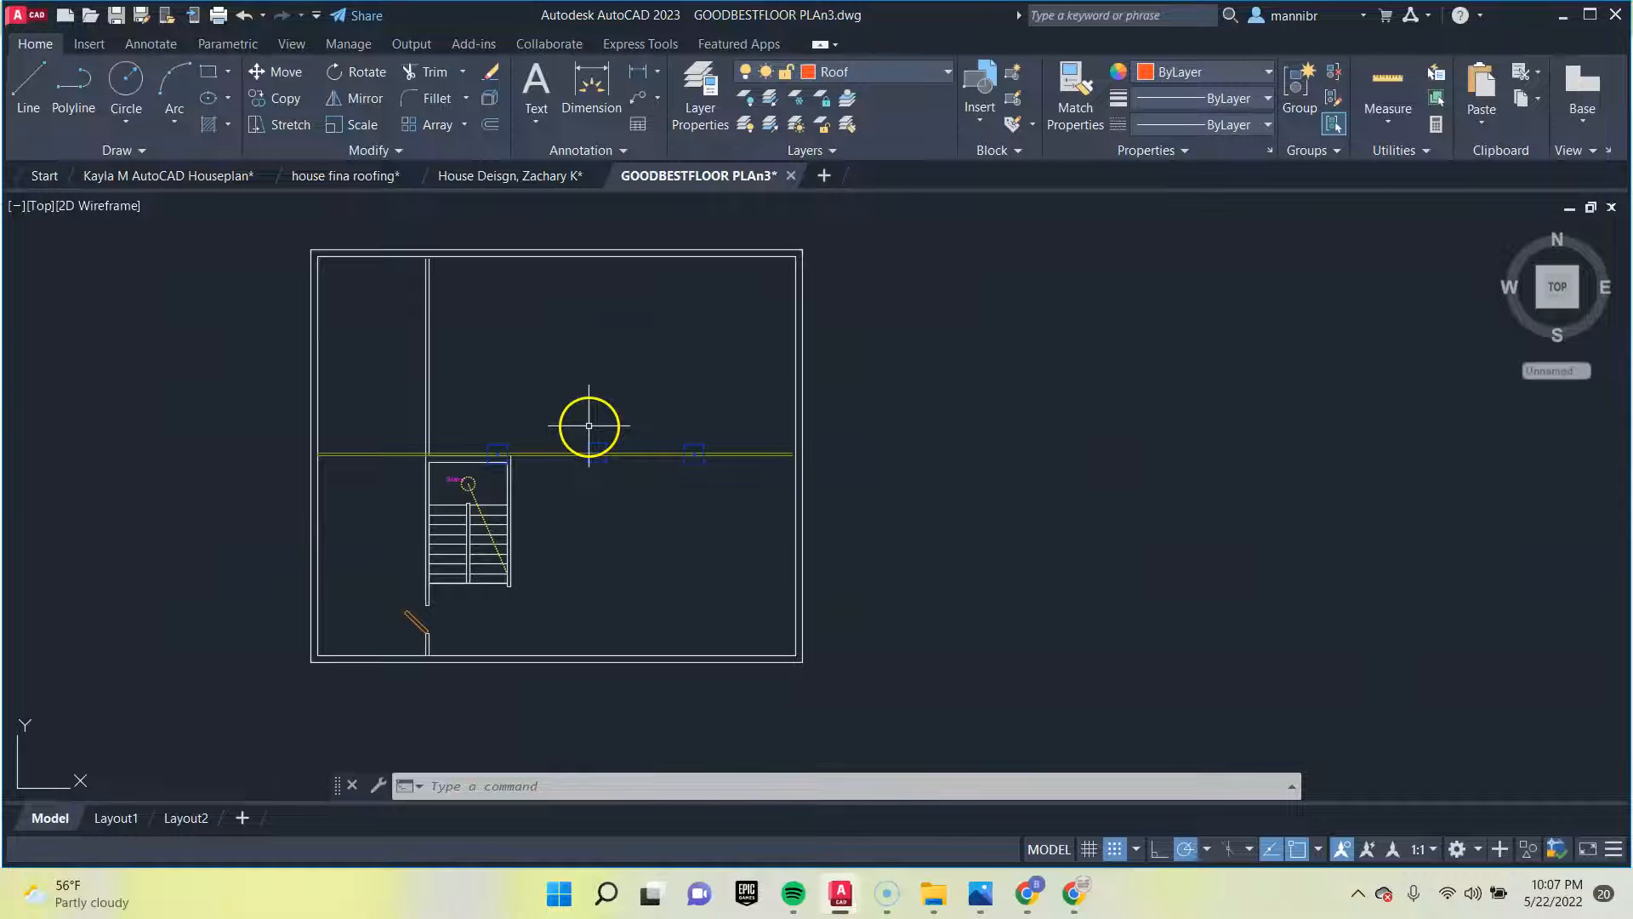
{"action": "scroll", "scroll_direction": "down", "scroll_amount": 3}
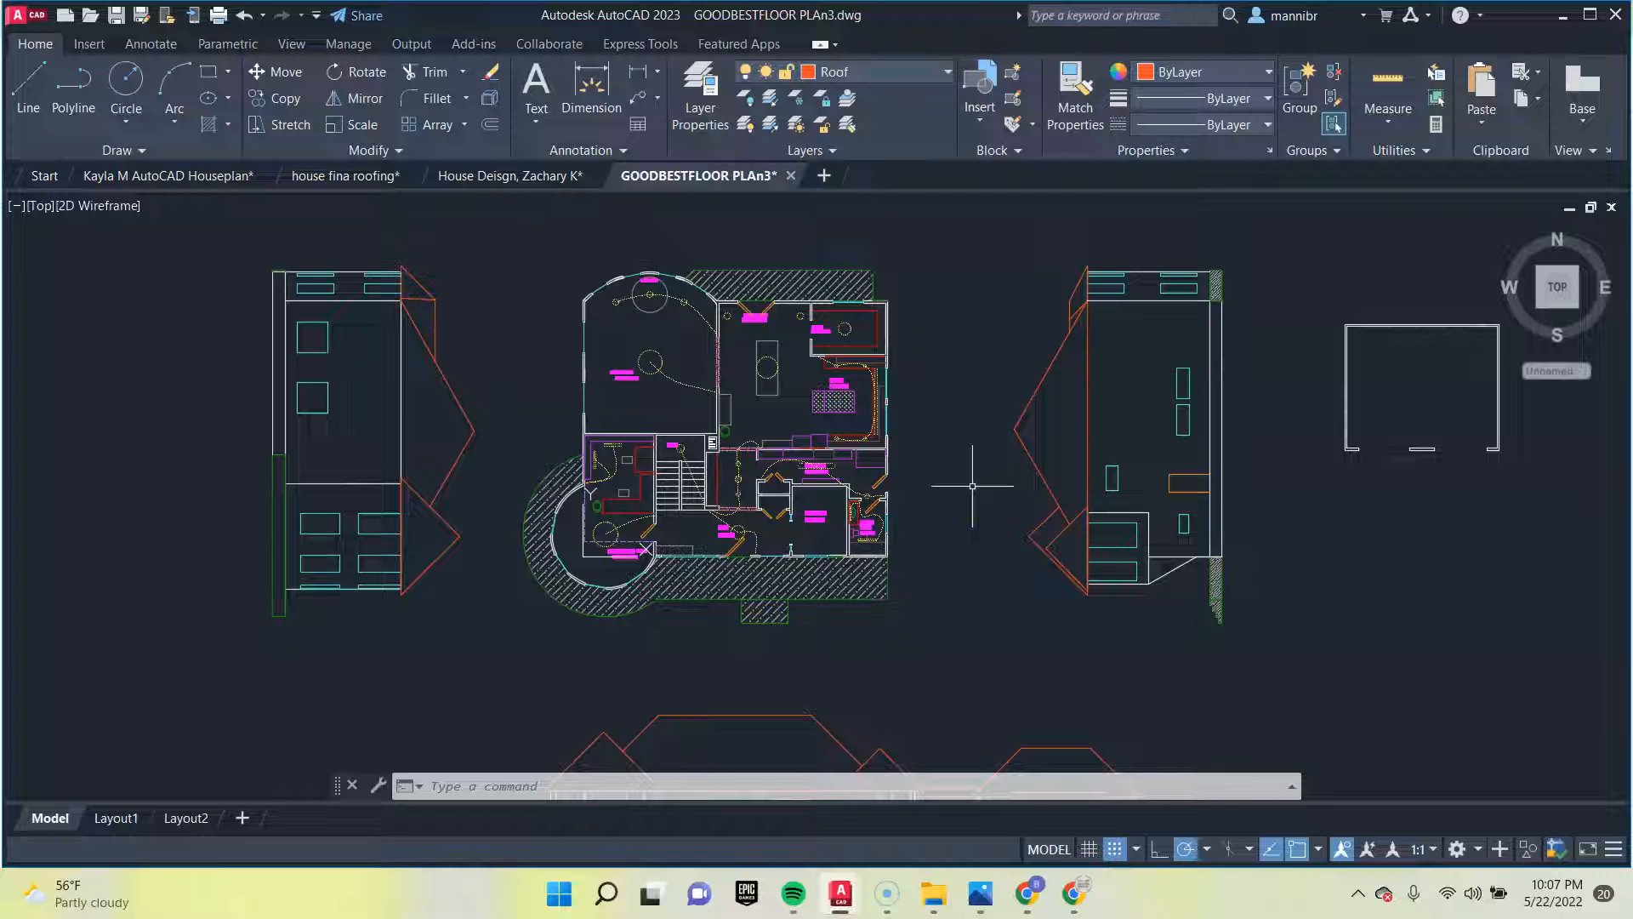
{"action": "mouse_move", "coordinate": [963, 469]}
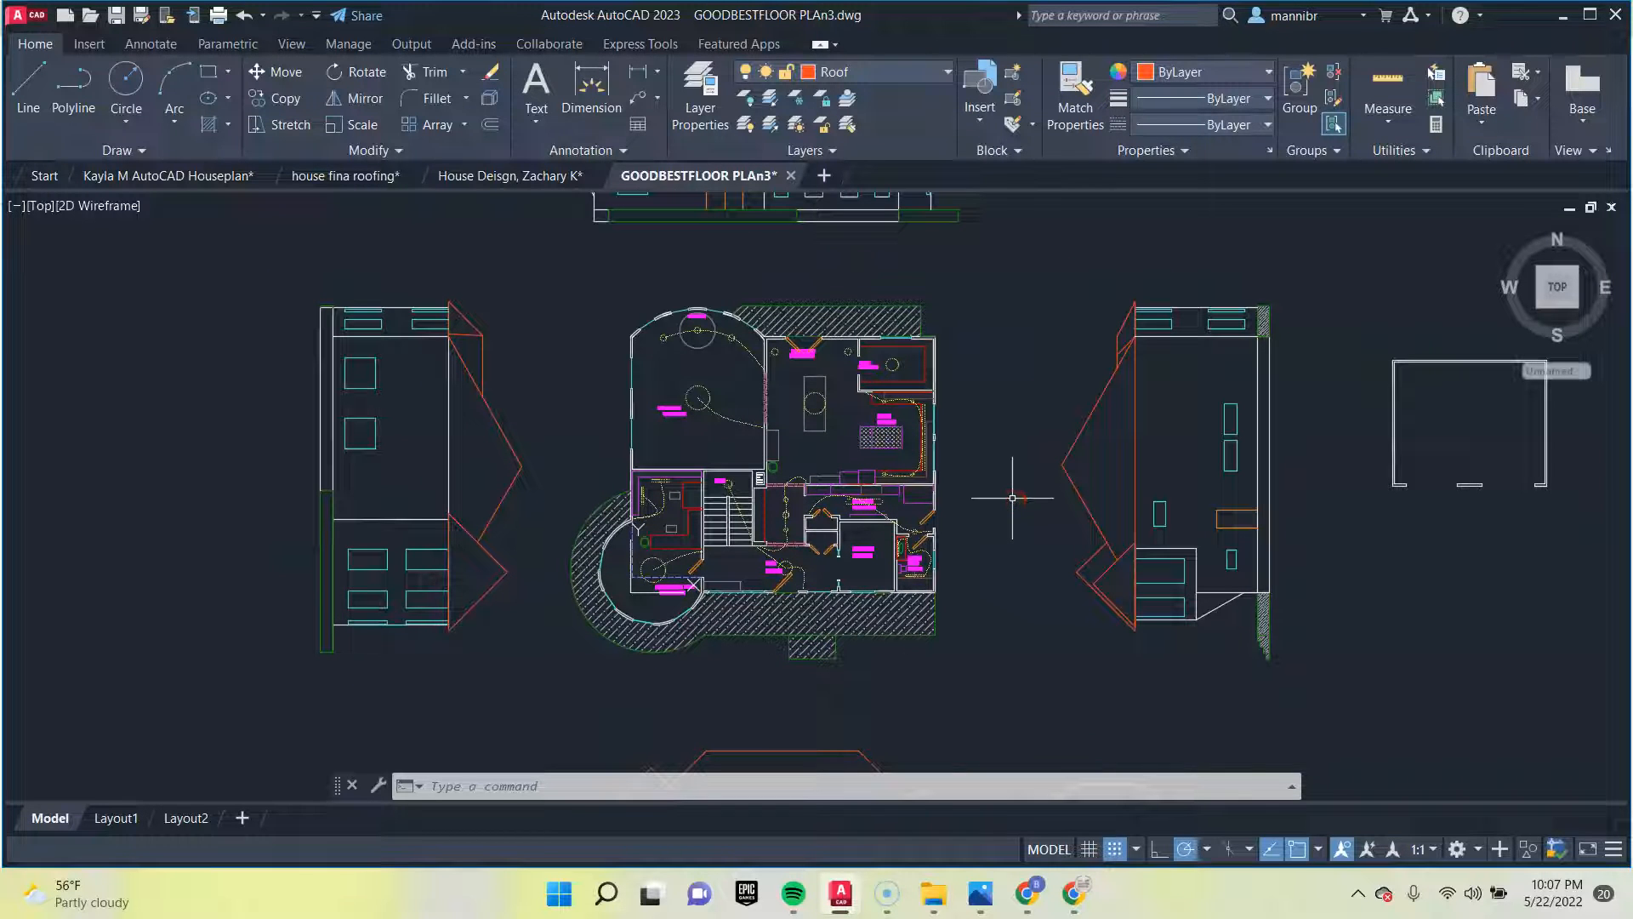
{"action": "mouse_move", "coordinate": [740, 487]}
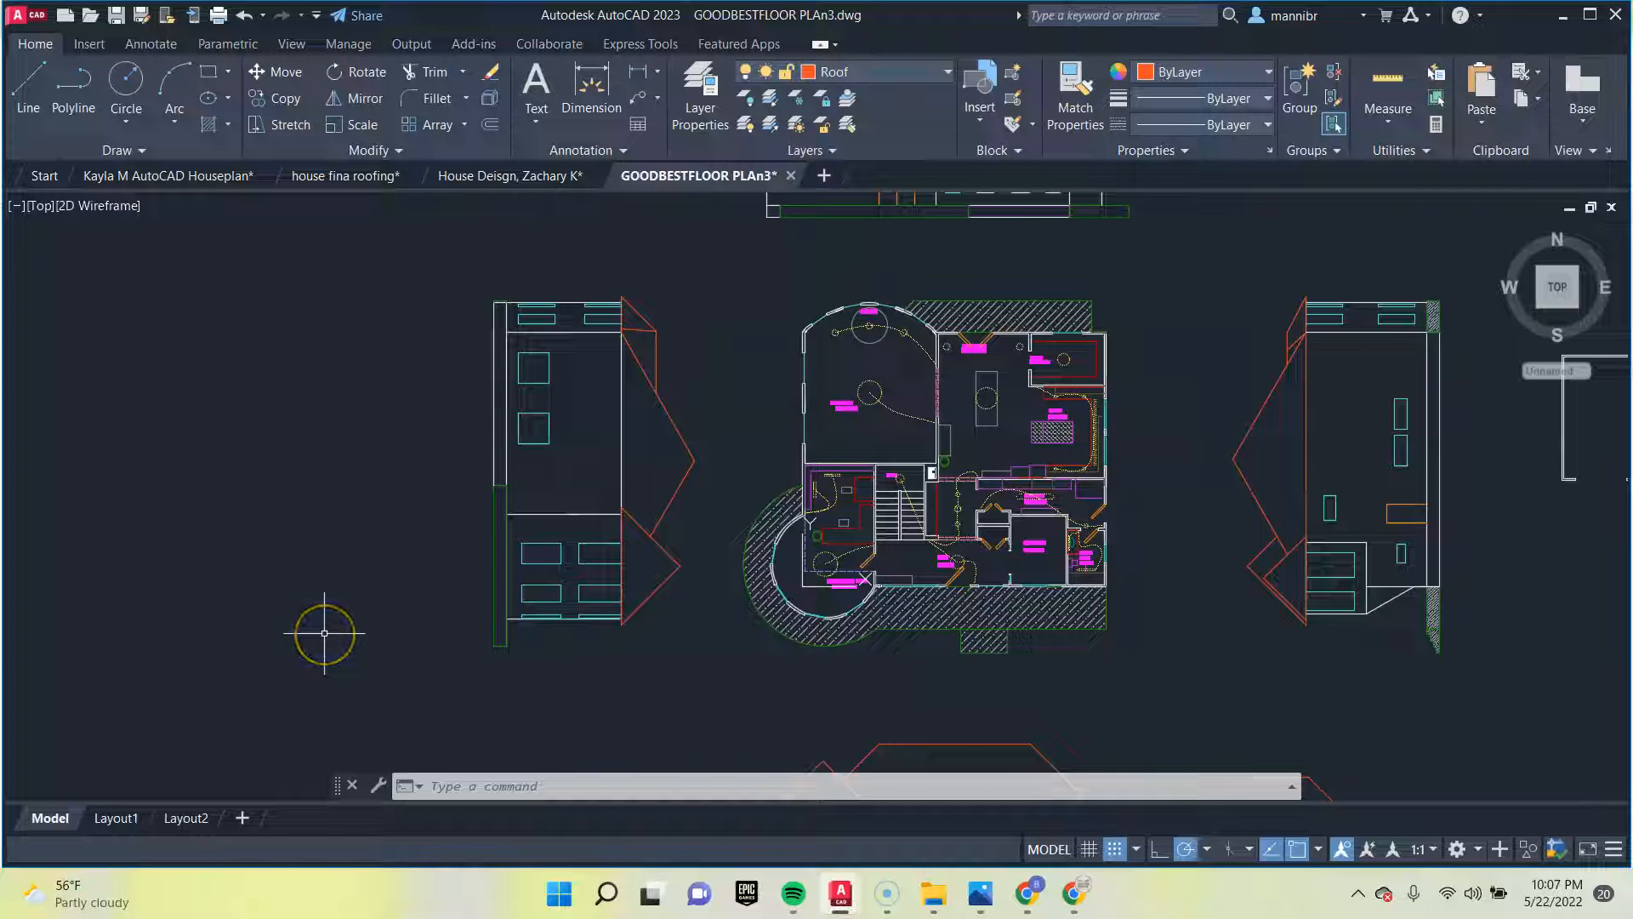
{"action": "mouse_move", "coordinate": [320, 639]}
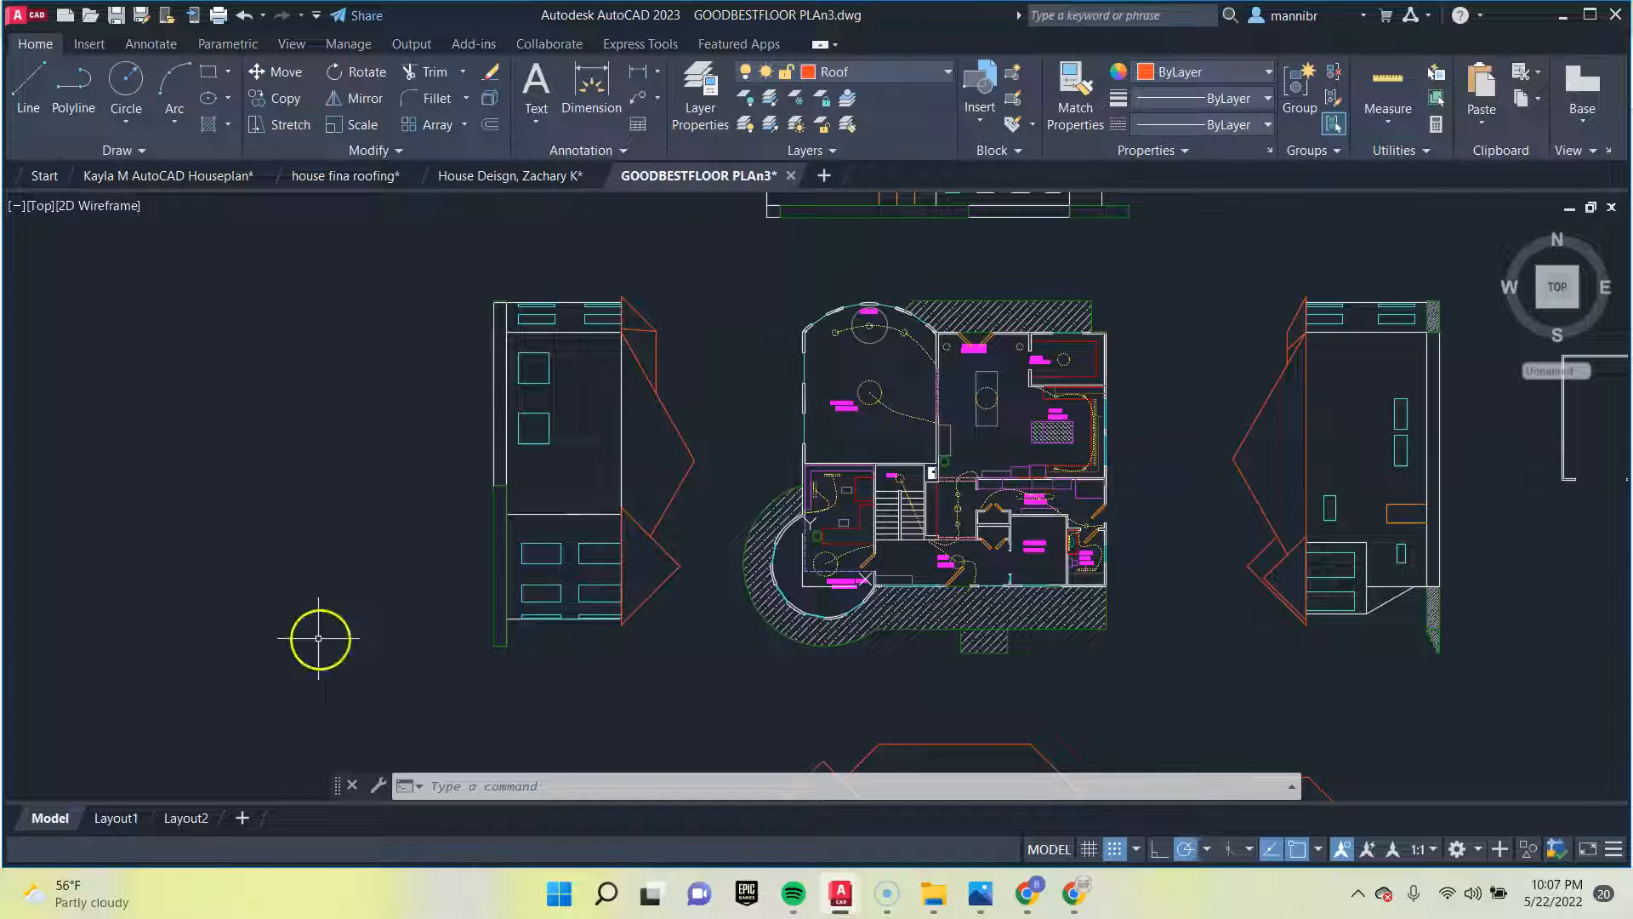